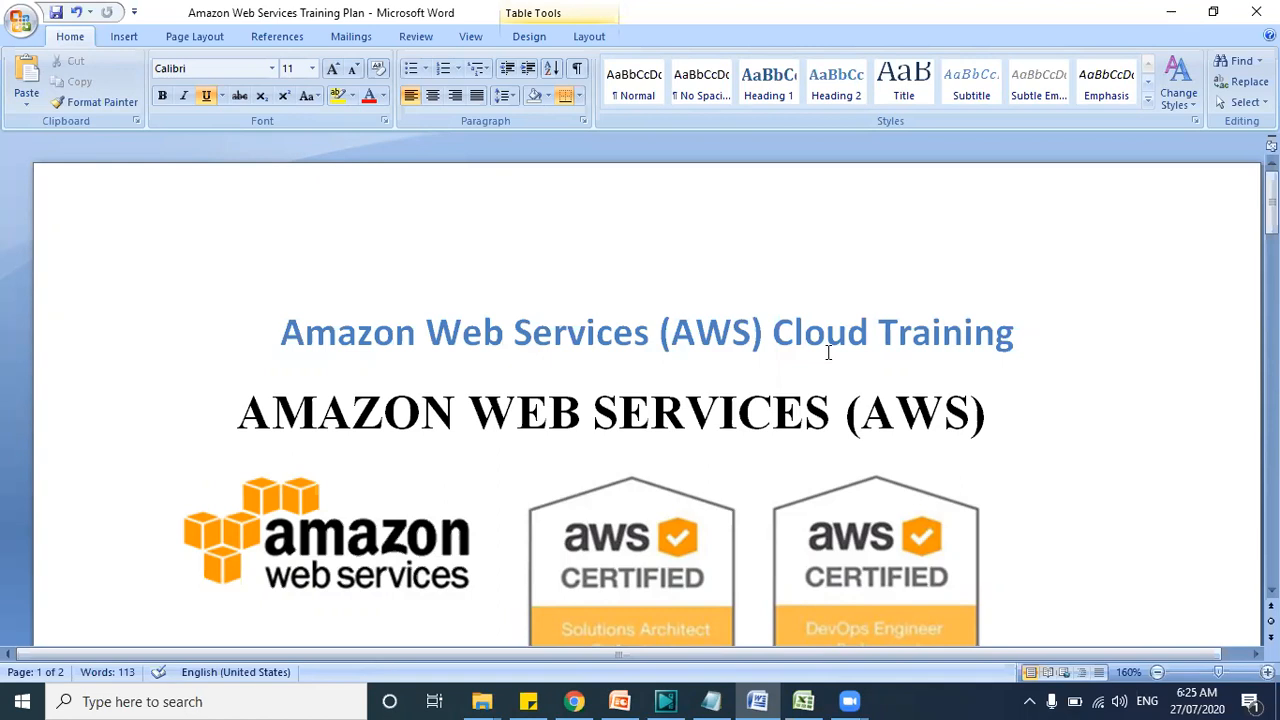
Scroll the Word plan to the Training Details table on page 2
scroll("down", 3)
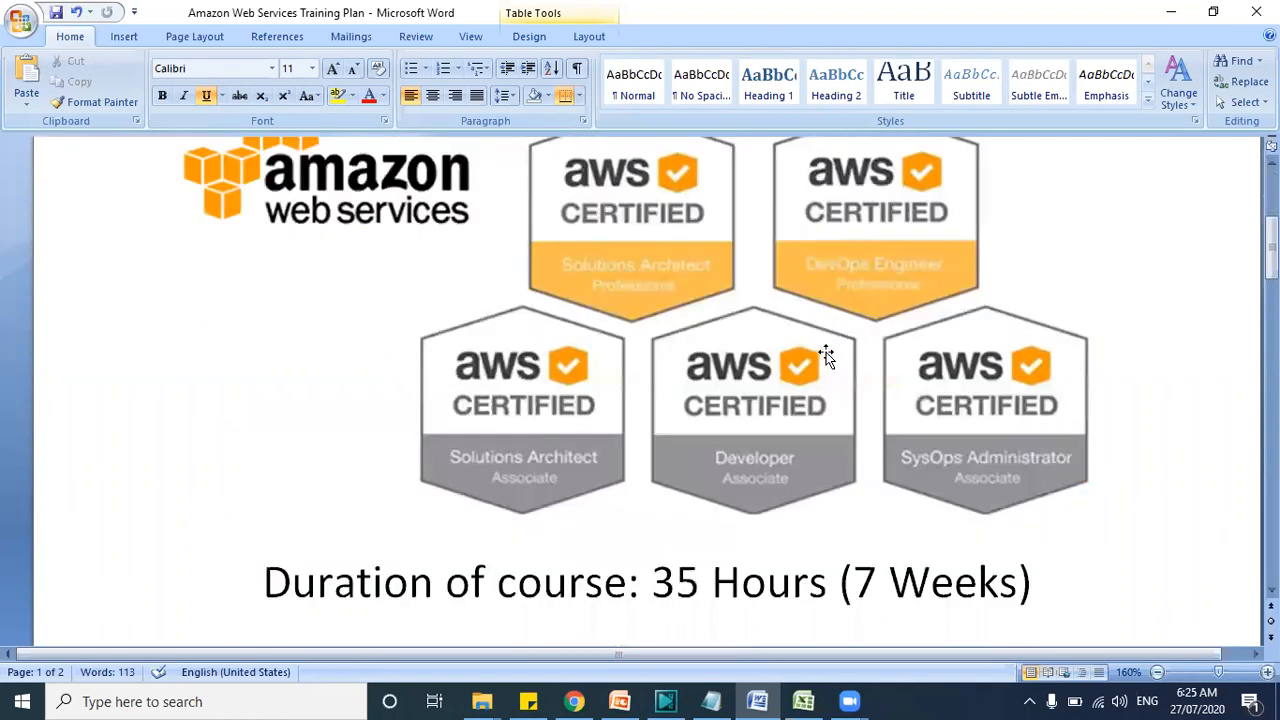
scroll("down", 3)
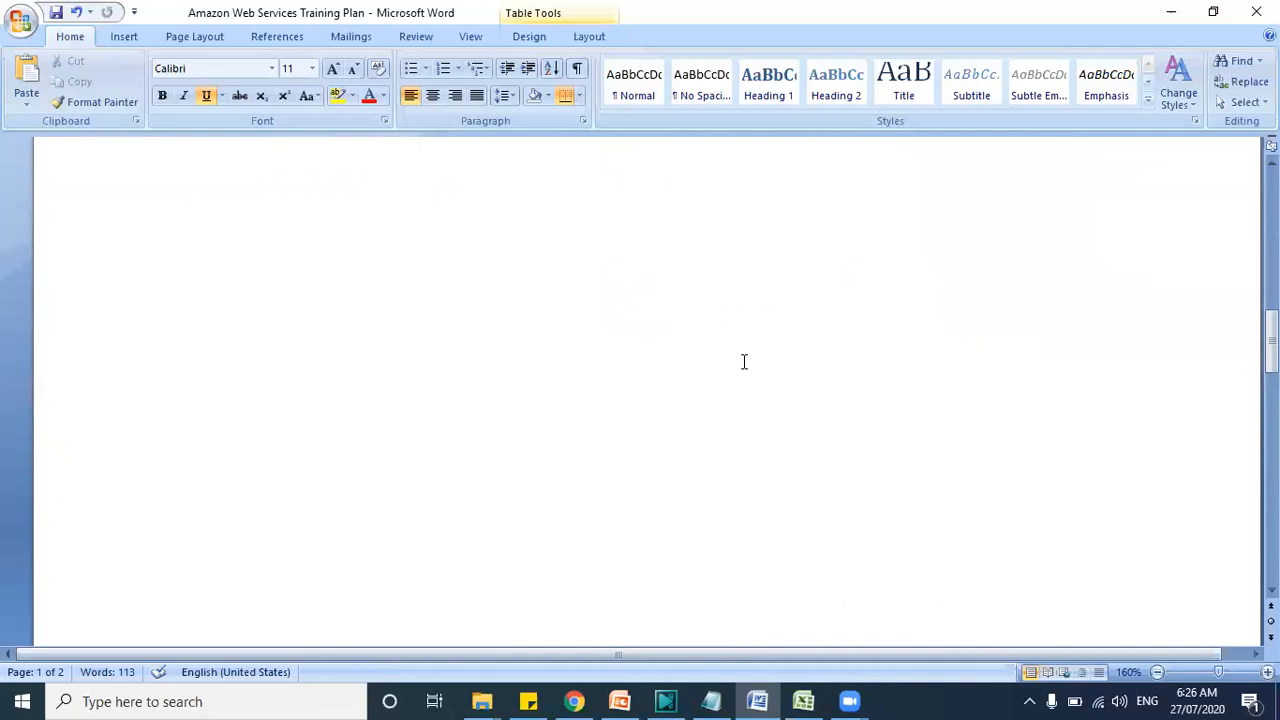
scroll("up", 3)
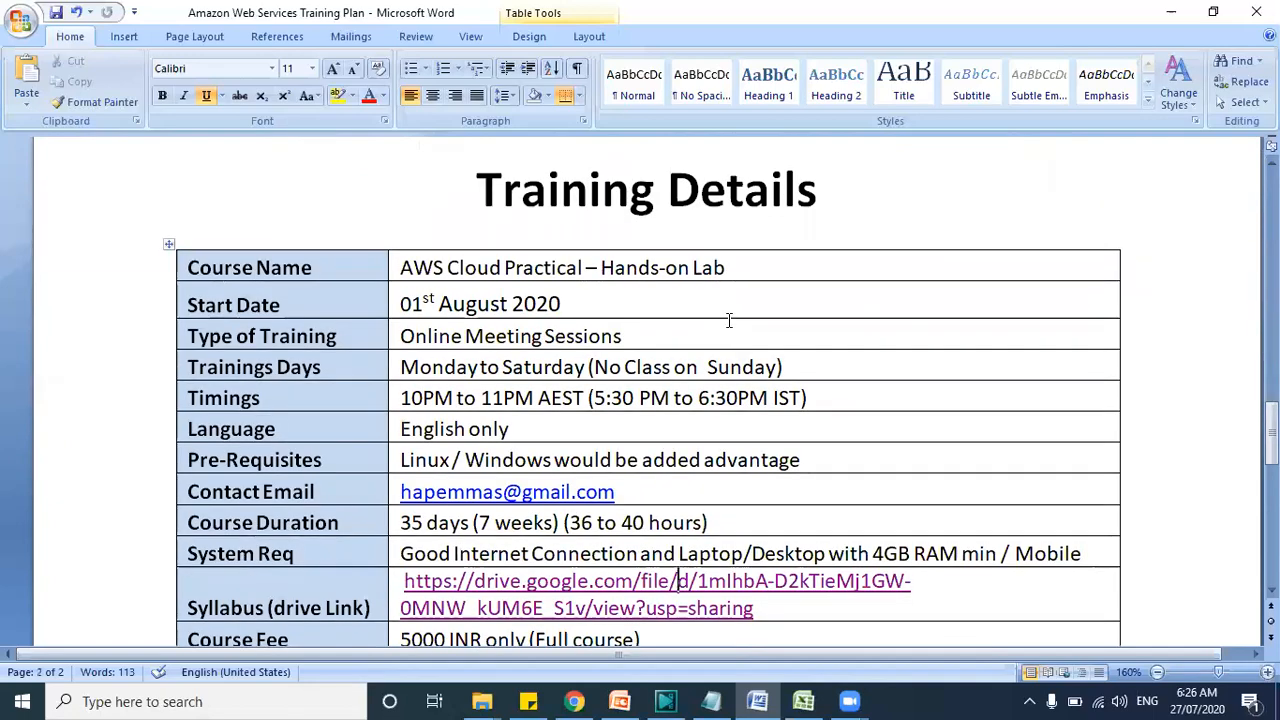
scroll("down", 3)
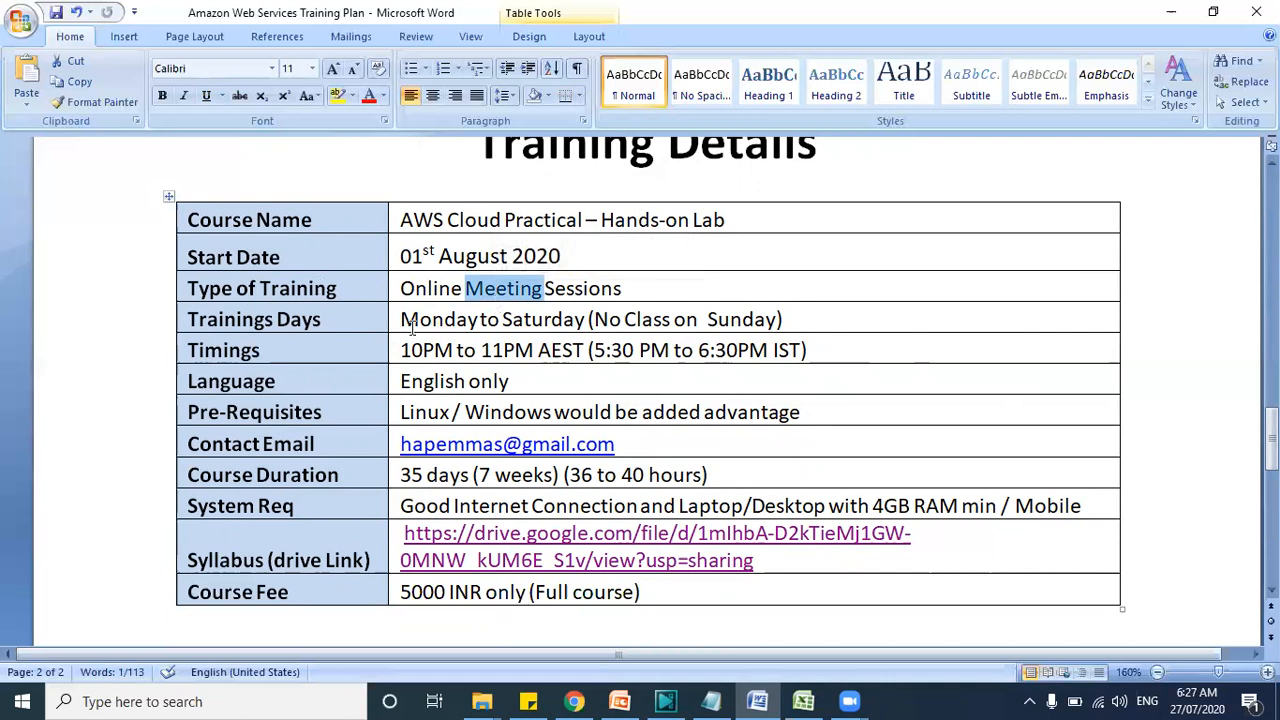
mouse_move(442, 322)
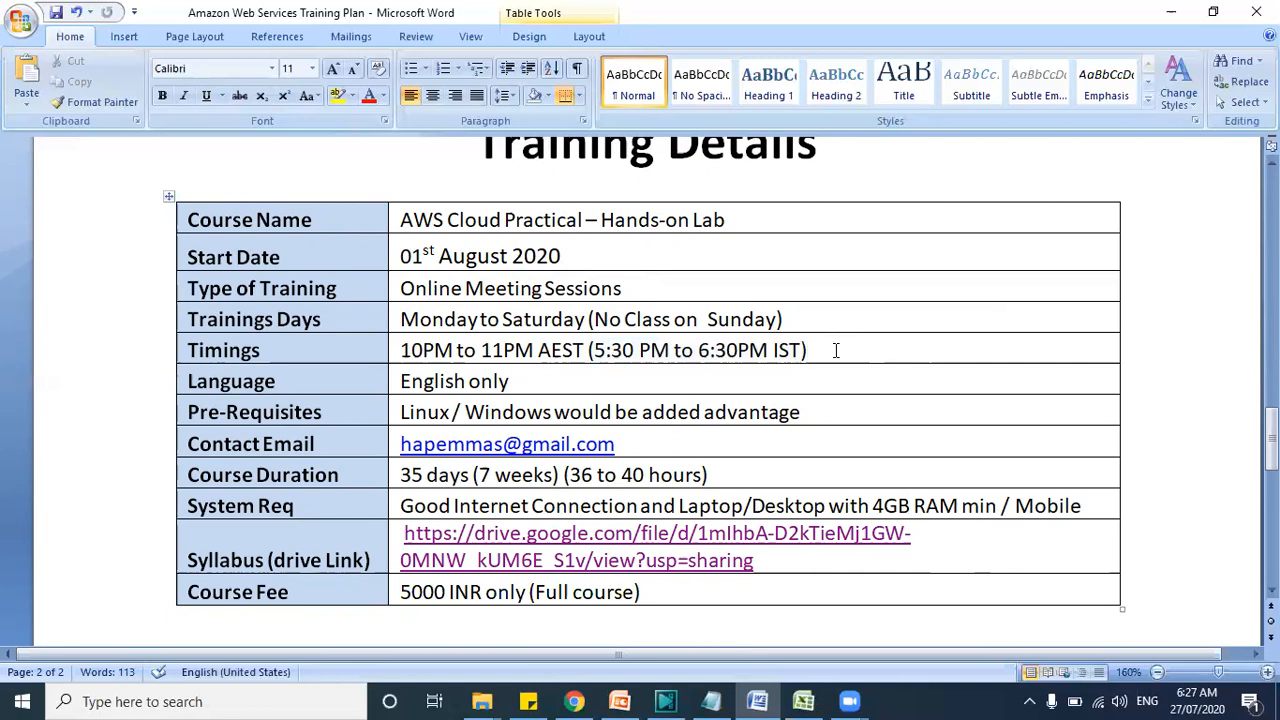
Append "8AM US /Canada" after the IST times in the Timings row
left_click(808, 350)
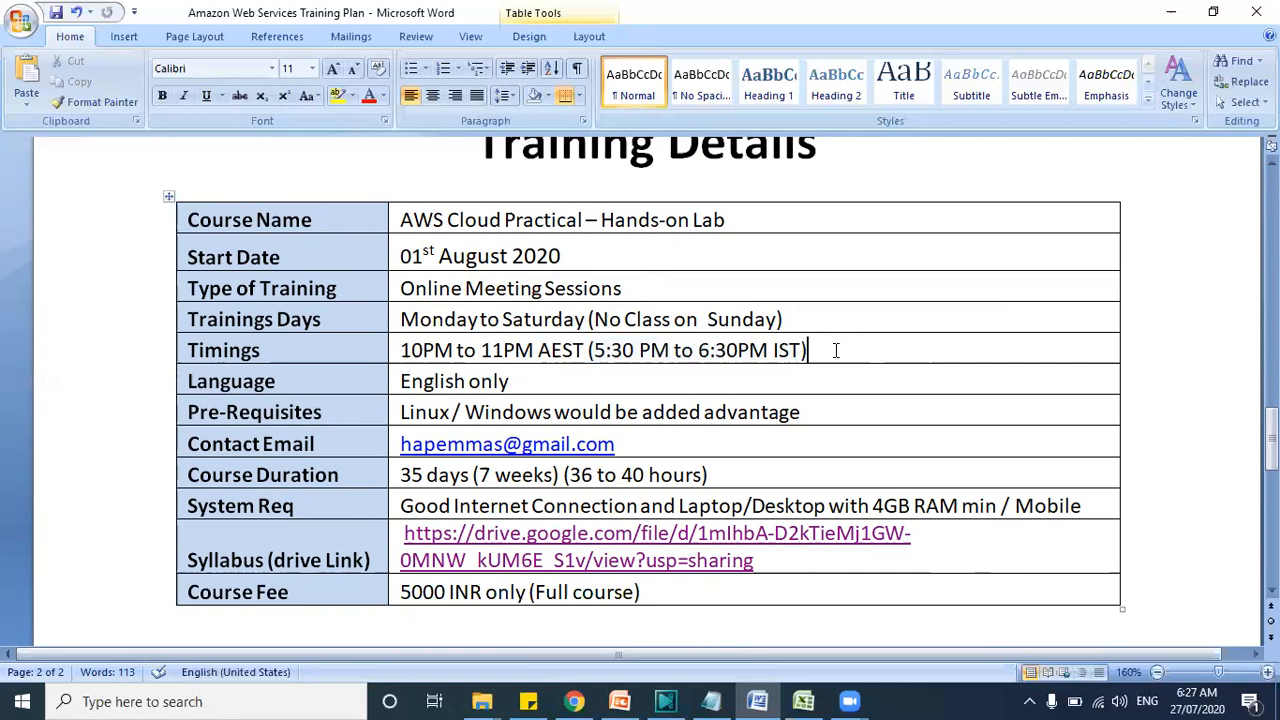
type("8A")
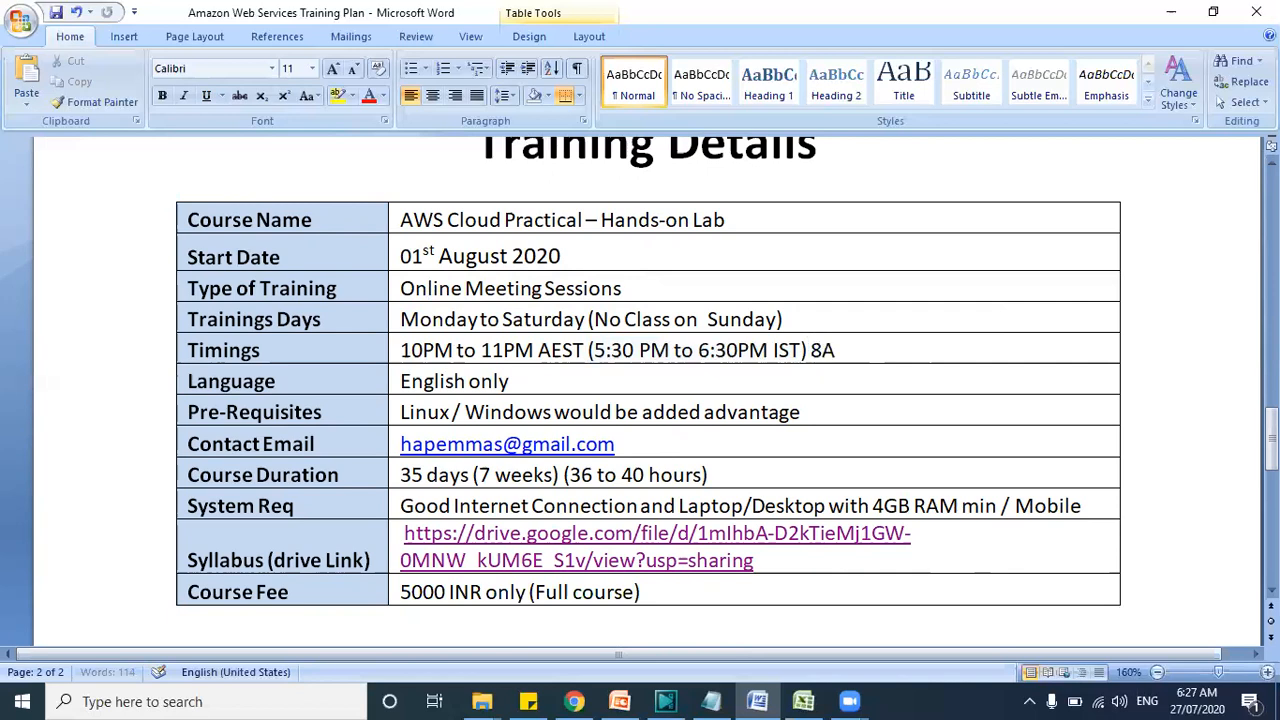
type("M US")
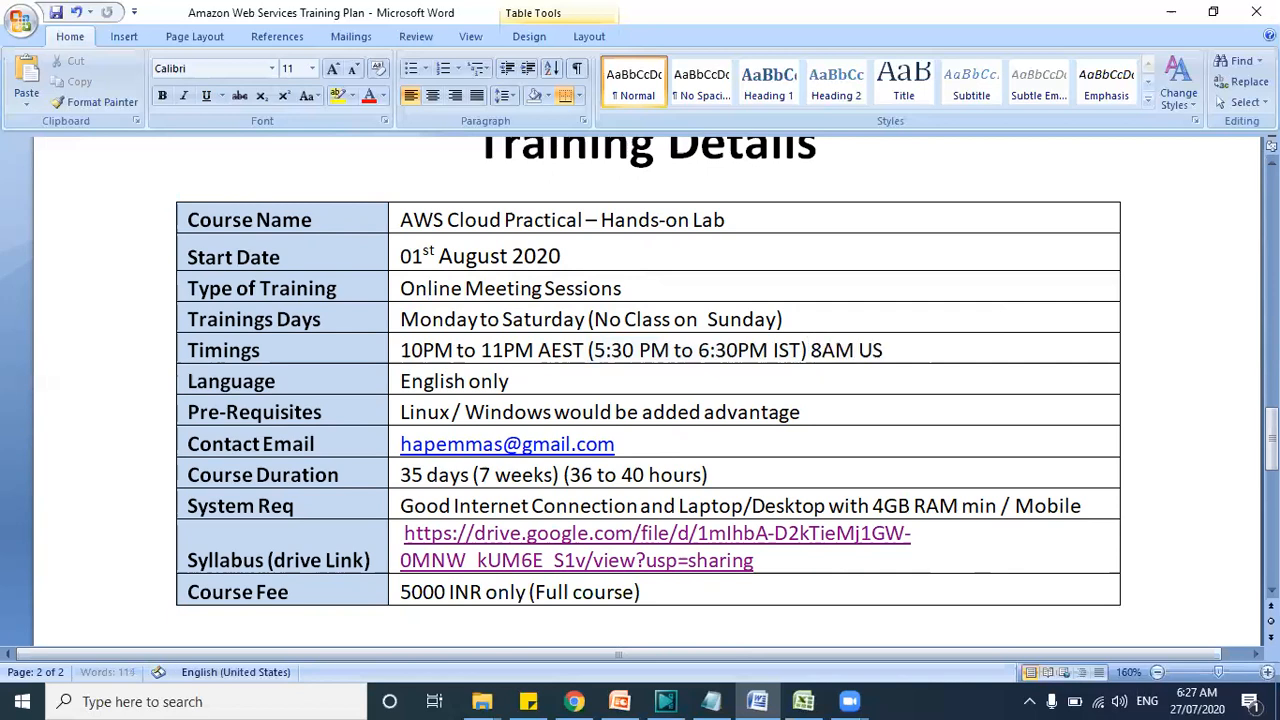
type("/Canada")
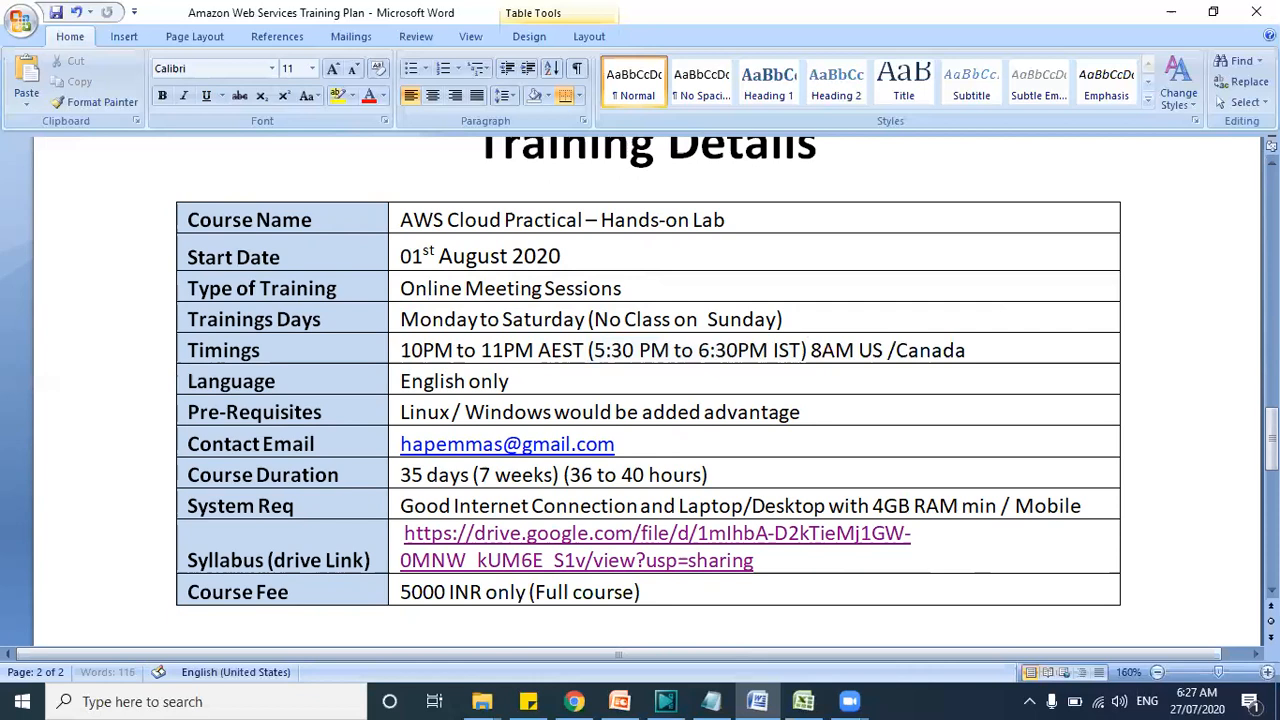
mouse_move(500, 388)
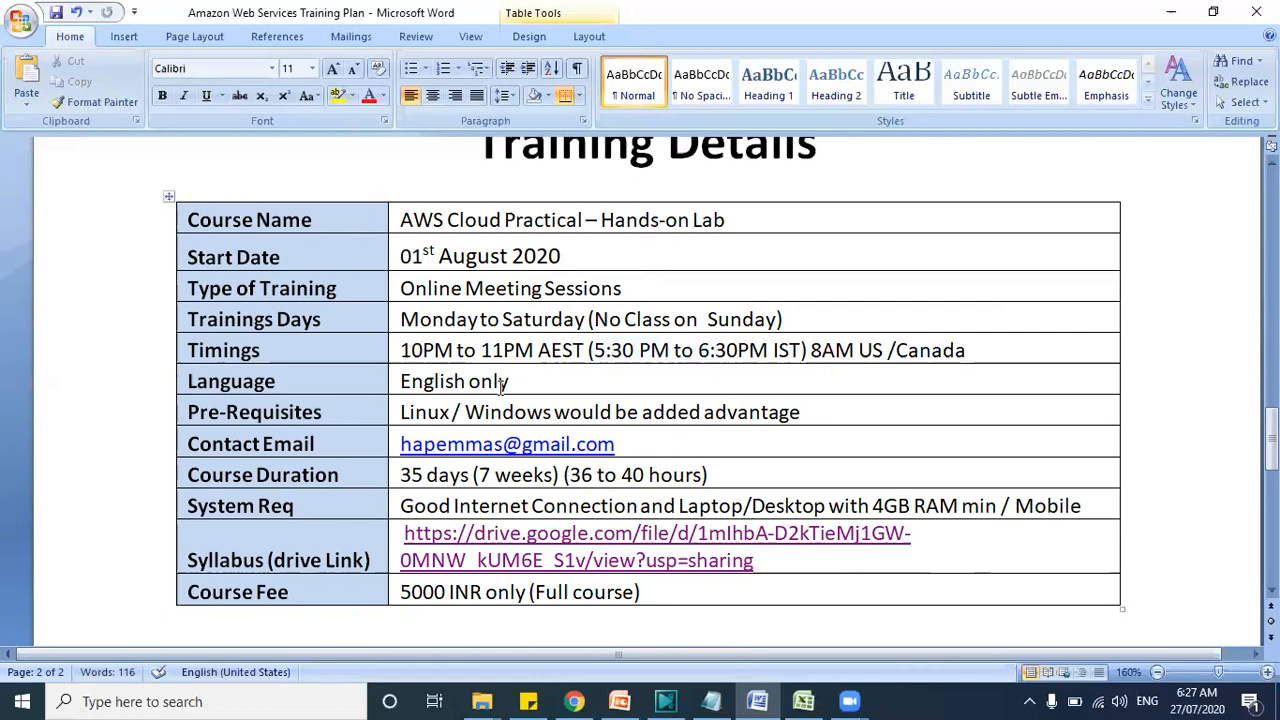
double_click(488, 380)
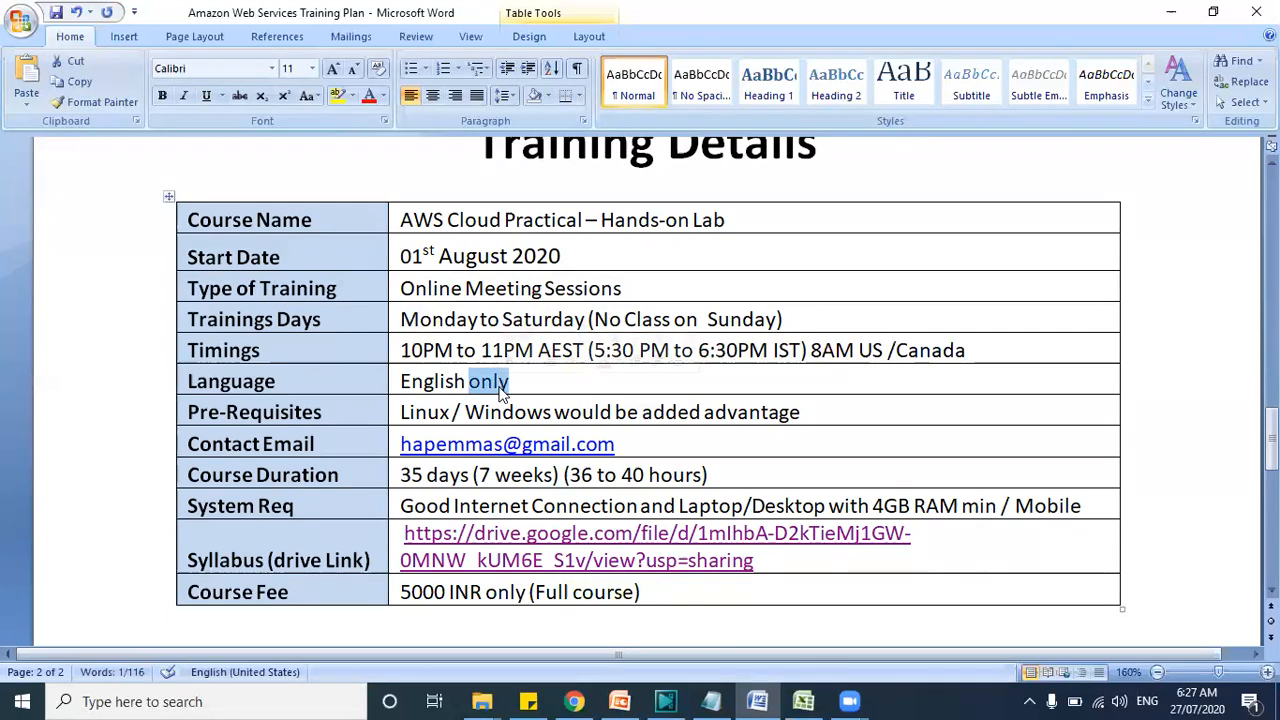
mouse_move(408, 418)
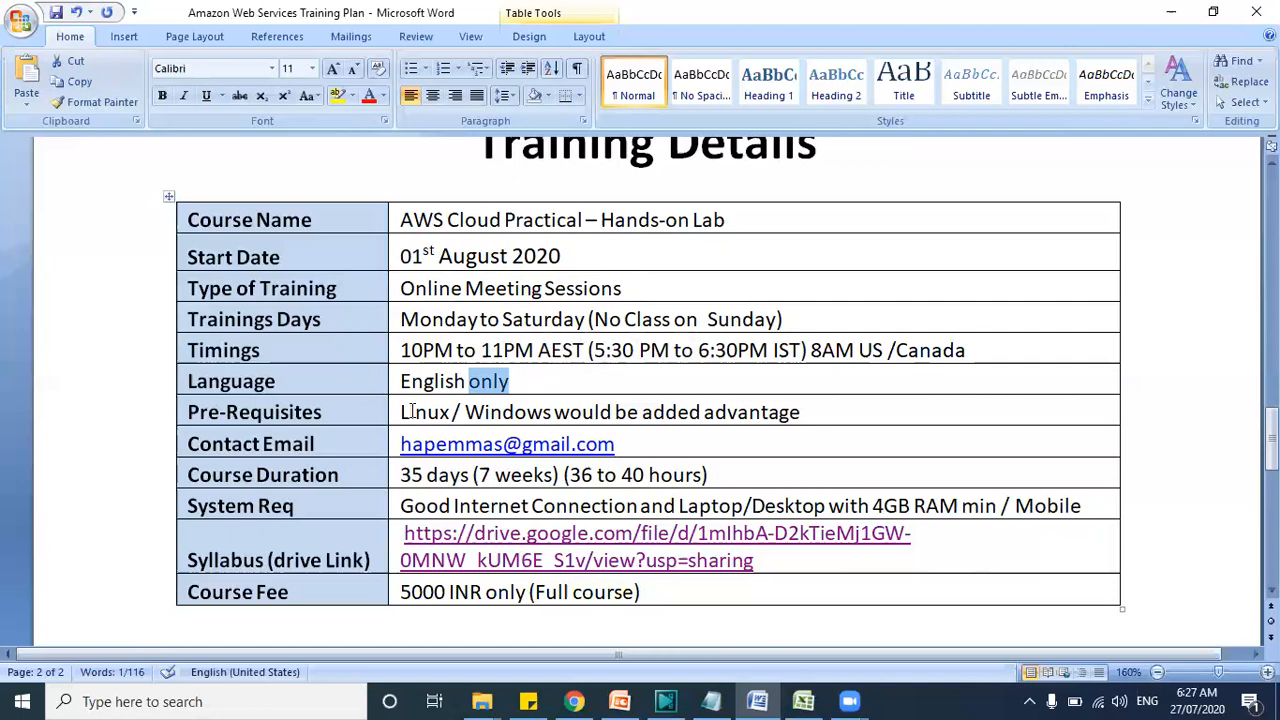
mouse_move(536, 404)
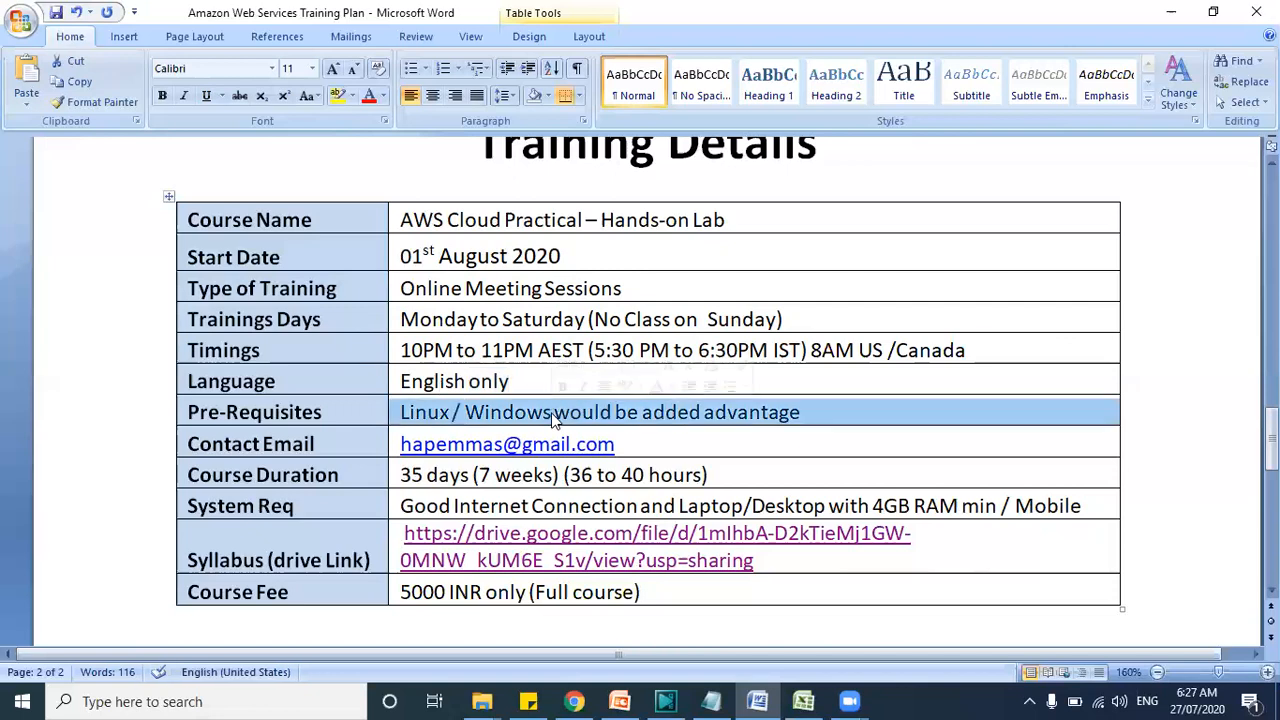
double_click(508, 412)
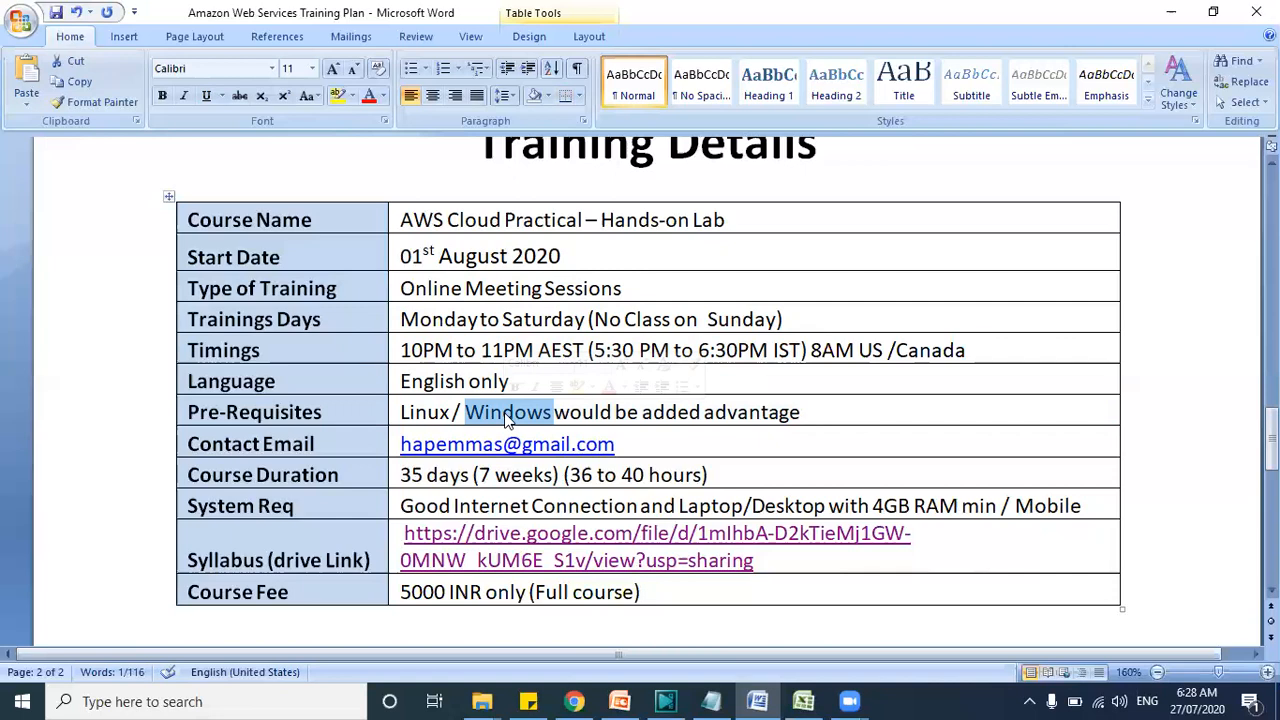
mouse_move(424, 416)
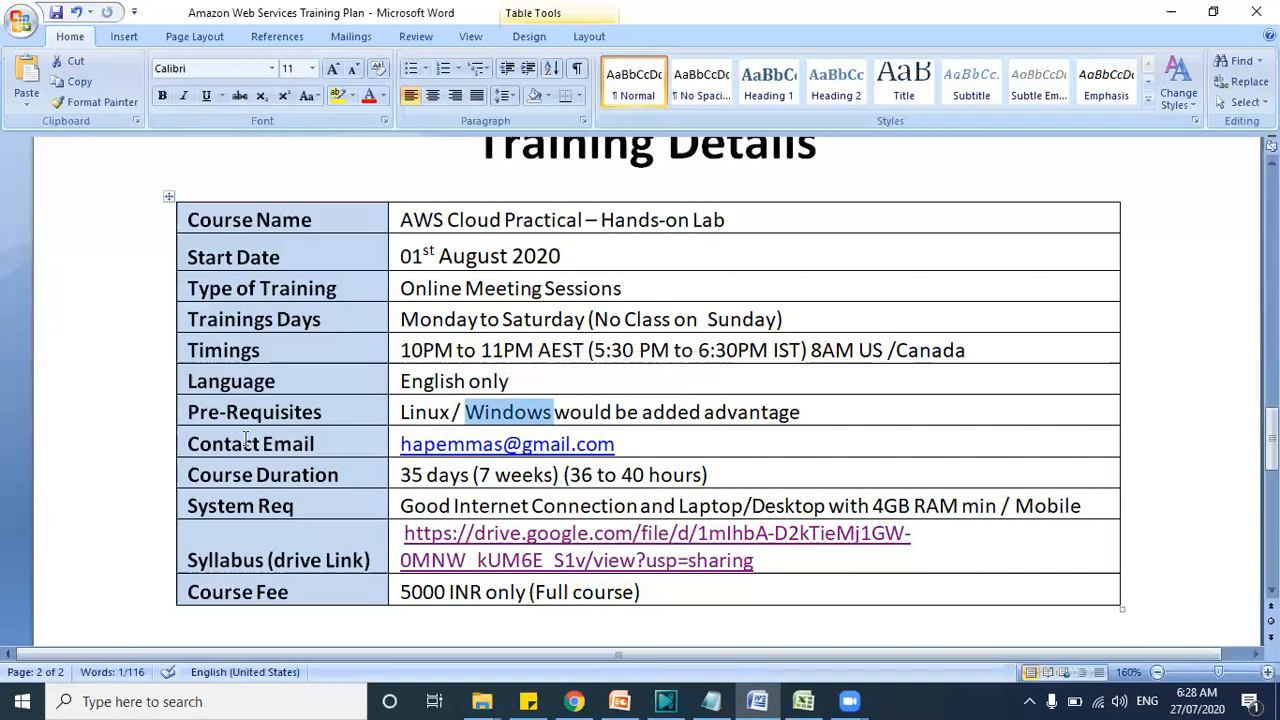
mouse_move(410, 430)
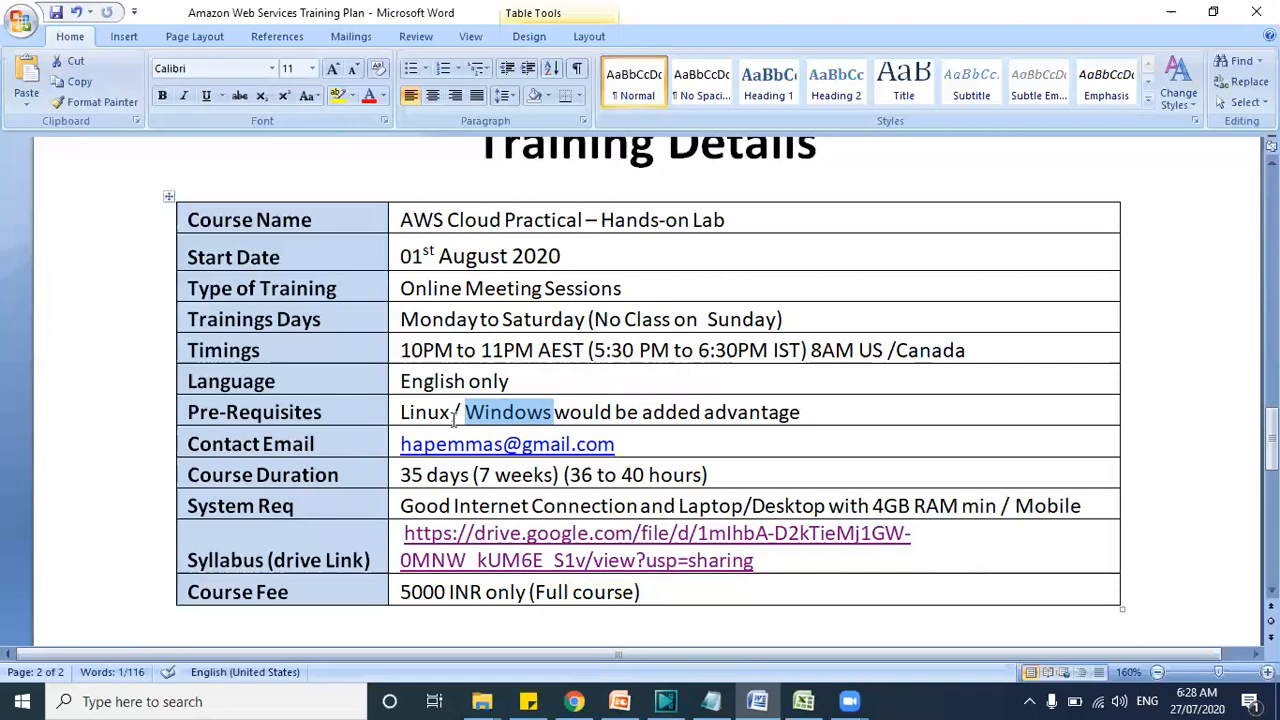
mouse_move(196, 458)
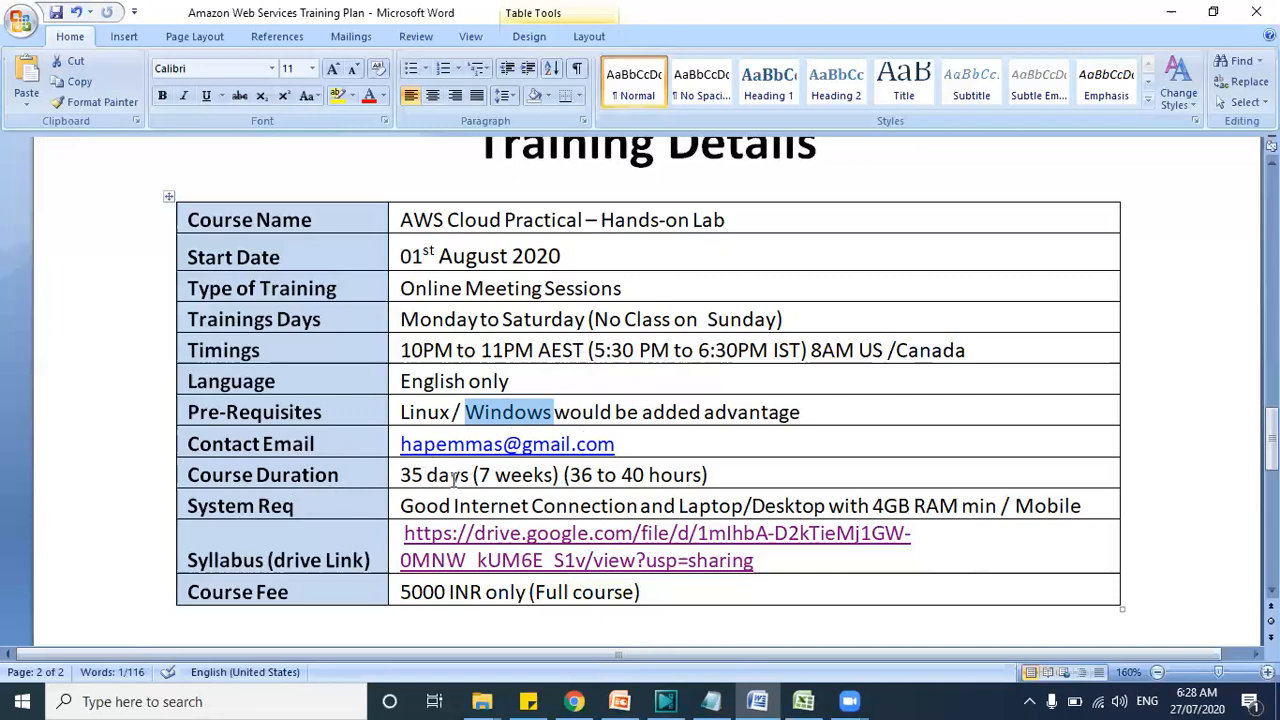
mouse_move(560, 478)
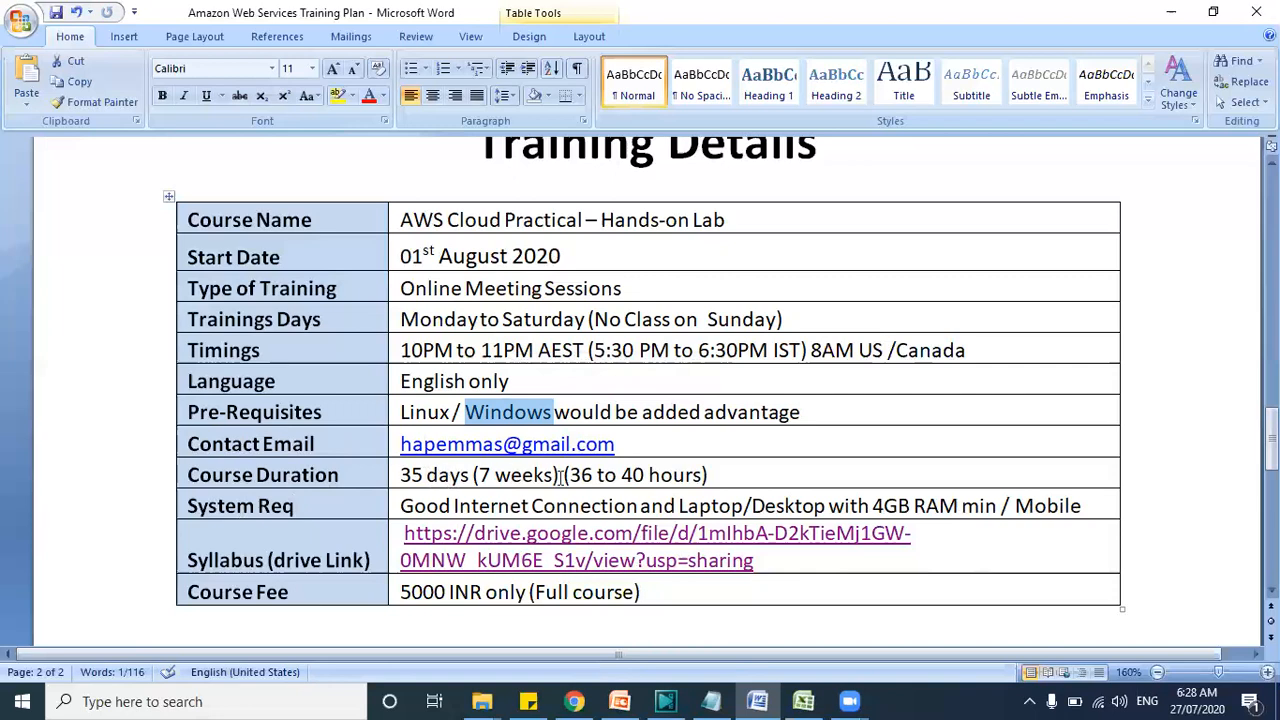
mouse_move(440, 474)
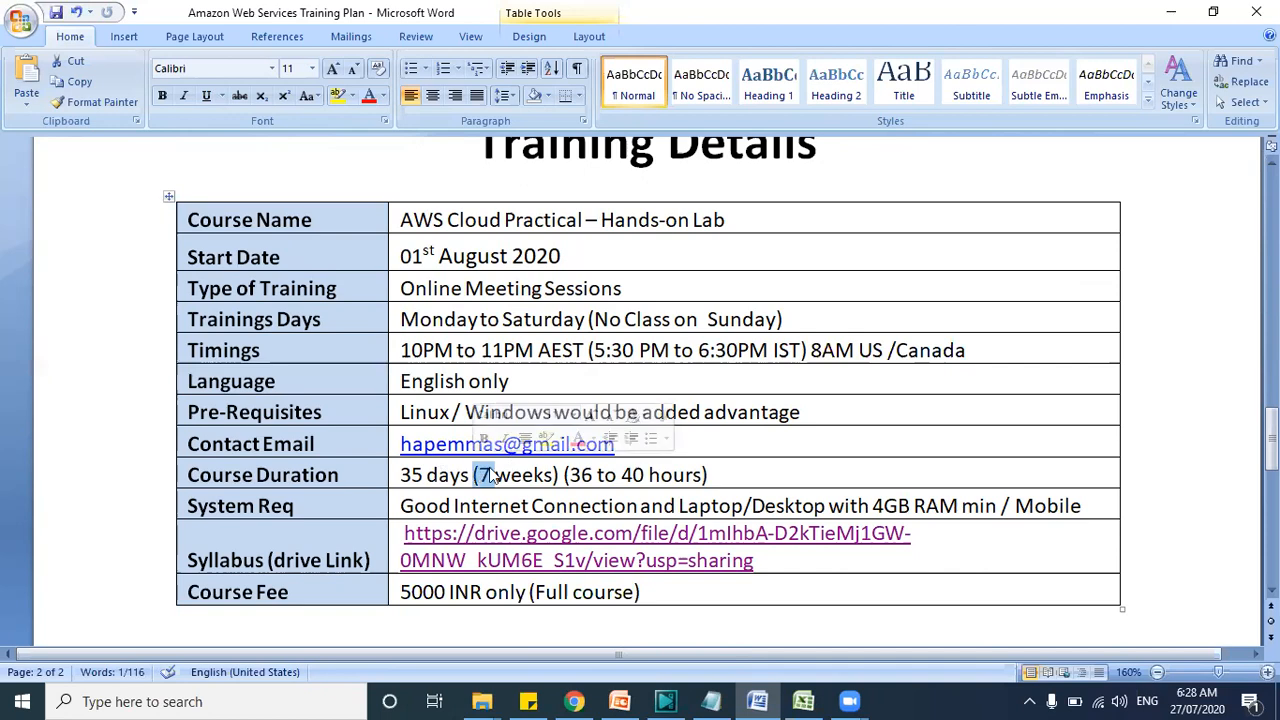
mouse_move(484, 476)
type("8")
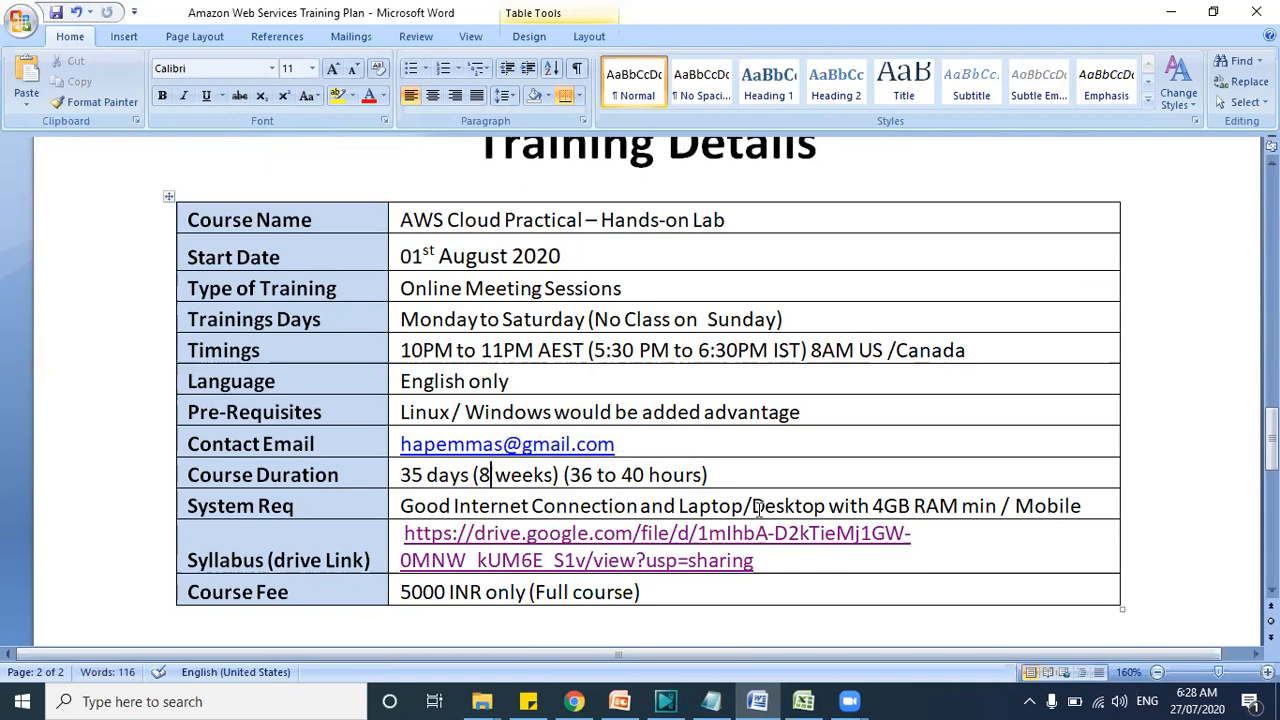
mouse_move(652, 508)
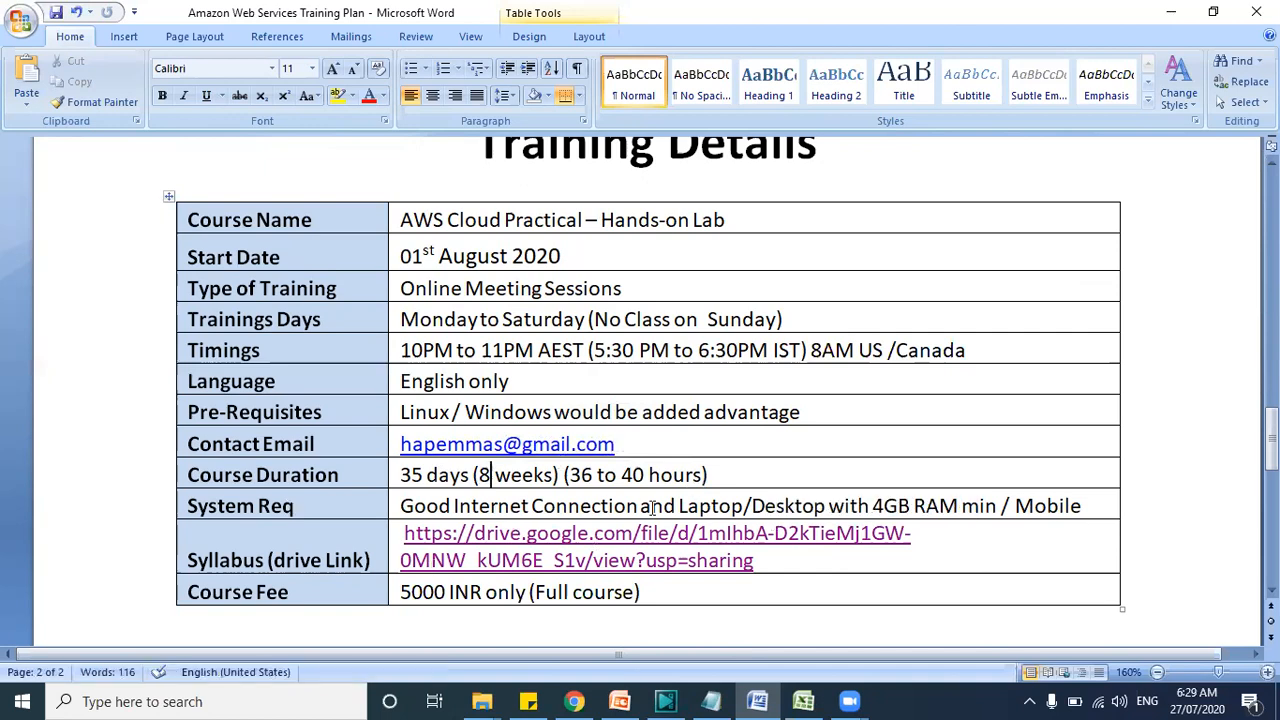
mouse_move(1076, 504)
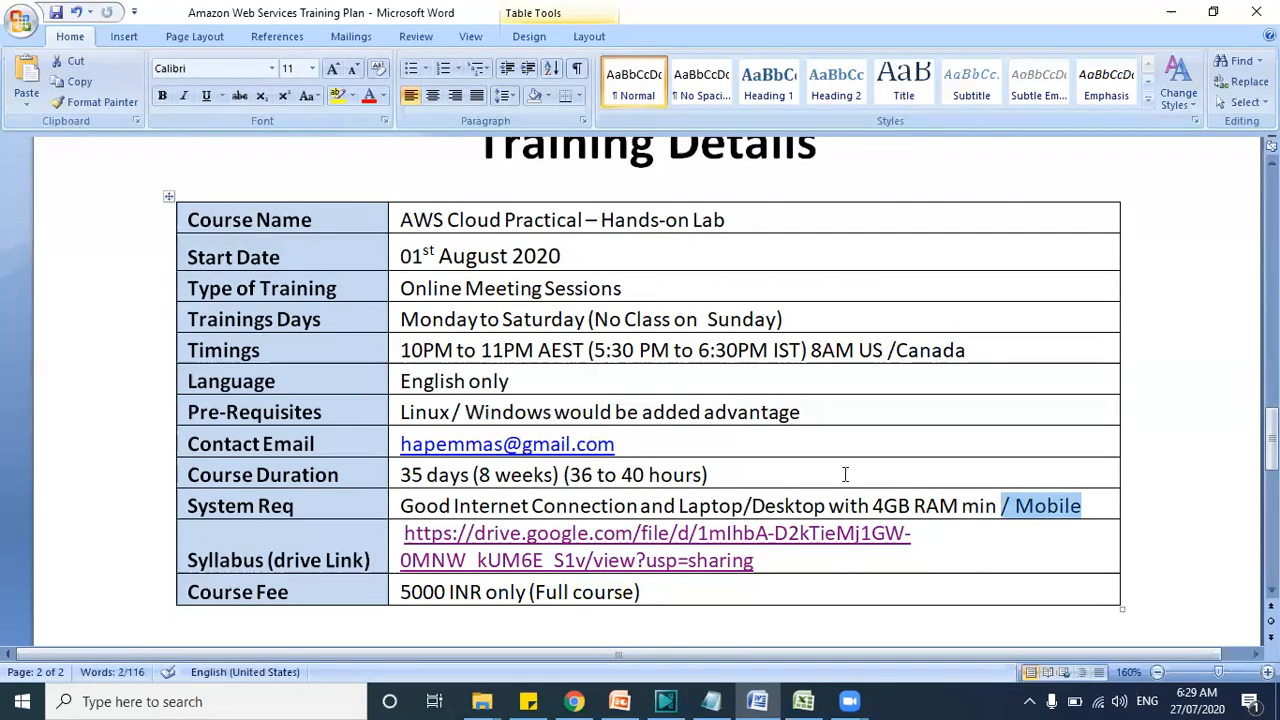
mouse_move(478, 532)
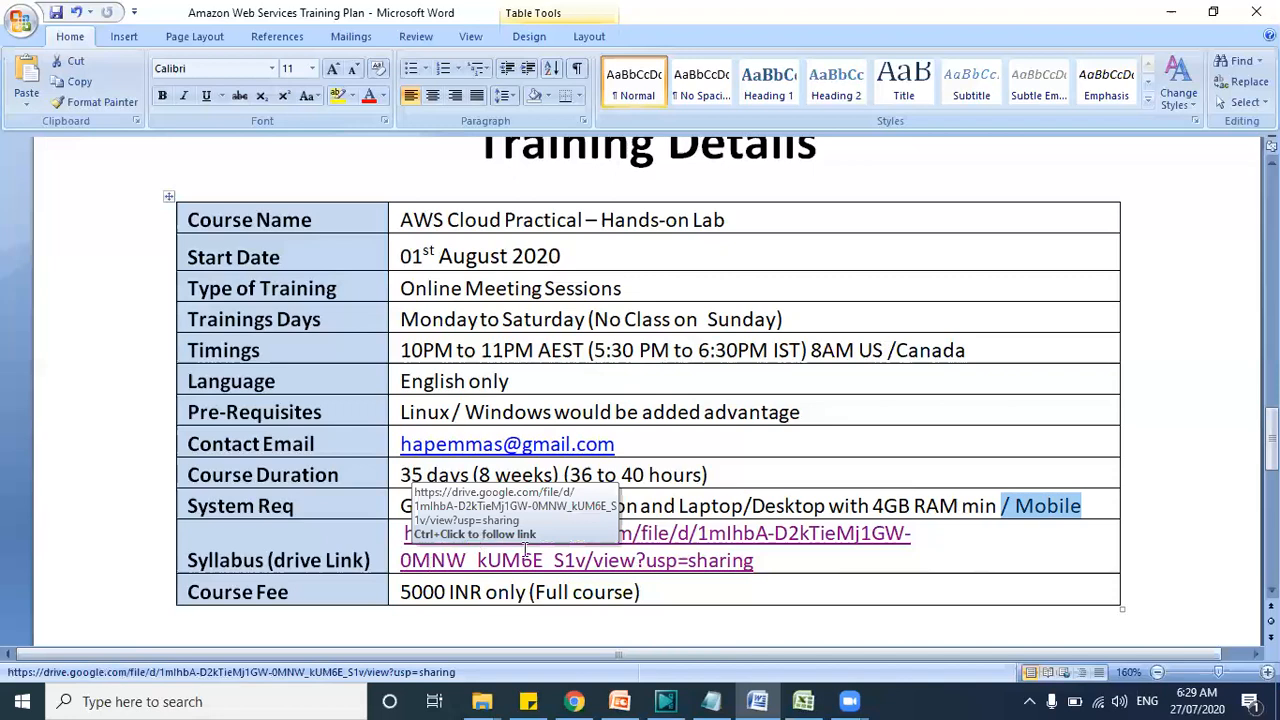
mouse_move(376, 360)
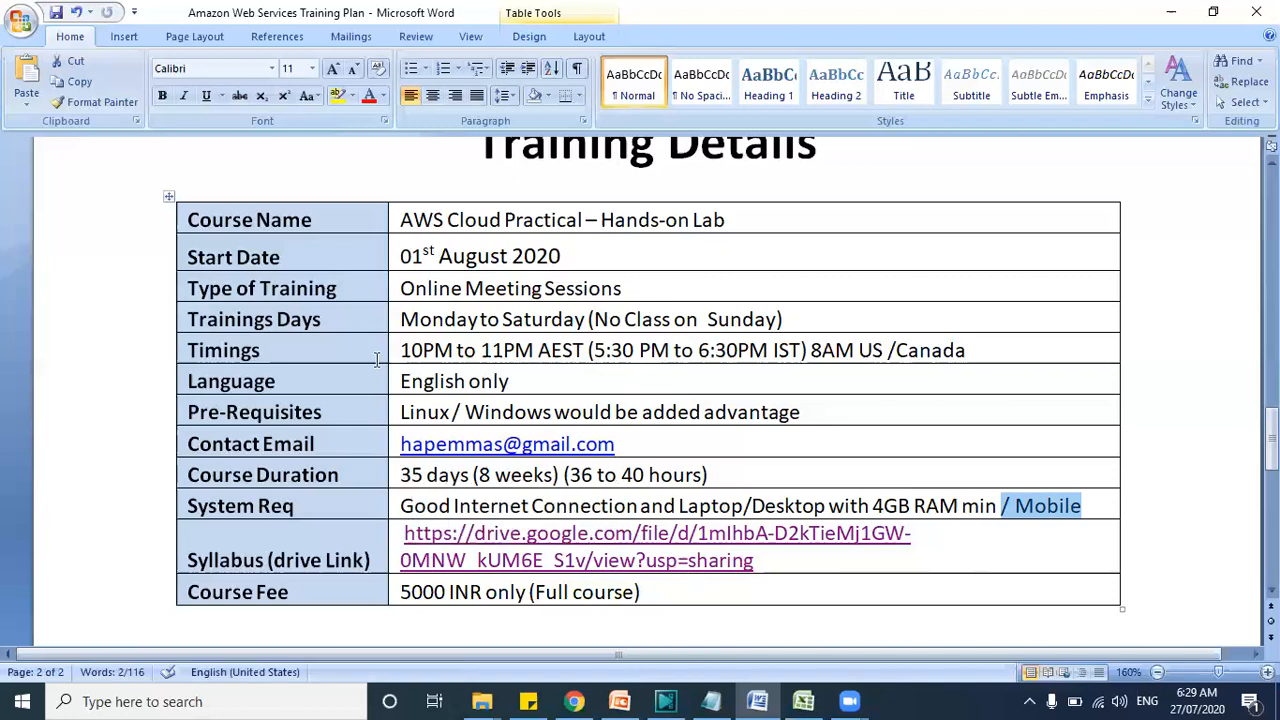
mouse_move(484, 348)
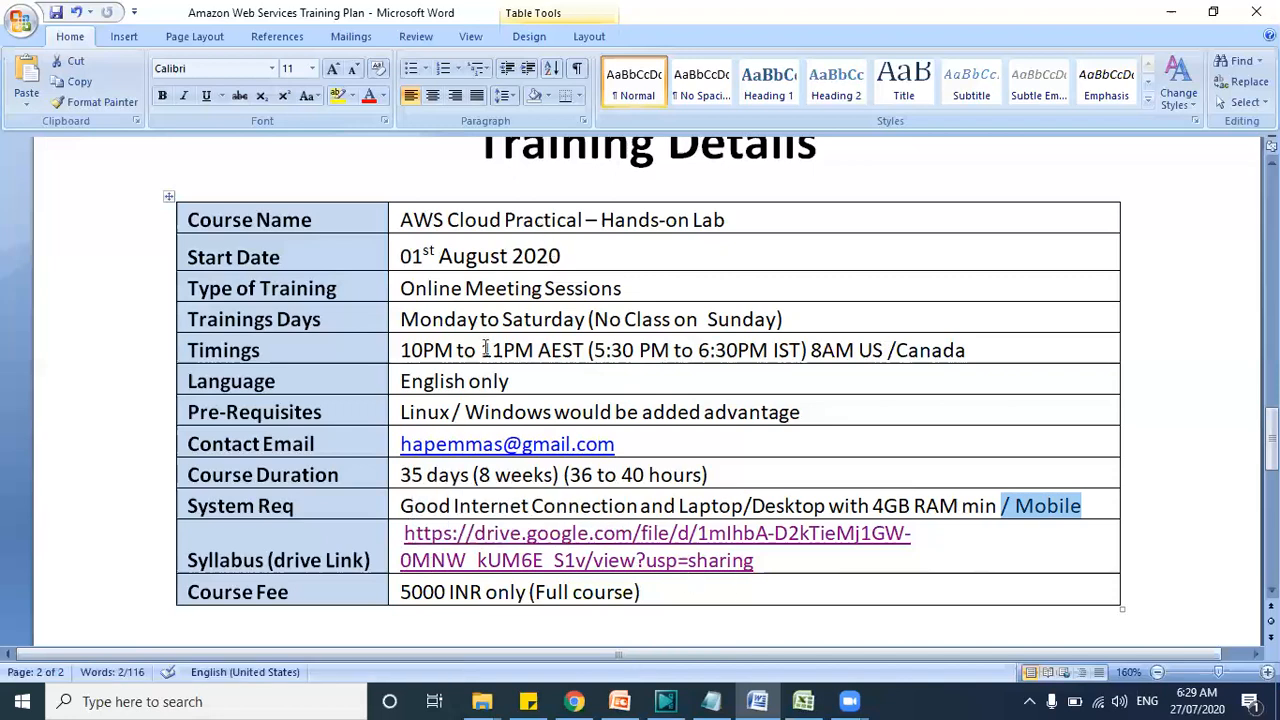
mouse_move(628, 362)
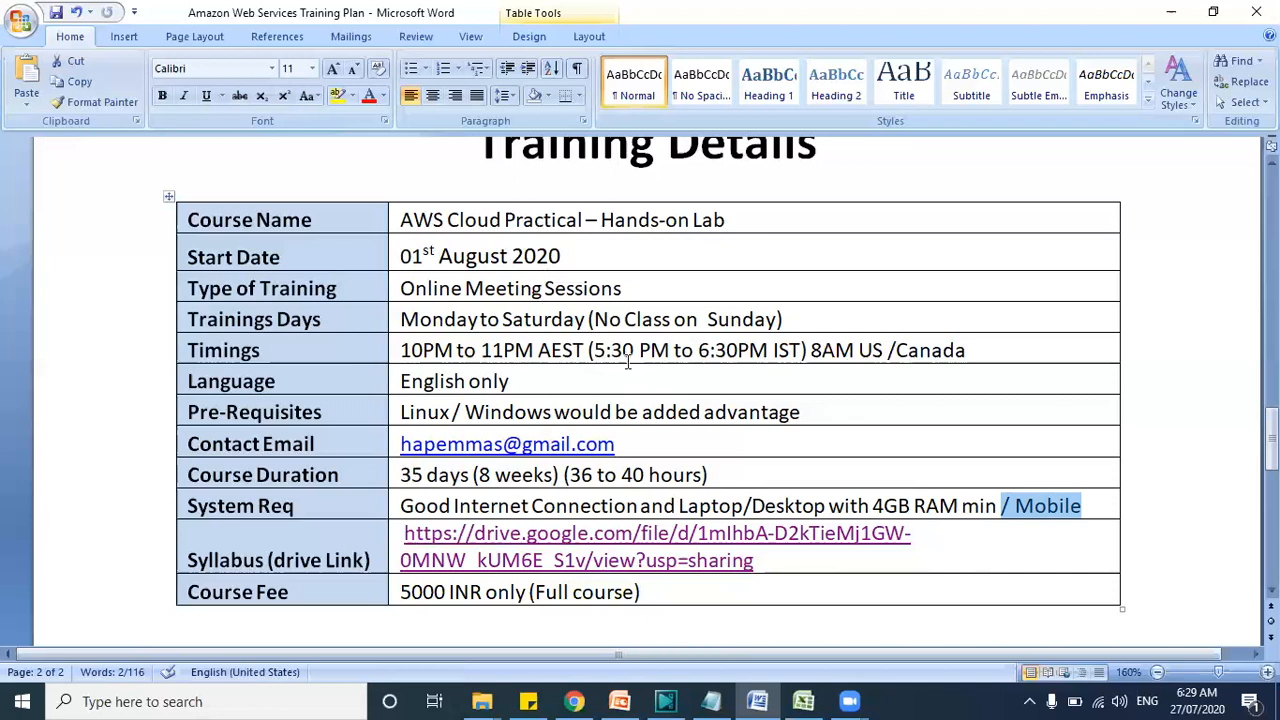
Follow the Syllabus Drive link from the Training Details table
scroll("down", 3)
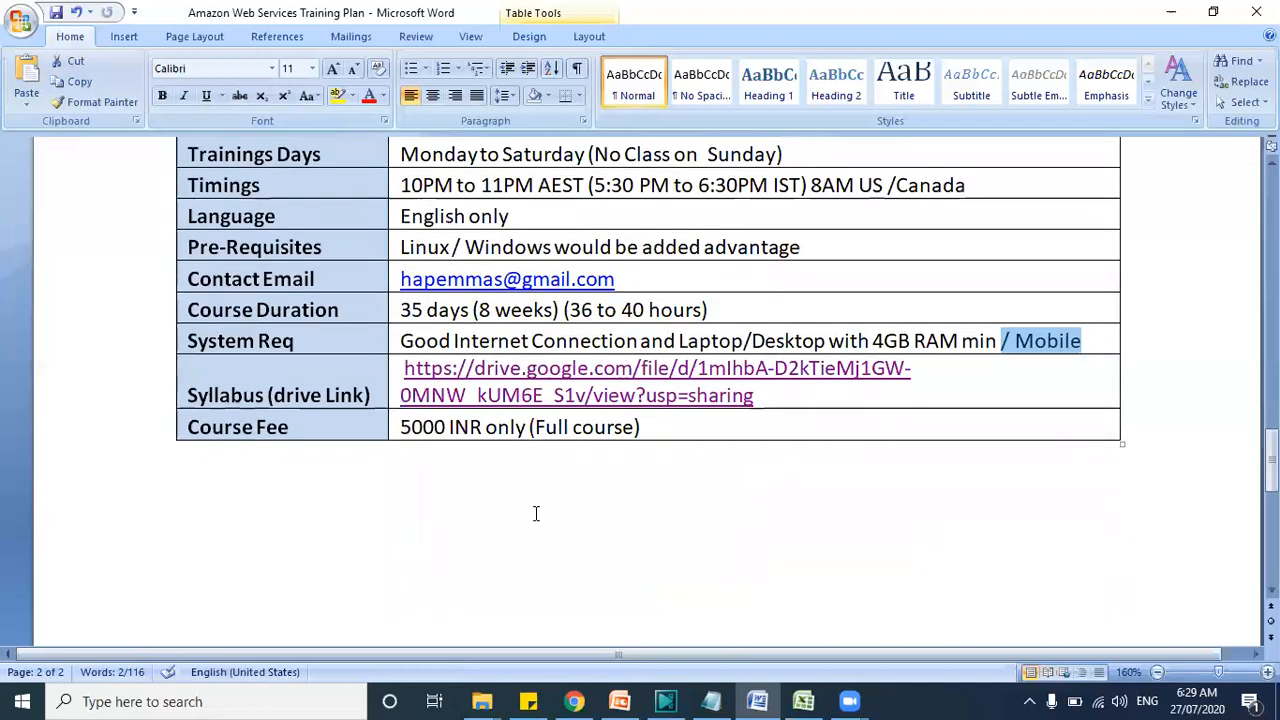
right_click(464, 456)
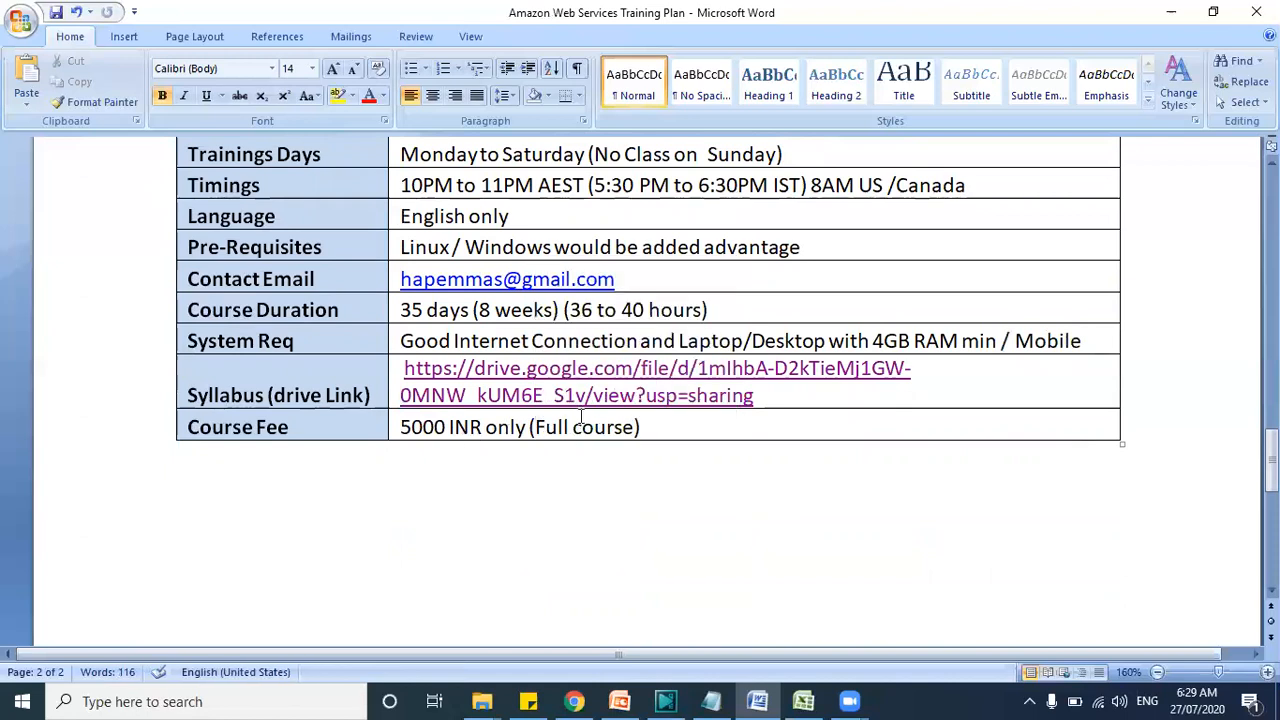
scroll("down", 3)
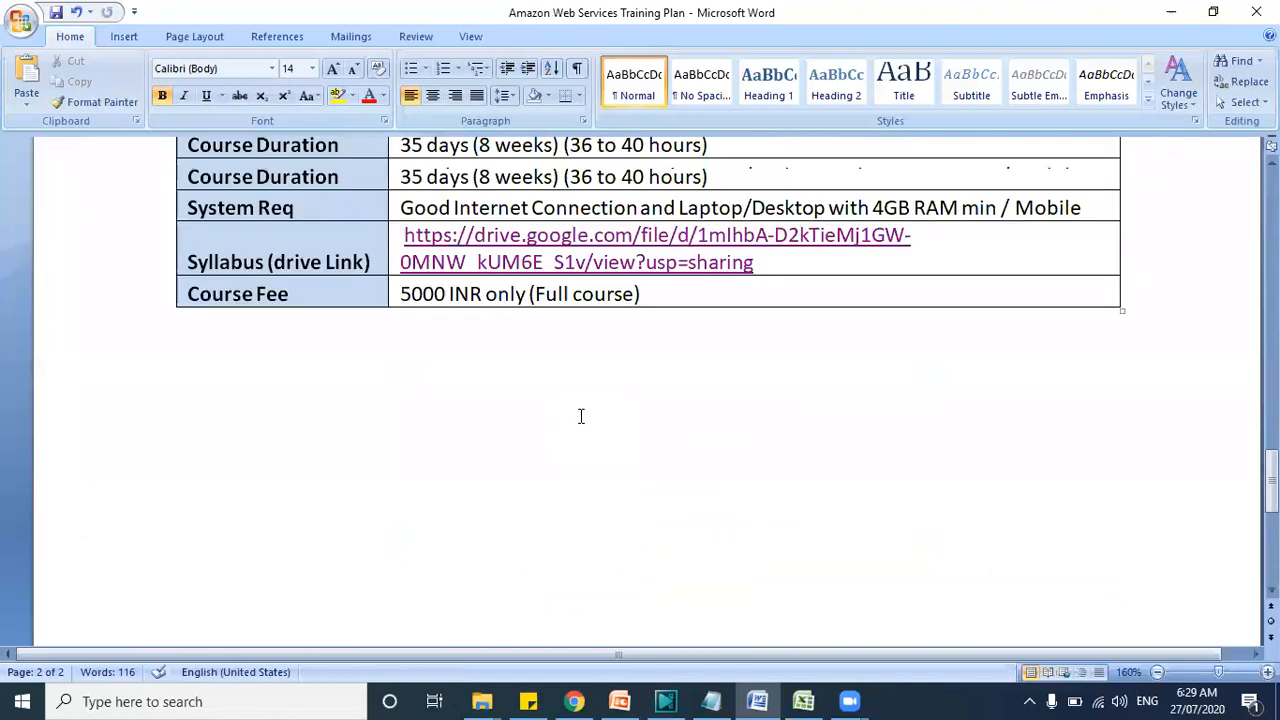
scroll("up", 3)
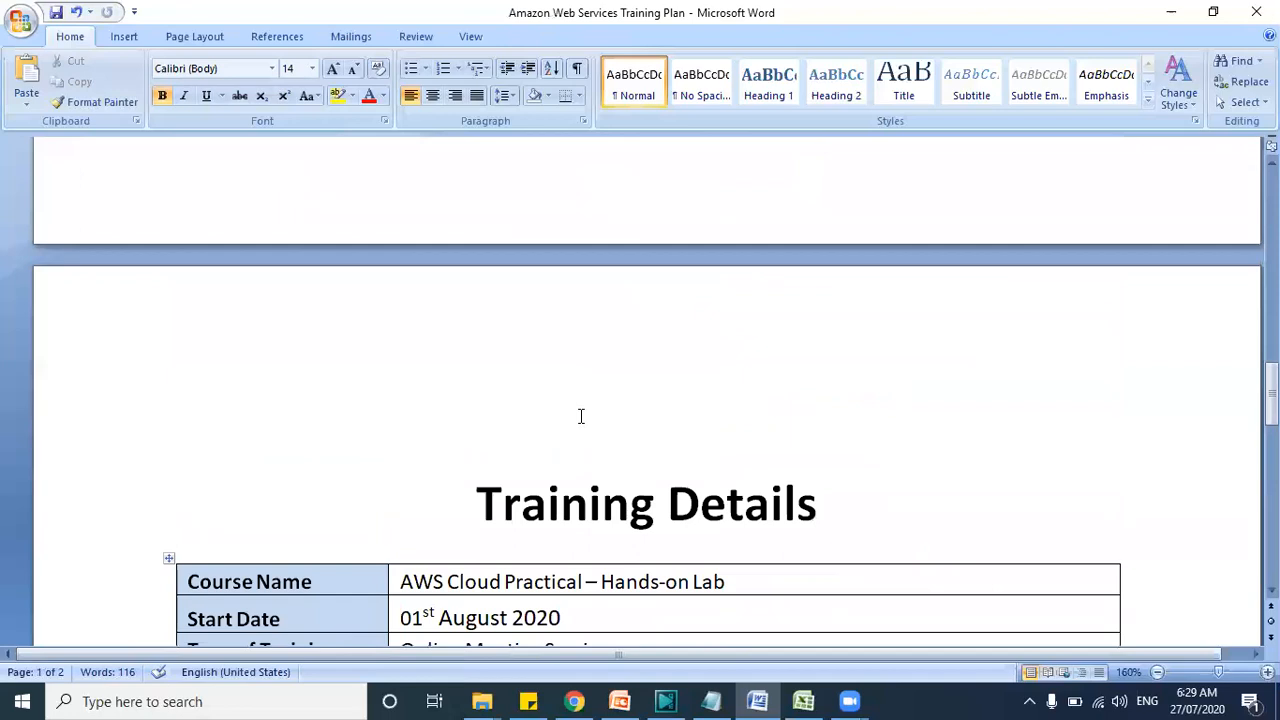
mouse_move(652, 500)
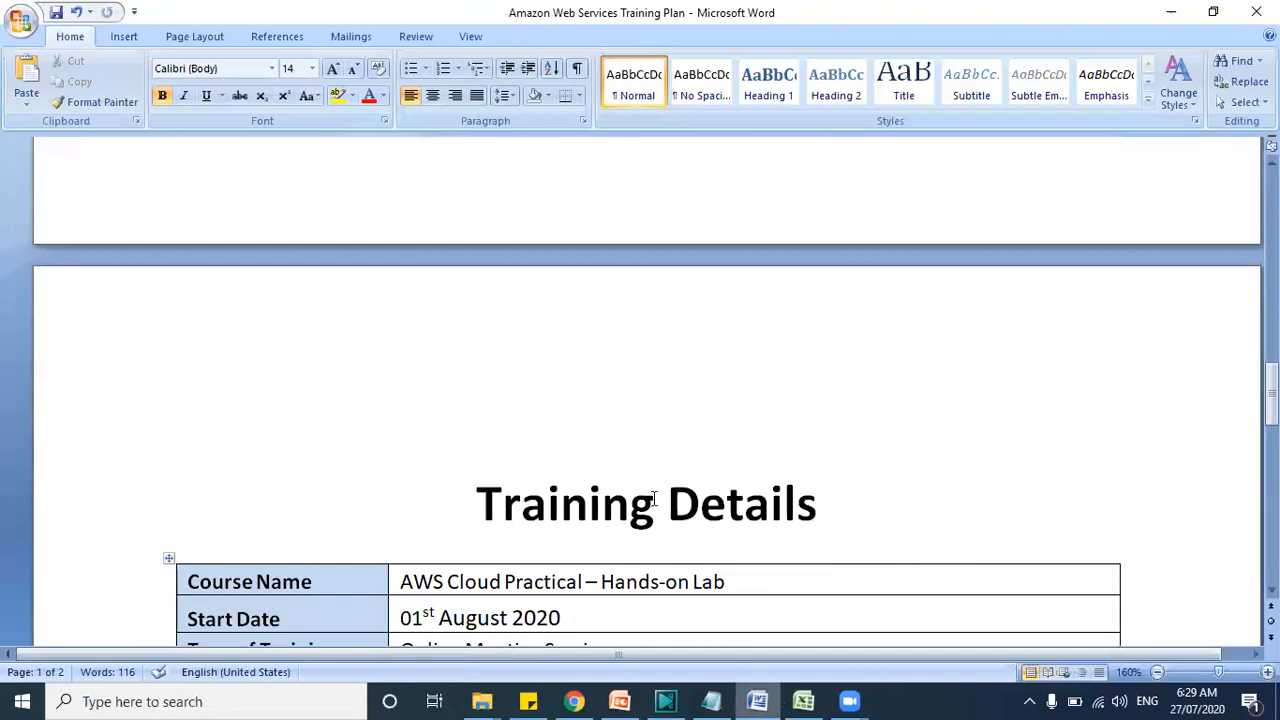
scroll("down", 3)
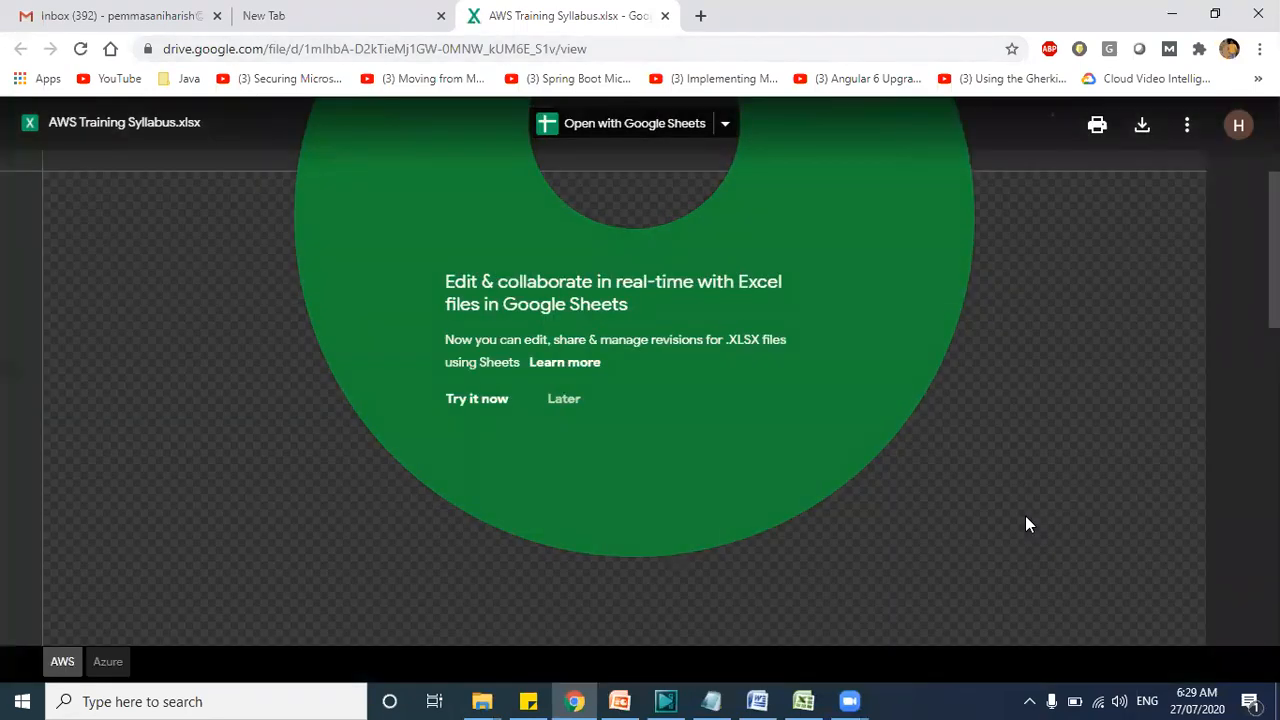
Dismiss the Google Sheets prompt and bring the syllabus spreadsheet up in Excel
key("alt+tab")
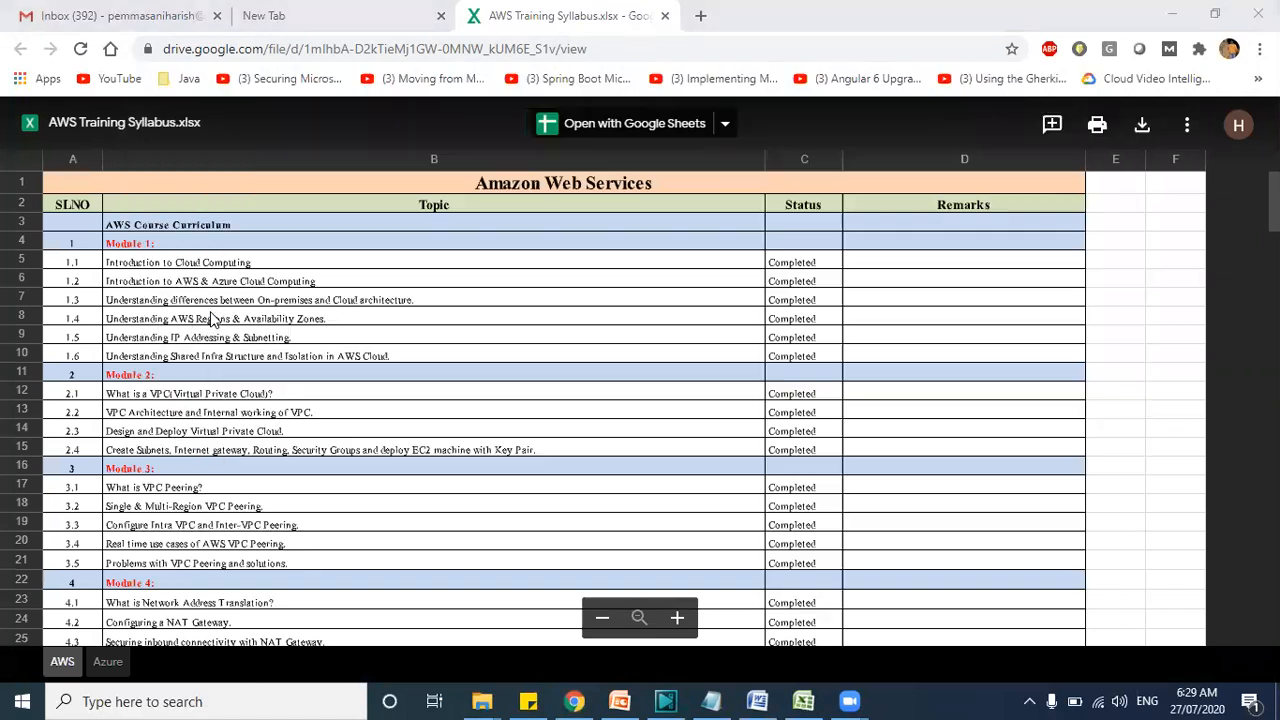
left_click(802, 700)
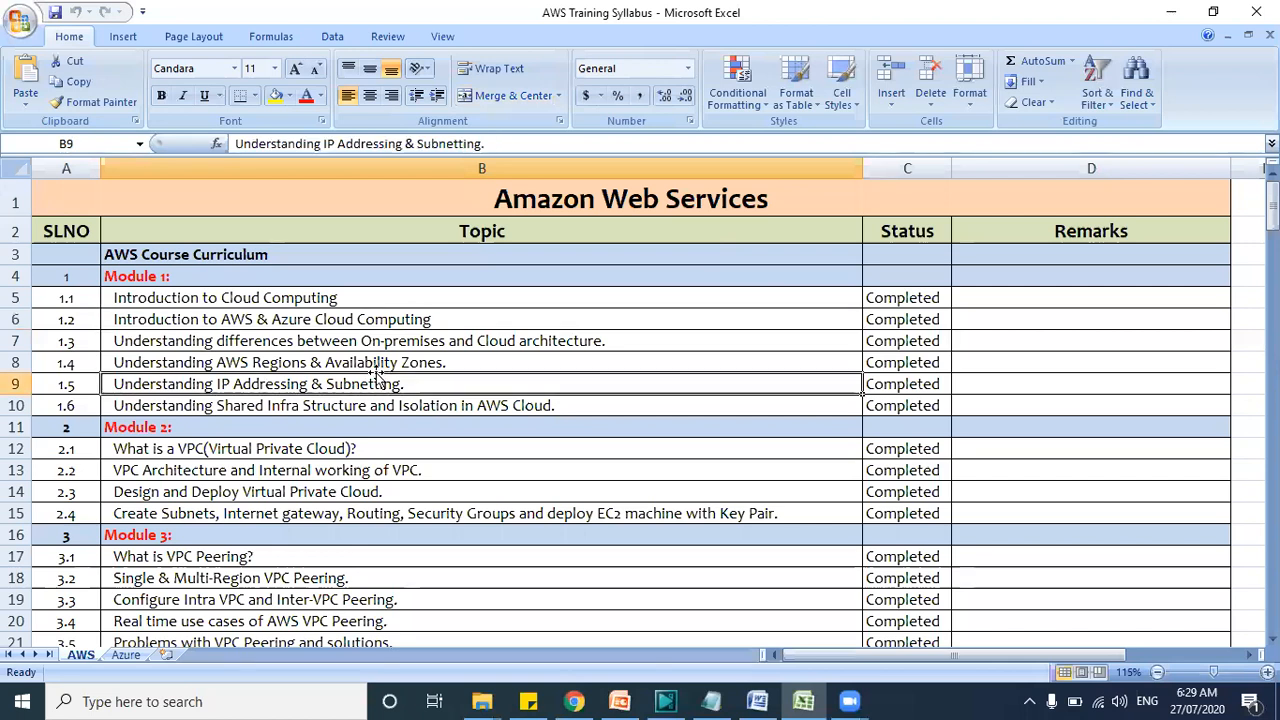
mouse_move(204, 276)
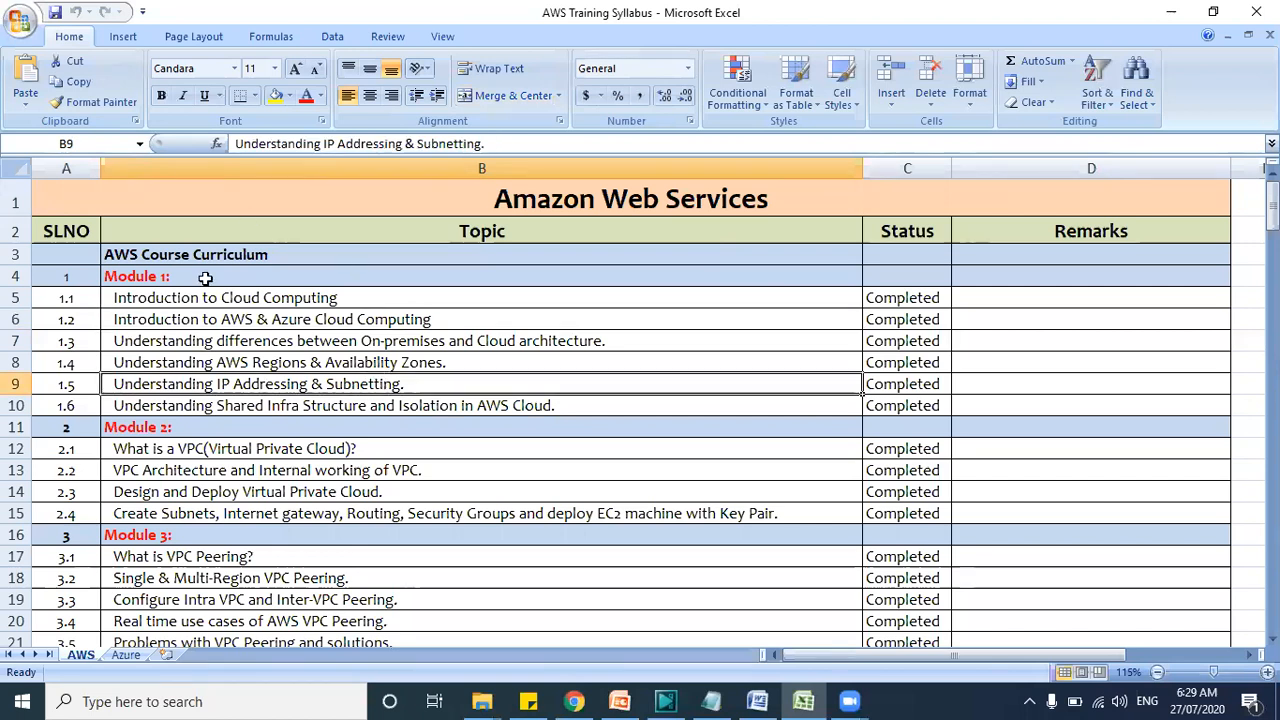
mouse_move(392, 296)
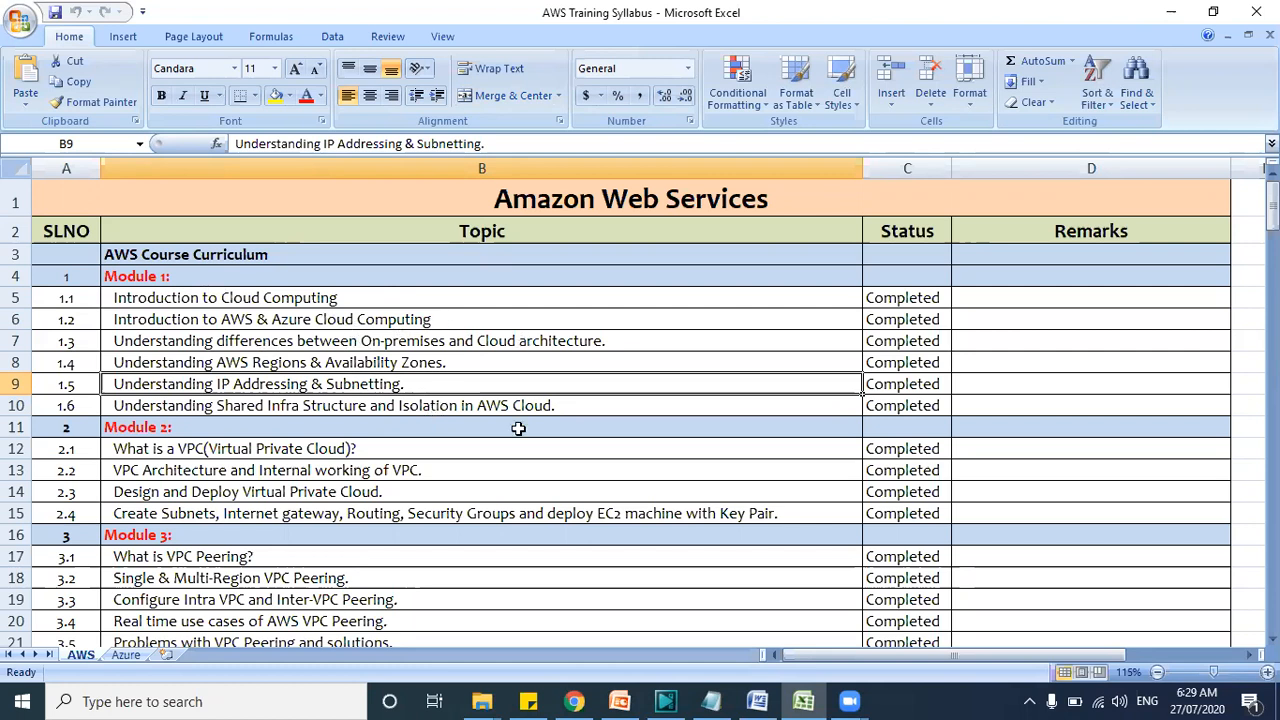
mouse_move(416, 340)
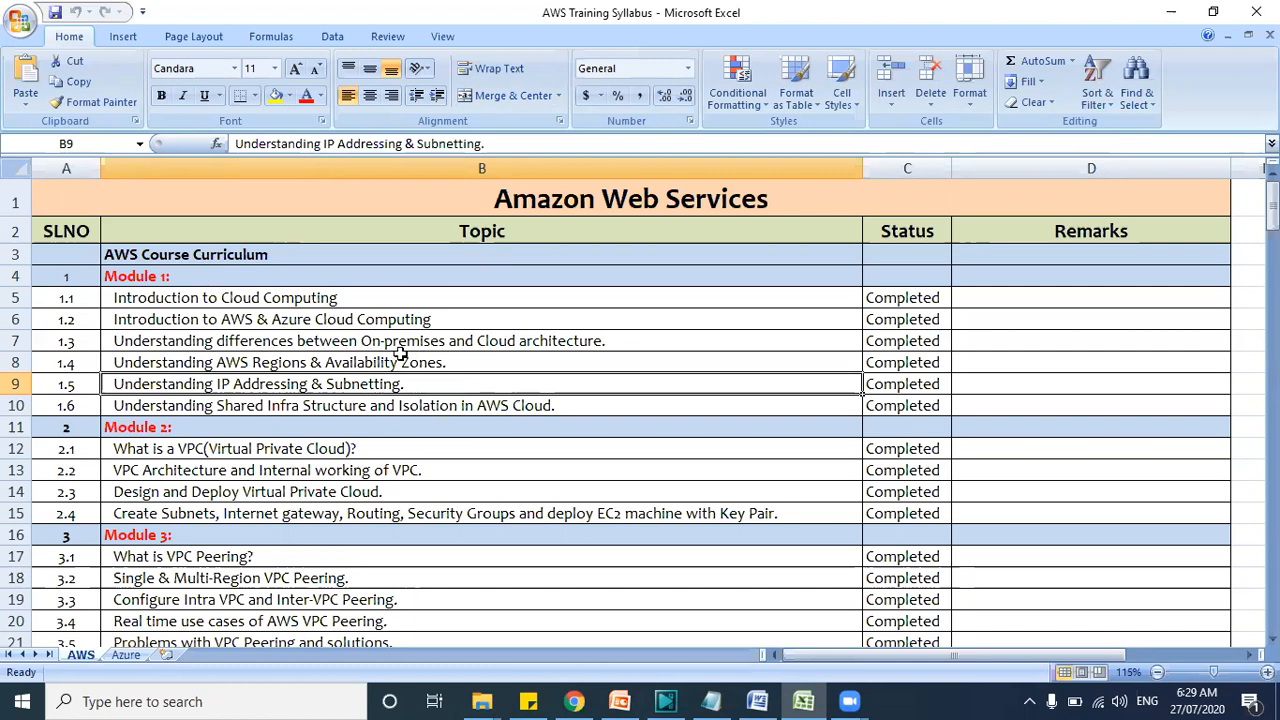
mouse_move(510, 404)
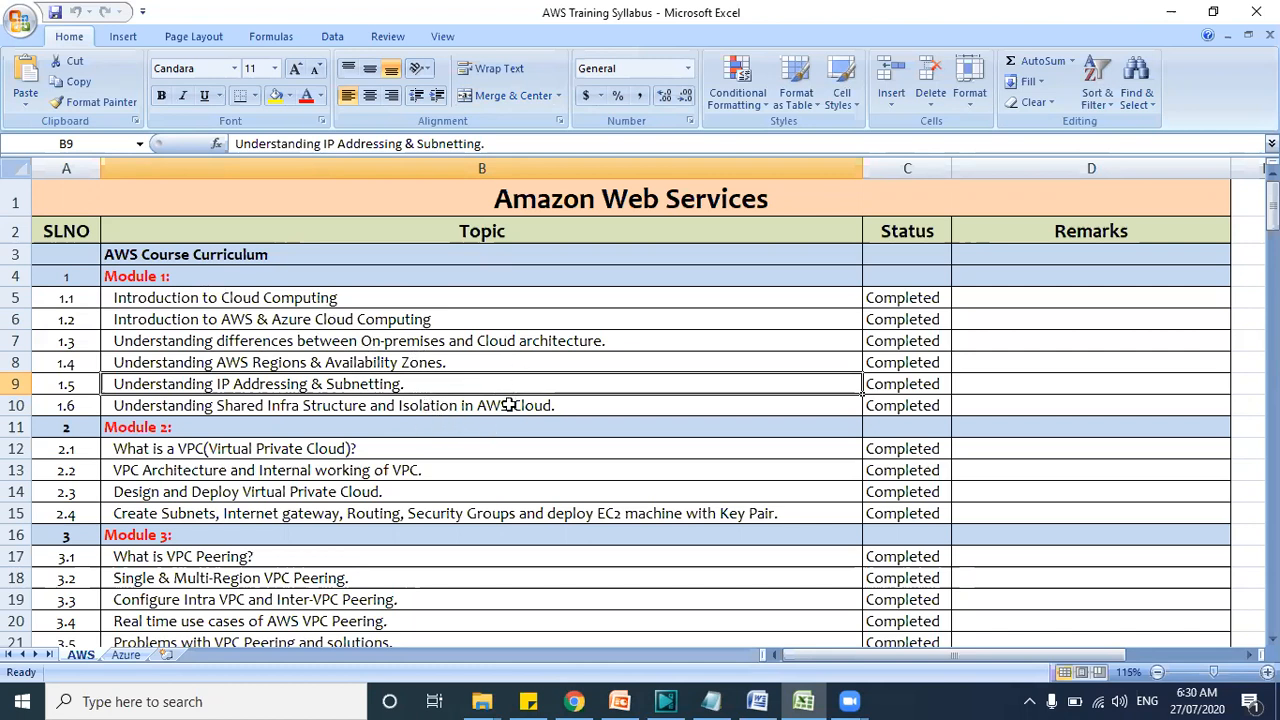
scroll("down", 3)
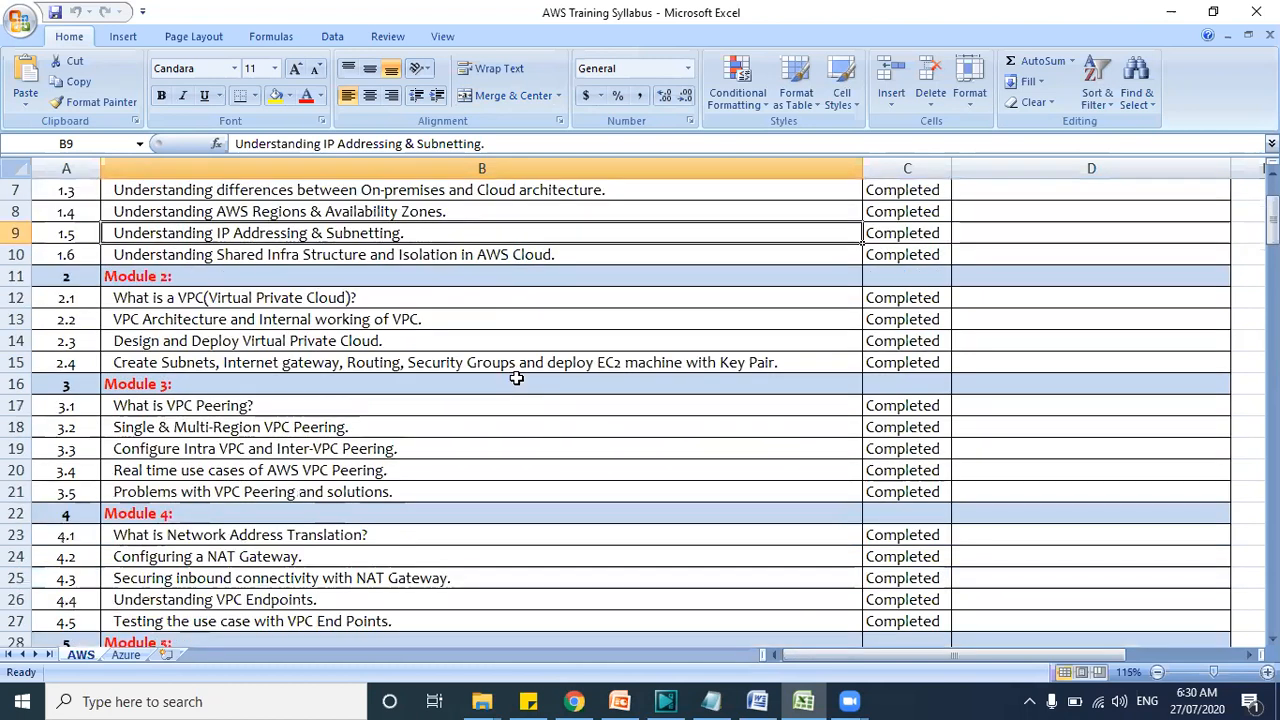
mouse_move(352, 212)
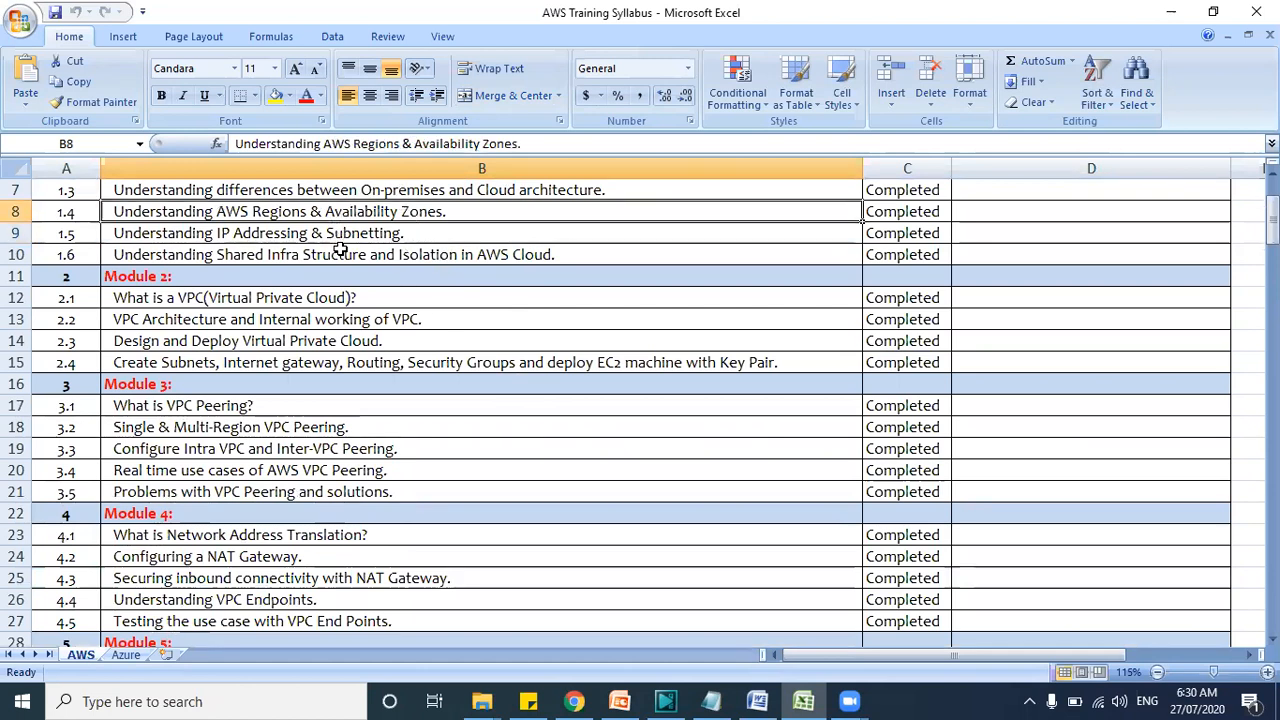
mouse_move(322, 264)
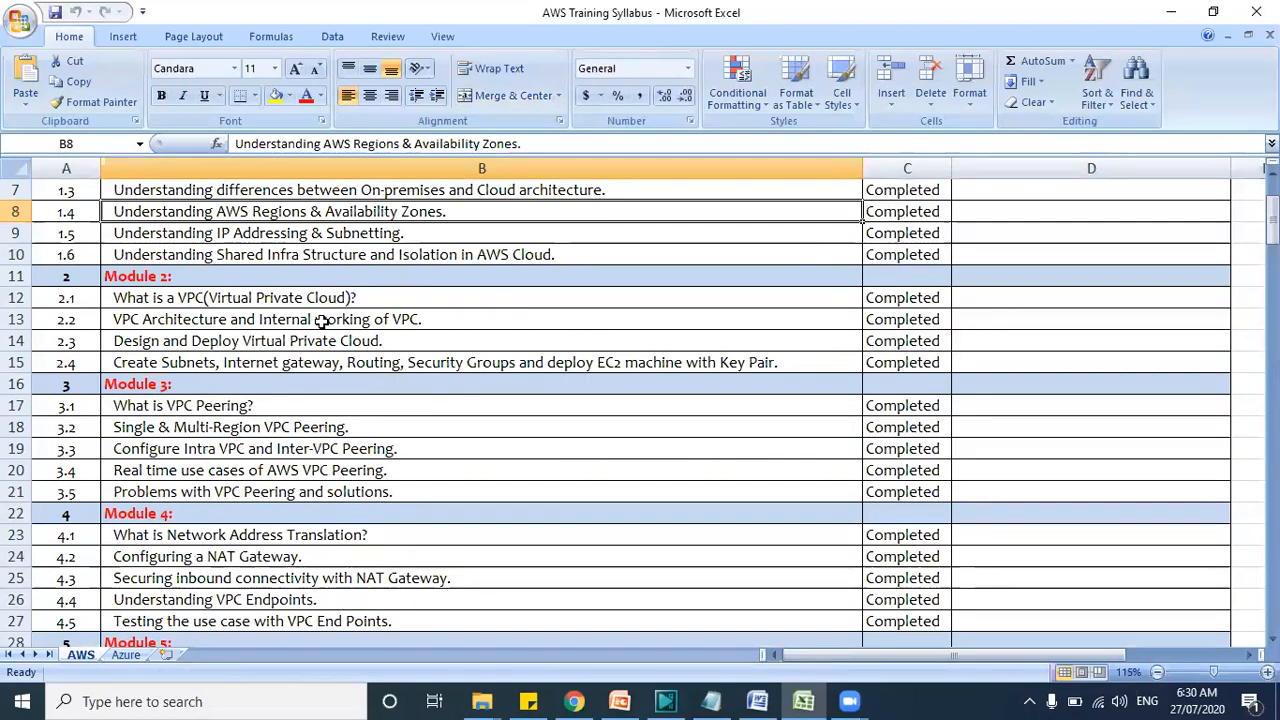
left_click(264, 320)
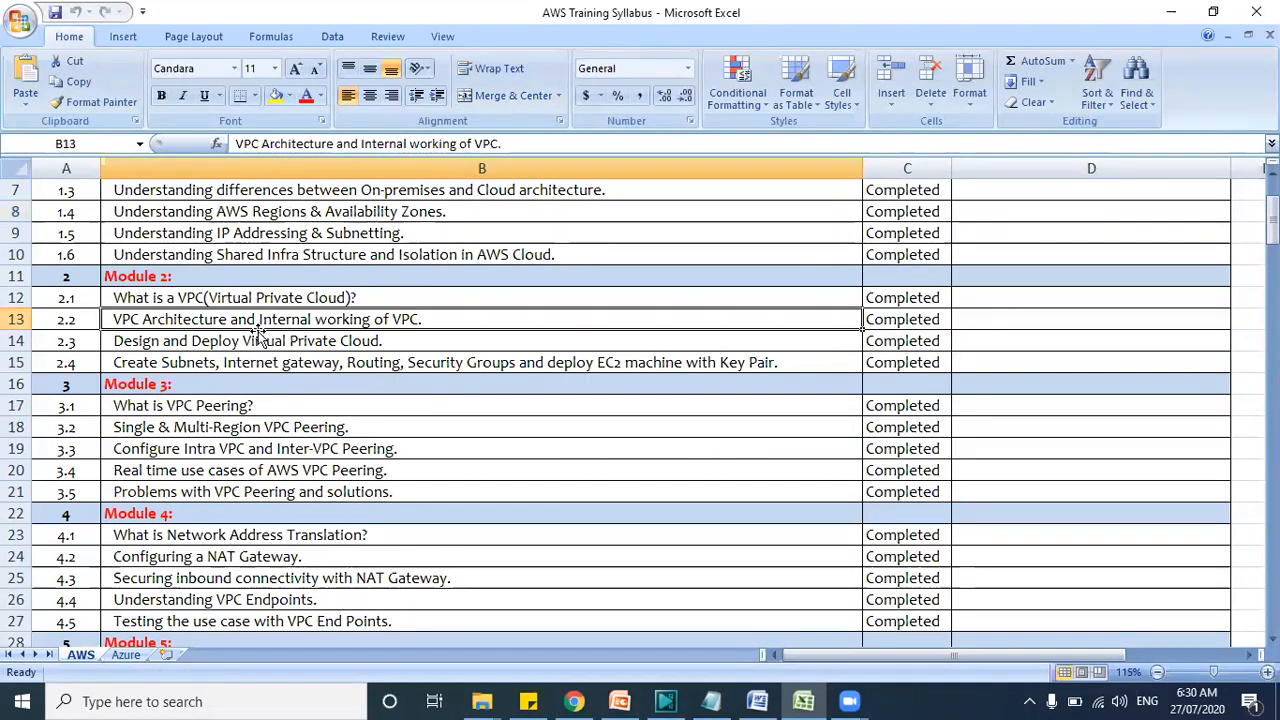
mouse_move(352, 330)
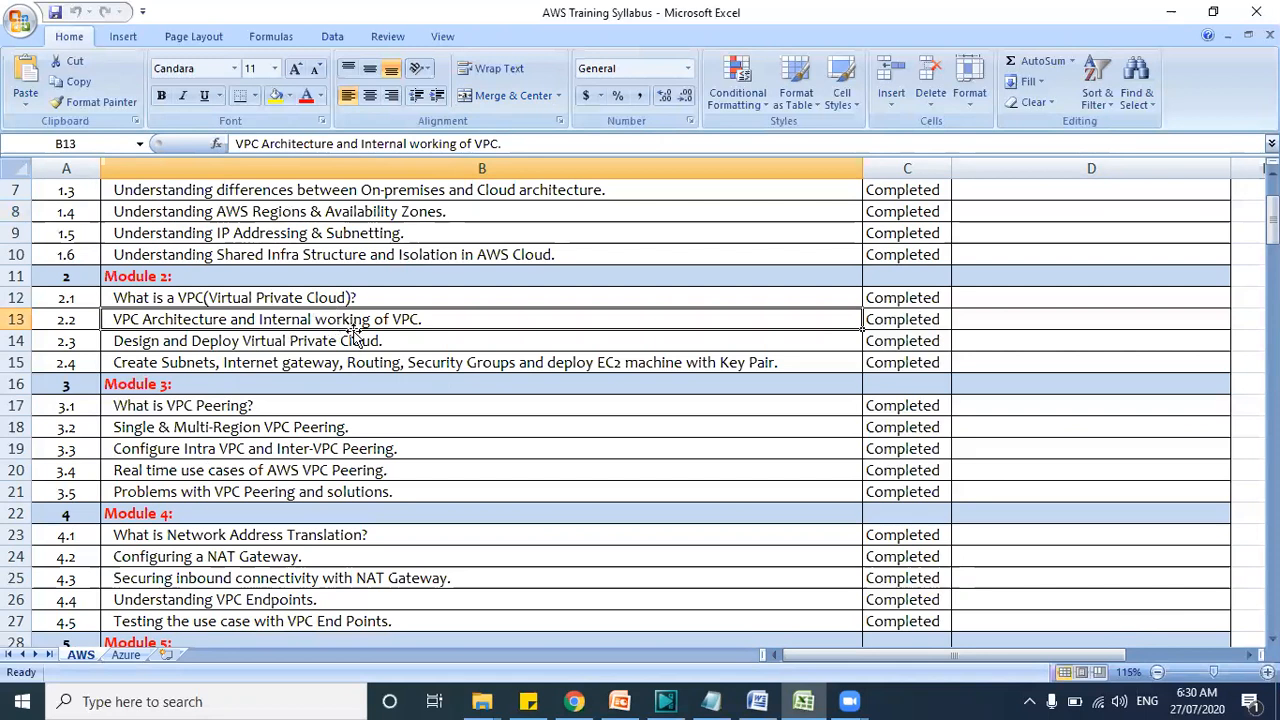
scroll("down", 3)
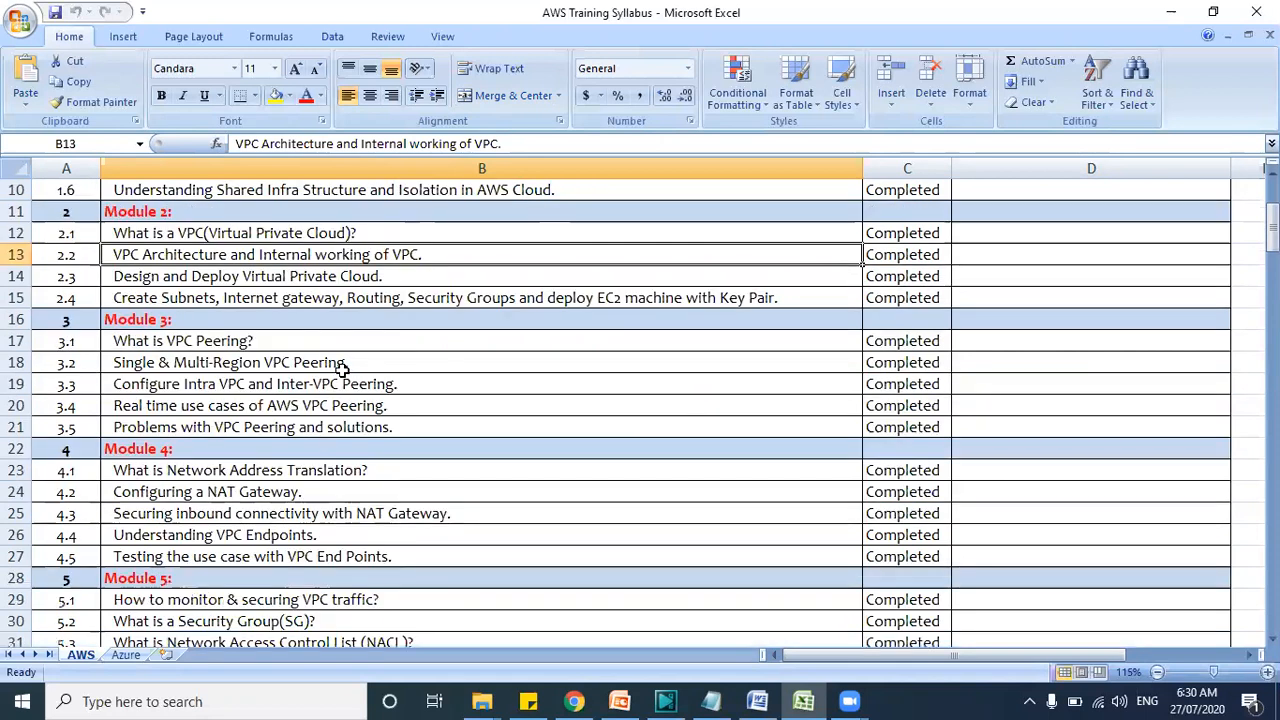
mouse_move(548, 292)
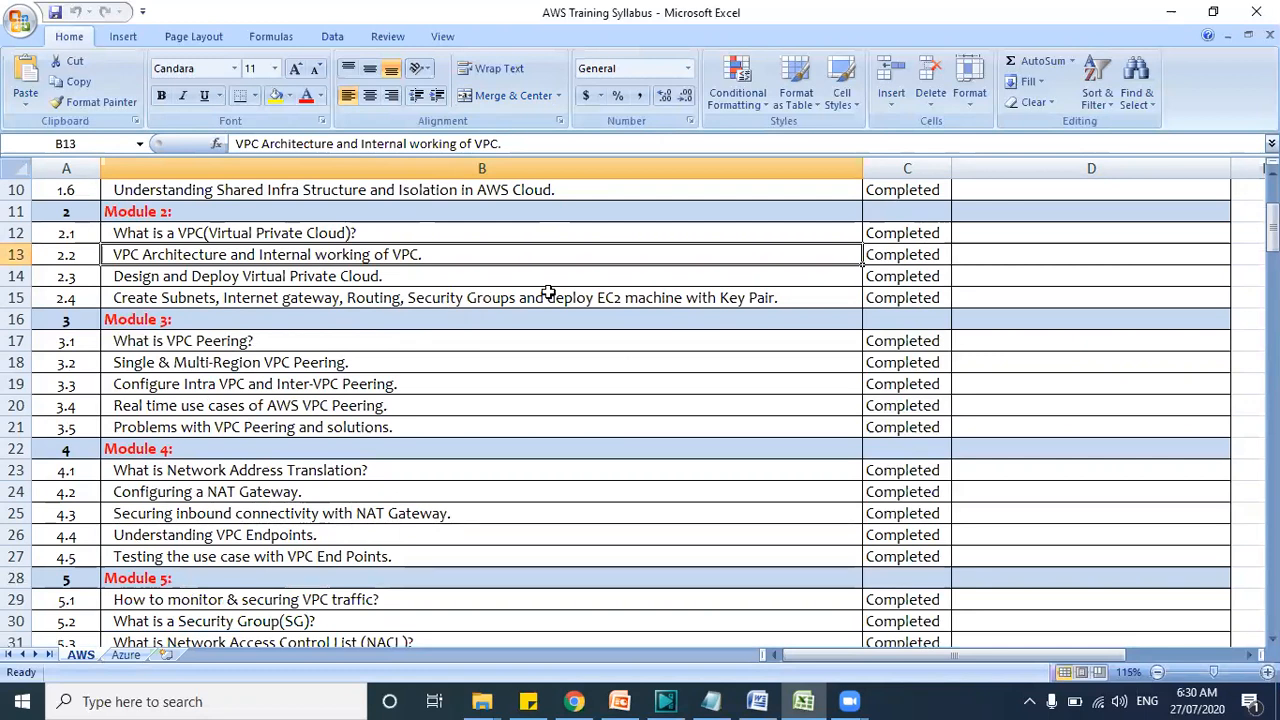
mouse_move(316, 274)
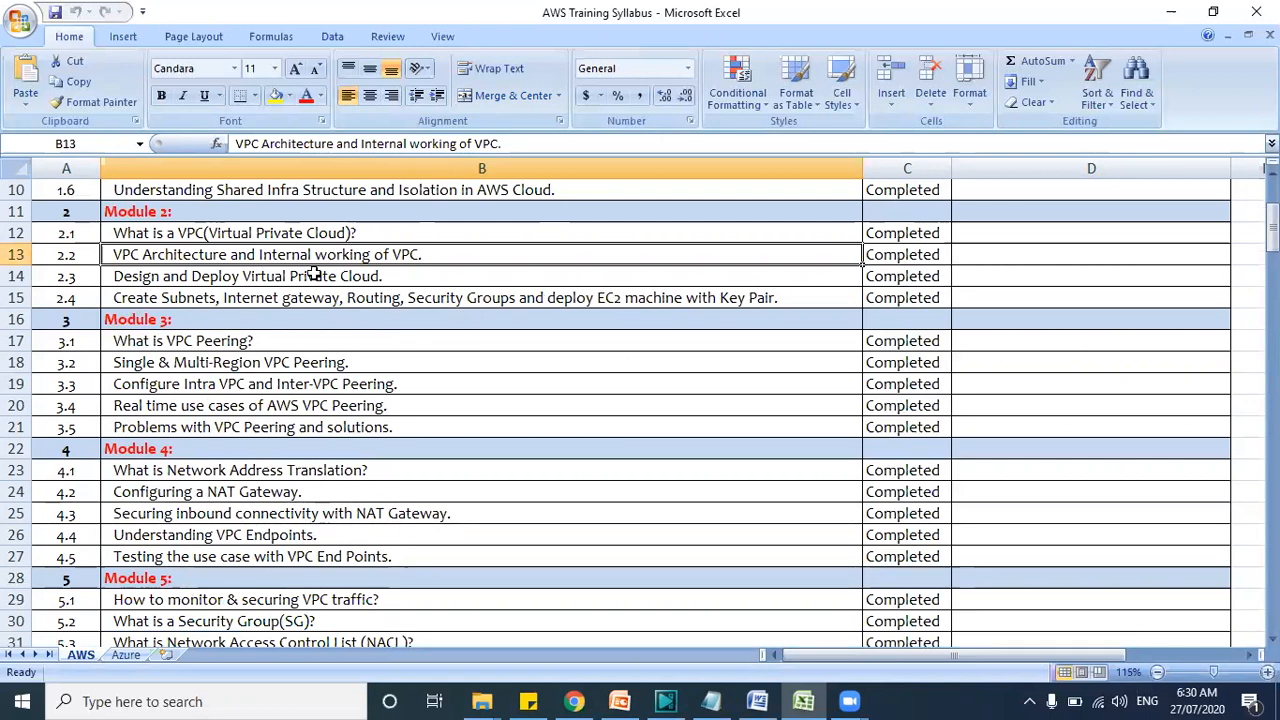
scroll("down", 3)
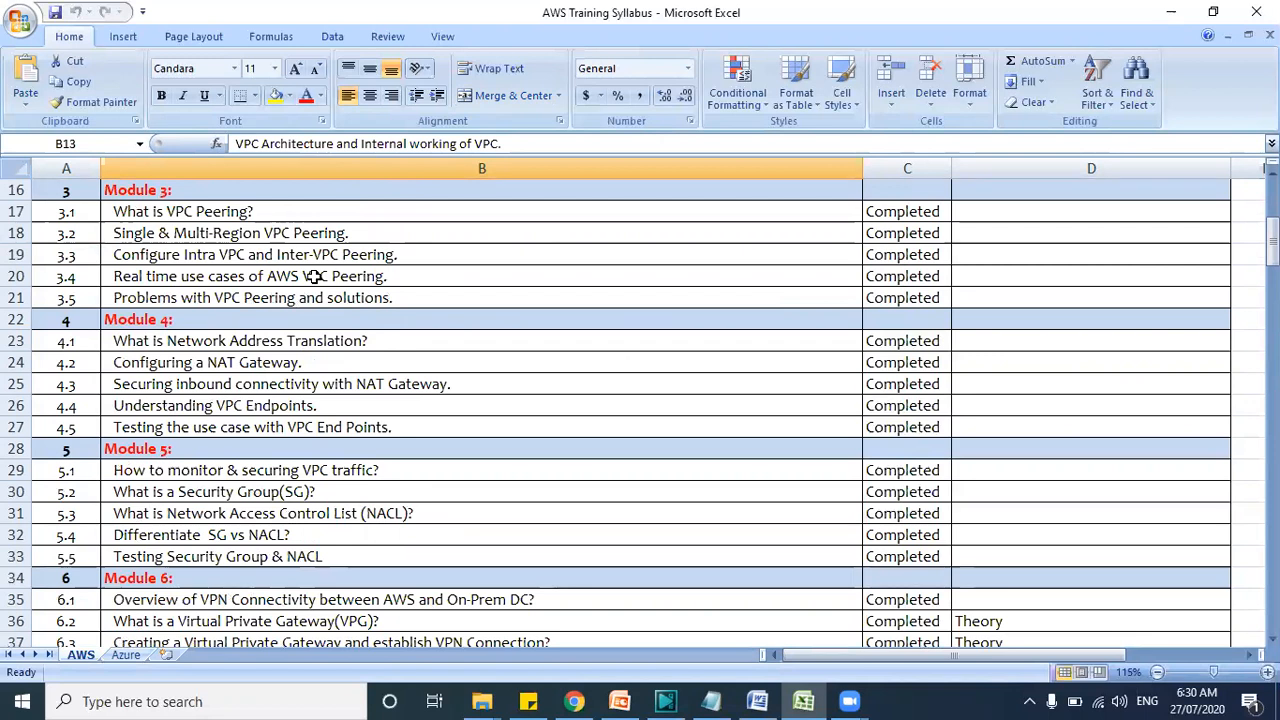
mouse_move(344, 244)
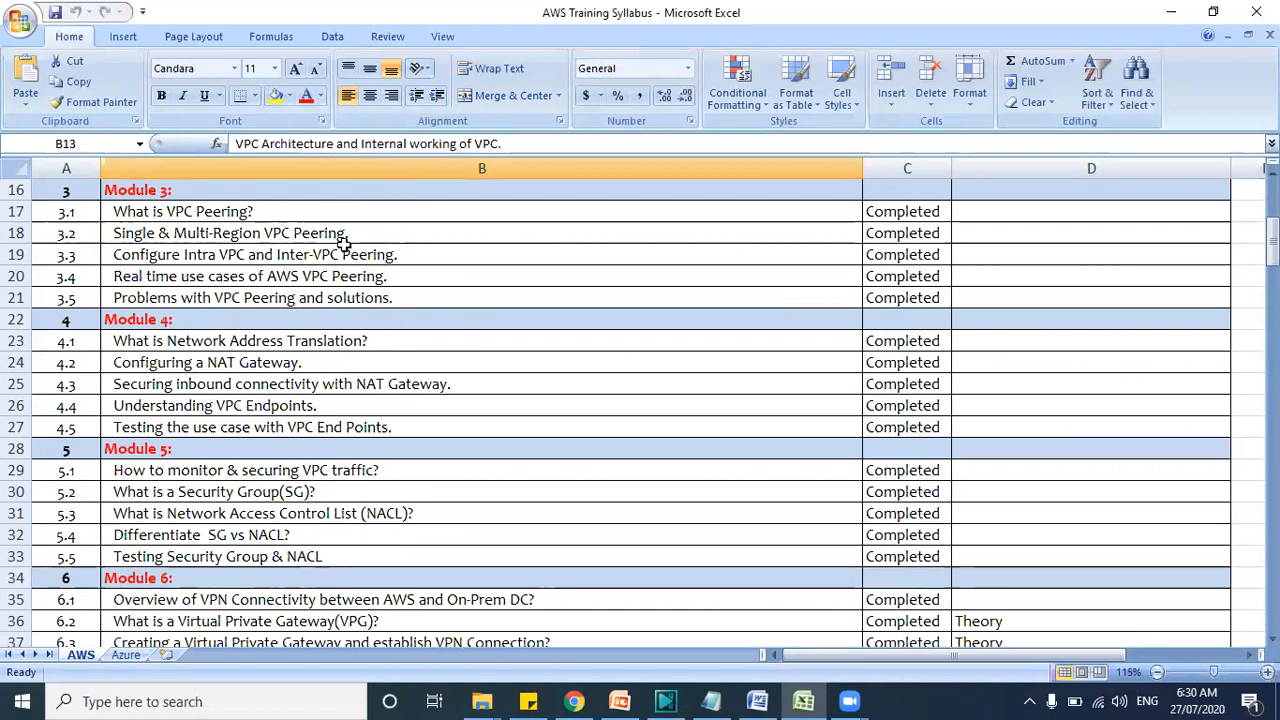
mouse_move(312, 288)
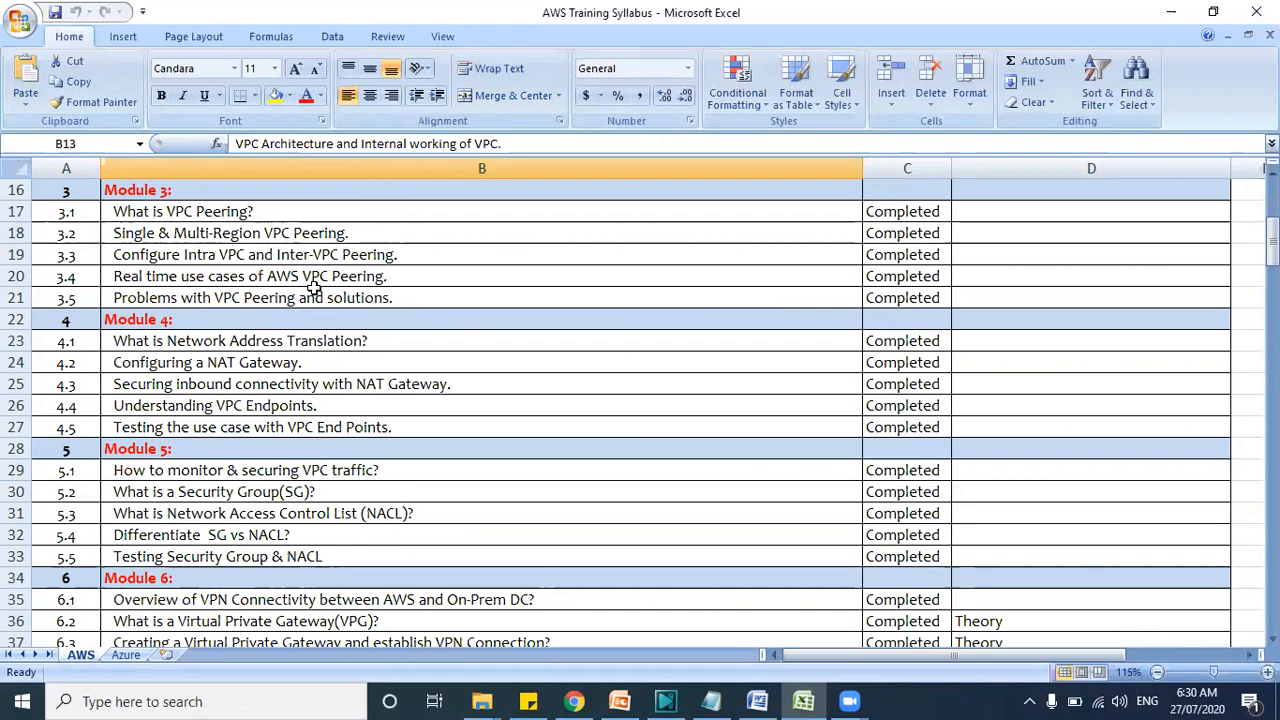
scroll("down", 3)
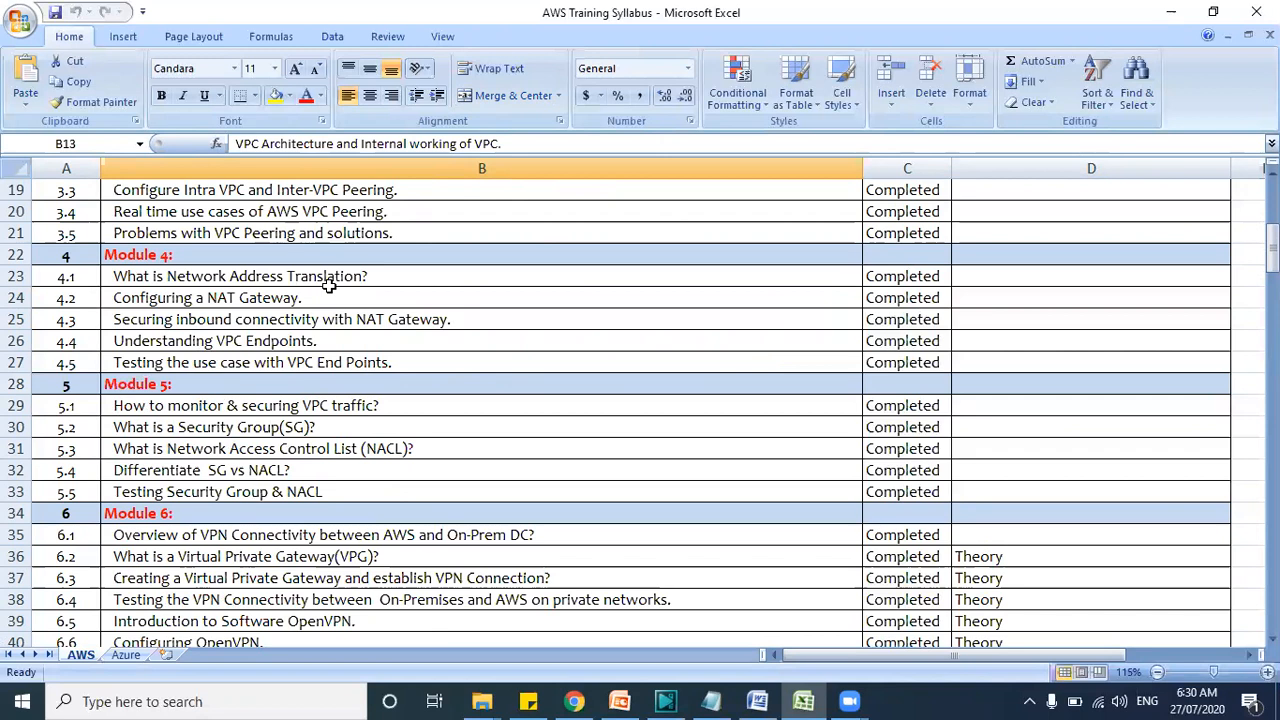
scroll("down", 3)
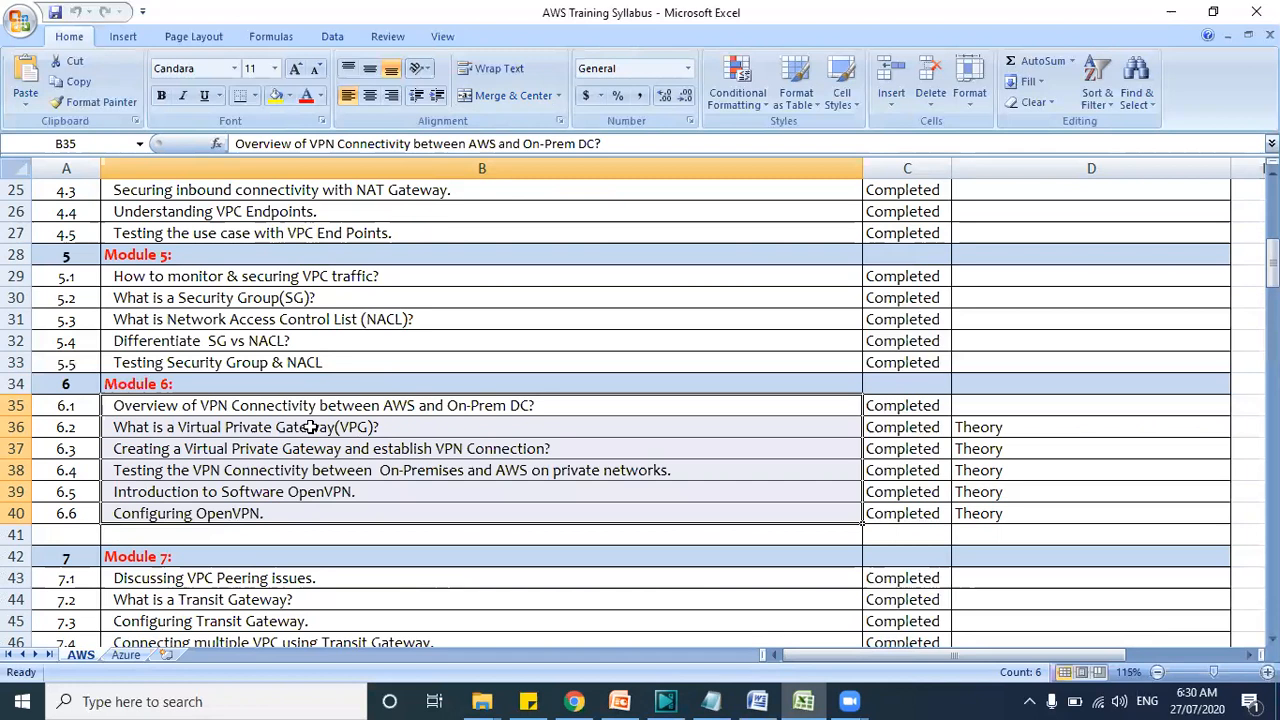
mouse_move(290, 456)
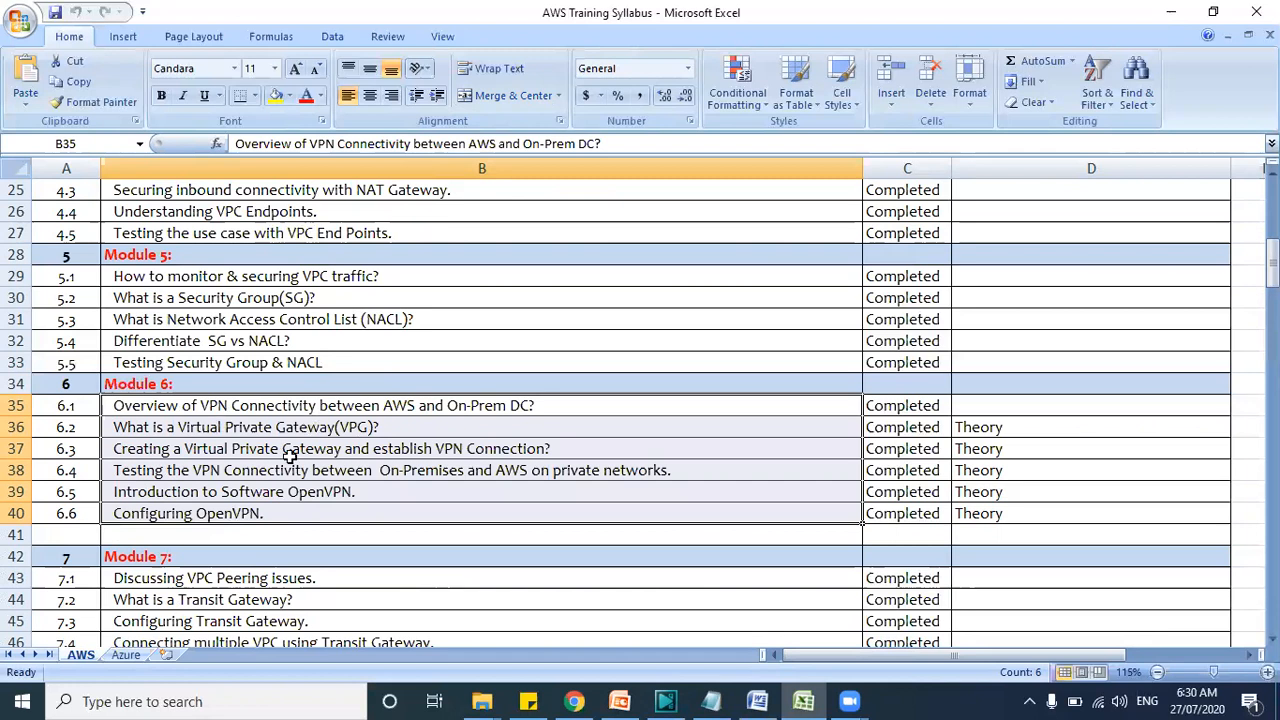
mouse_move(368, 444)
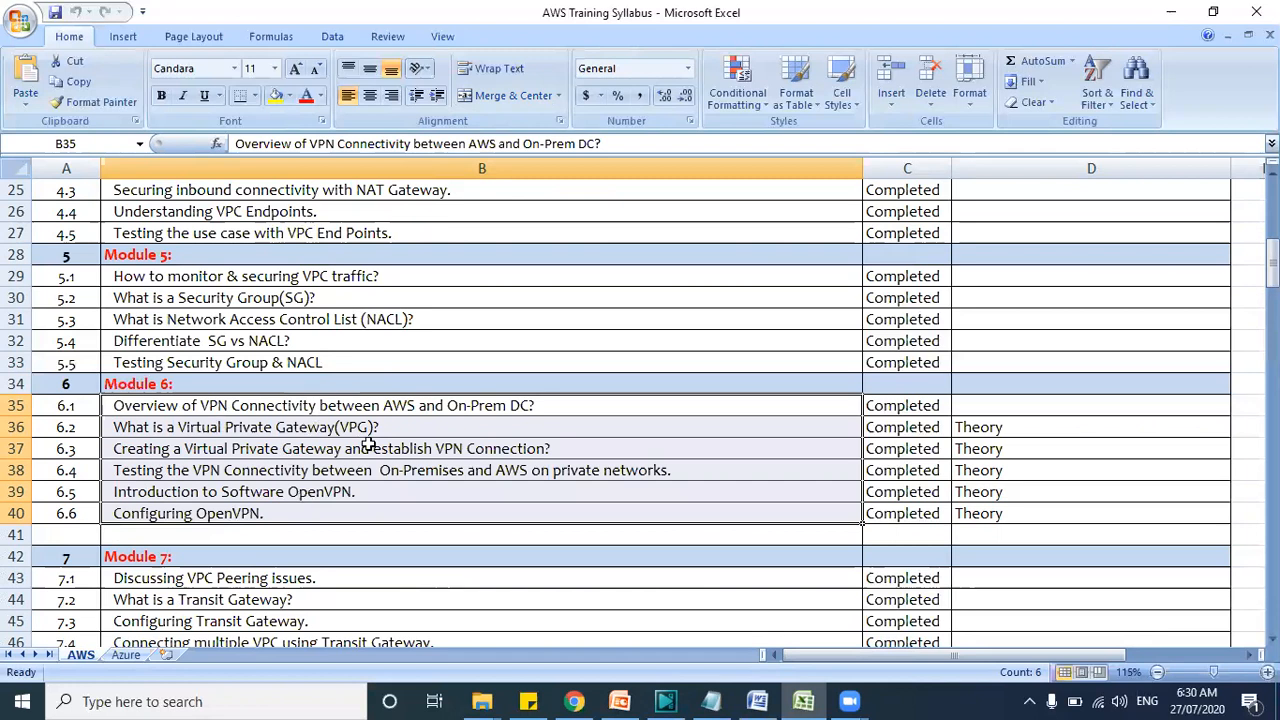
Scroll through Modules 9–11, reading the load balancing and Auto Scaling topics marked Completed
scroll("down", 3)
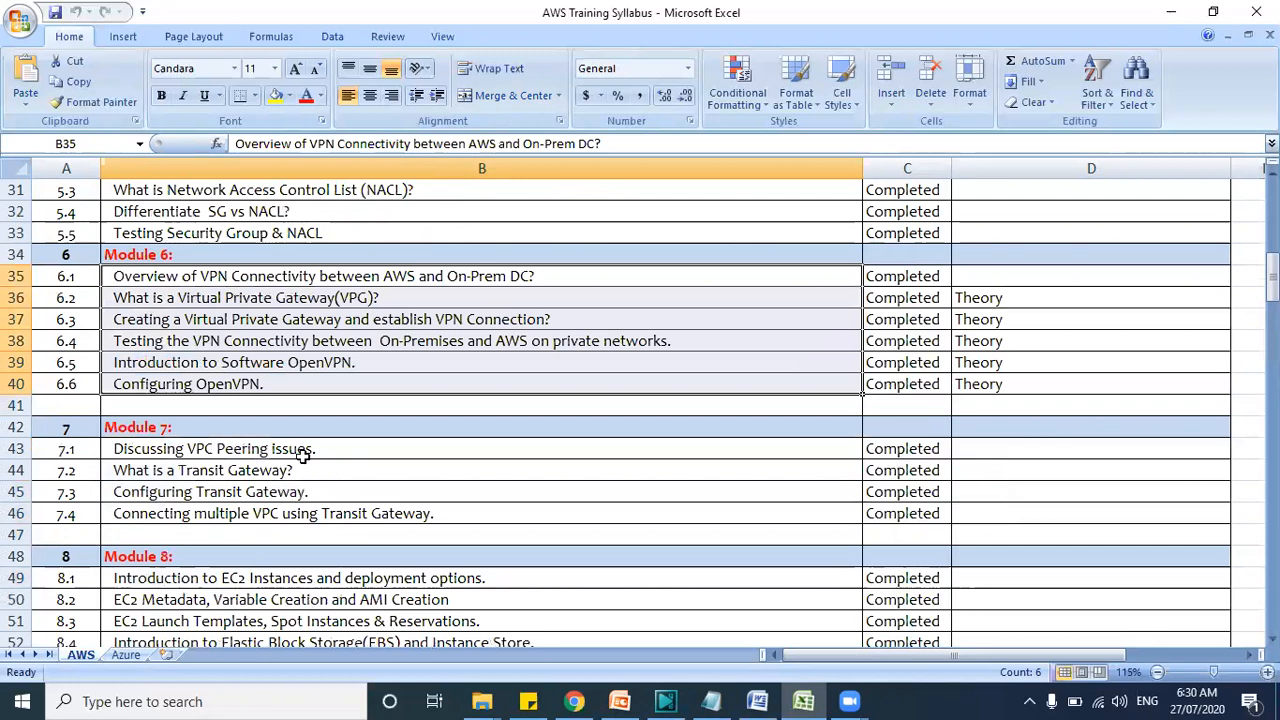
scroll("down", 3)
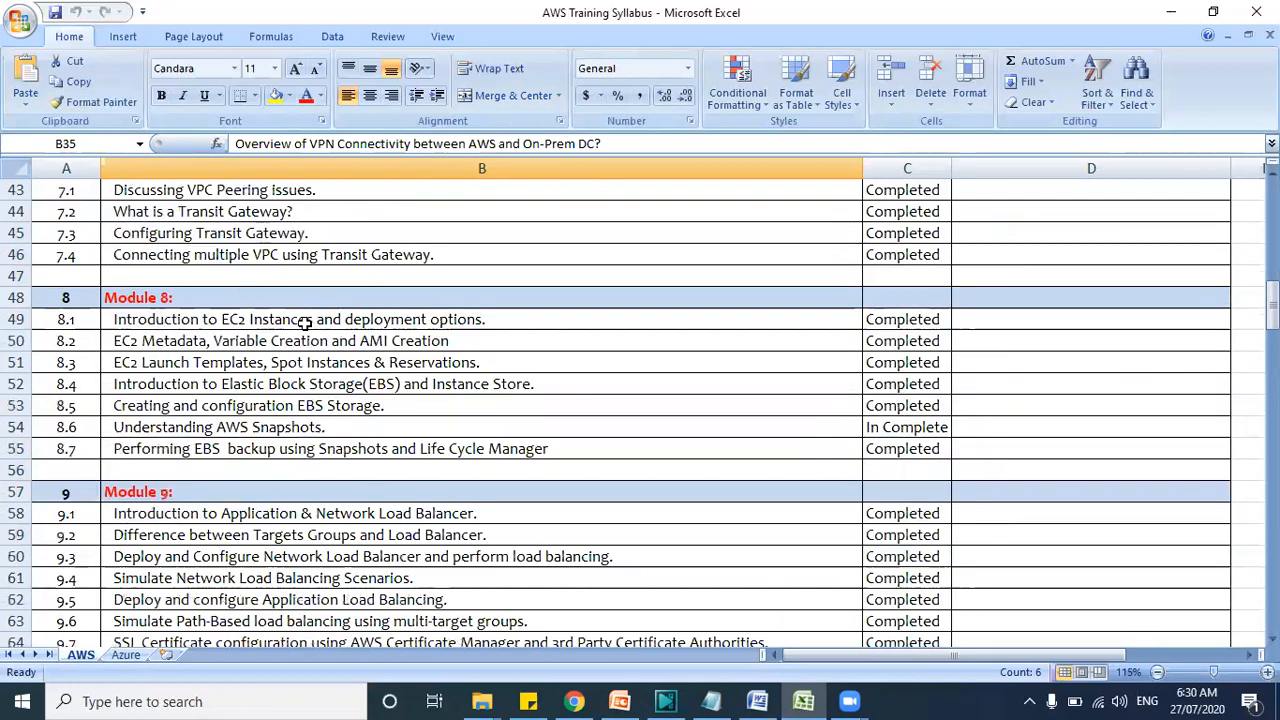
scroll("down", 3)
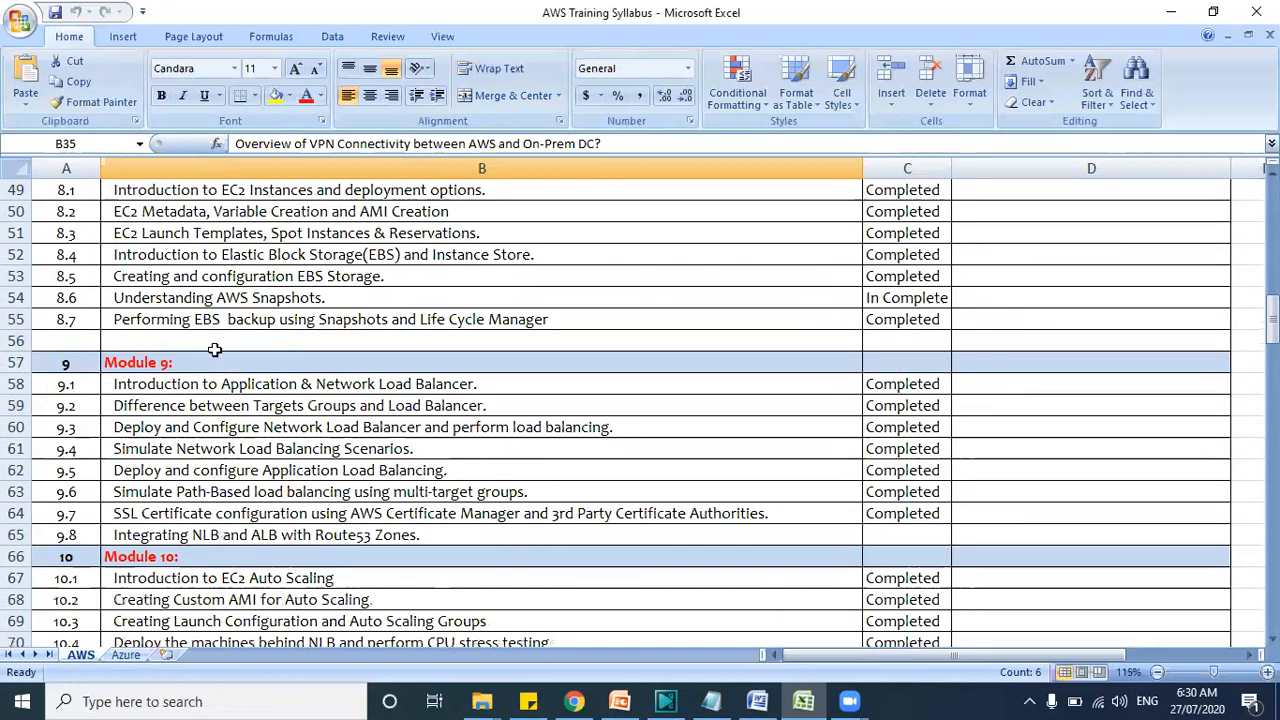
mouse_move(536, 256)
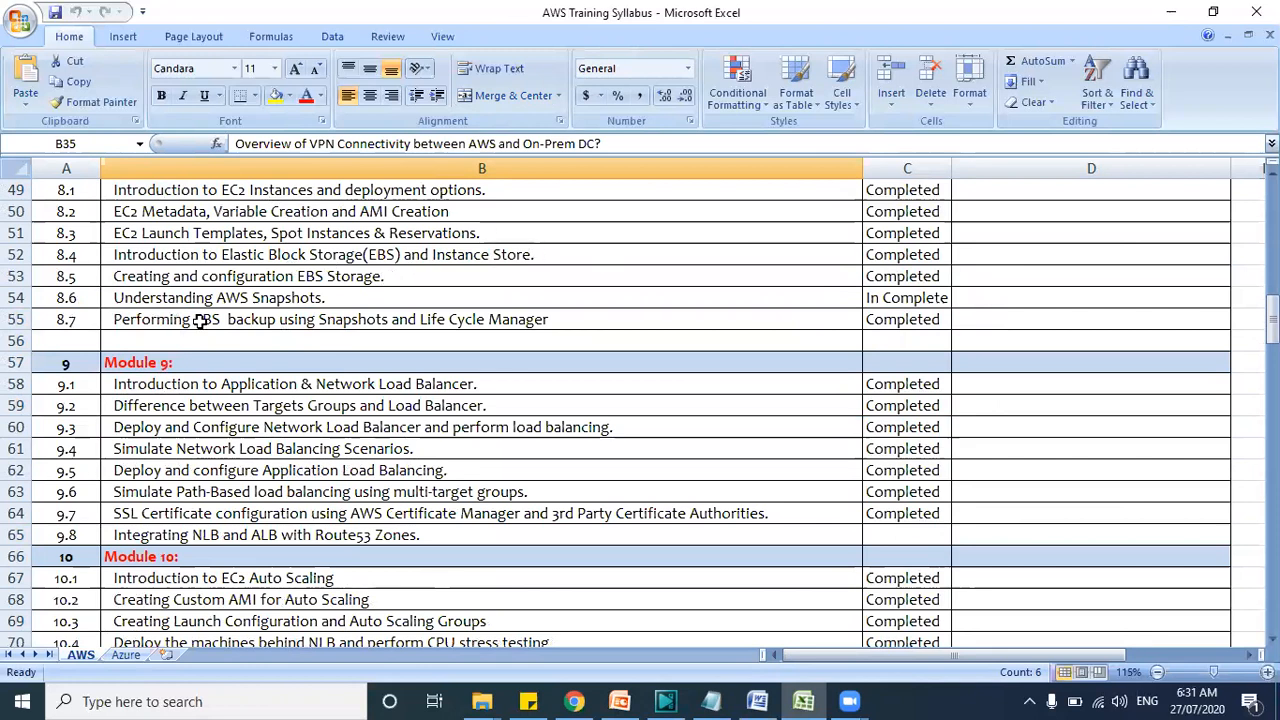
mouse_move(264, 294)
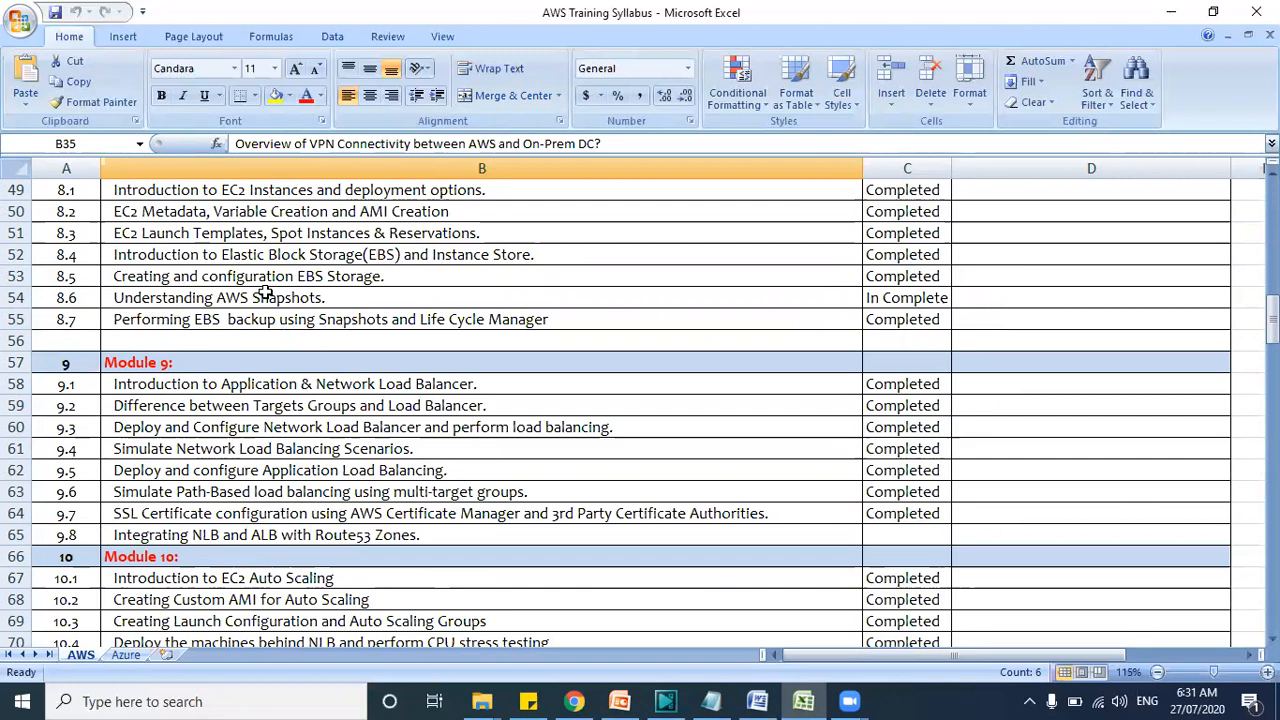
mouse_move(222, 462)
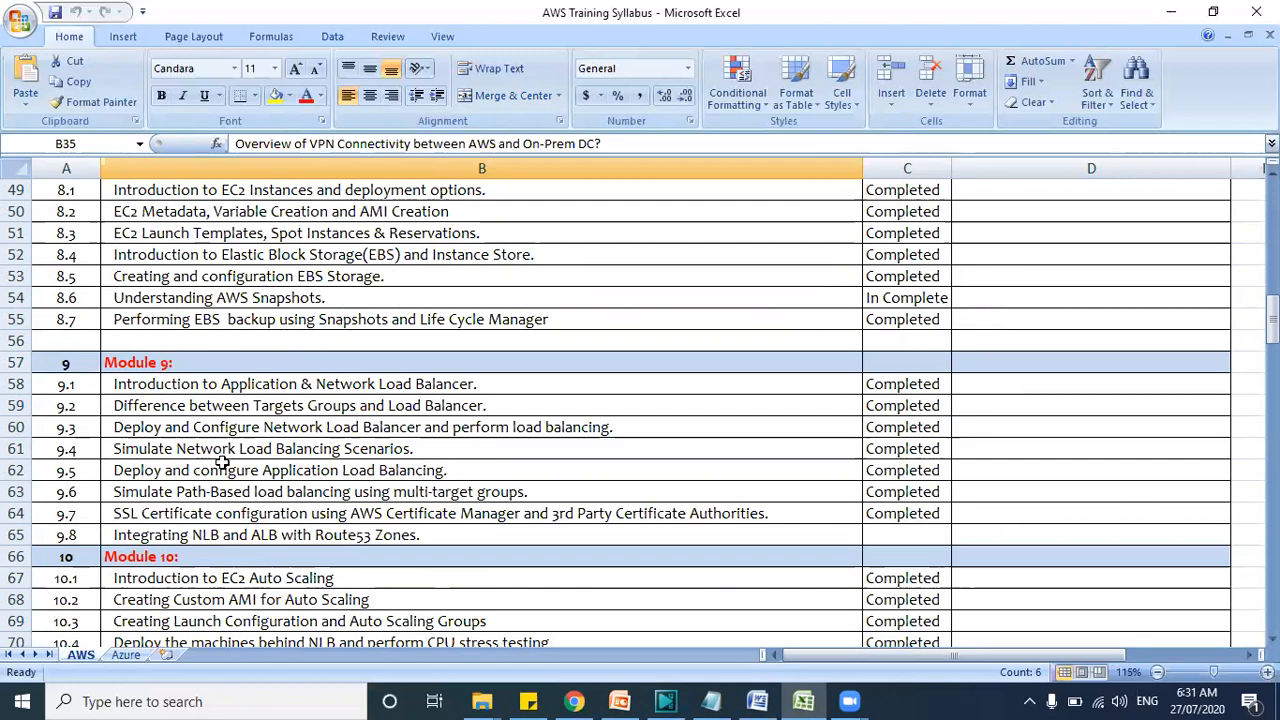
scroll("down", 3)
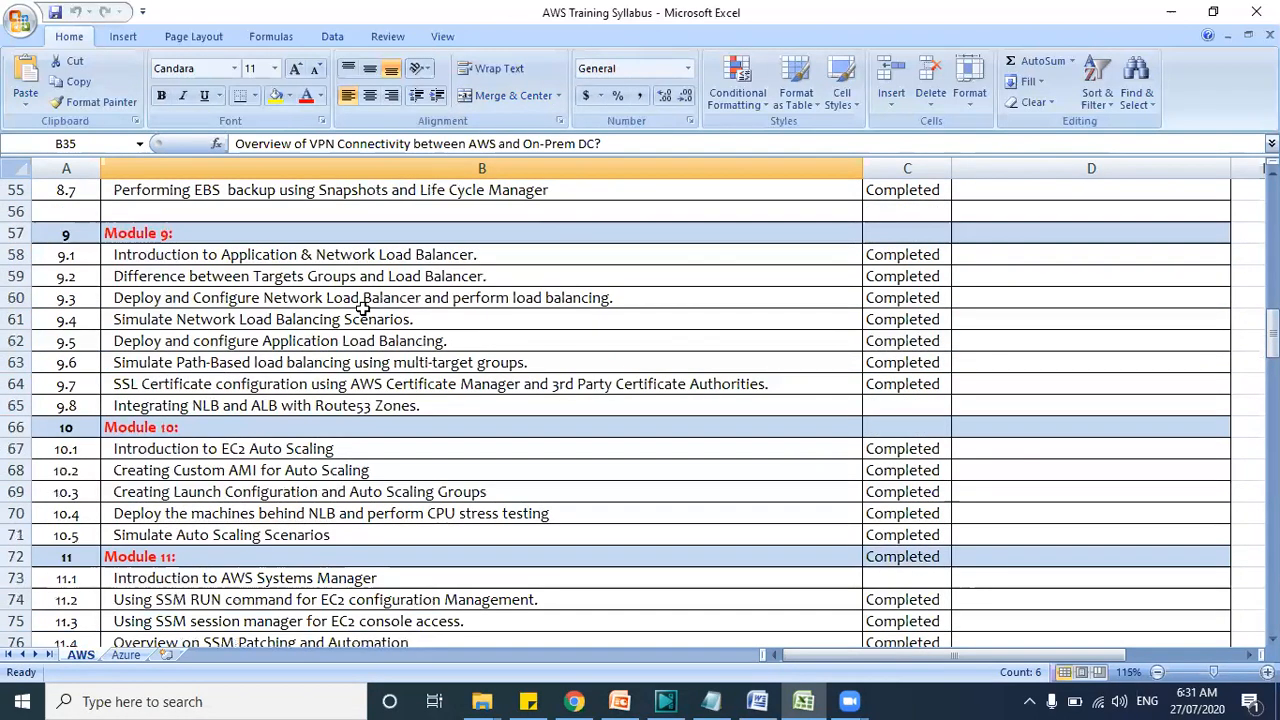
mouse_move(368, 362)
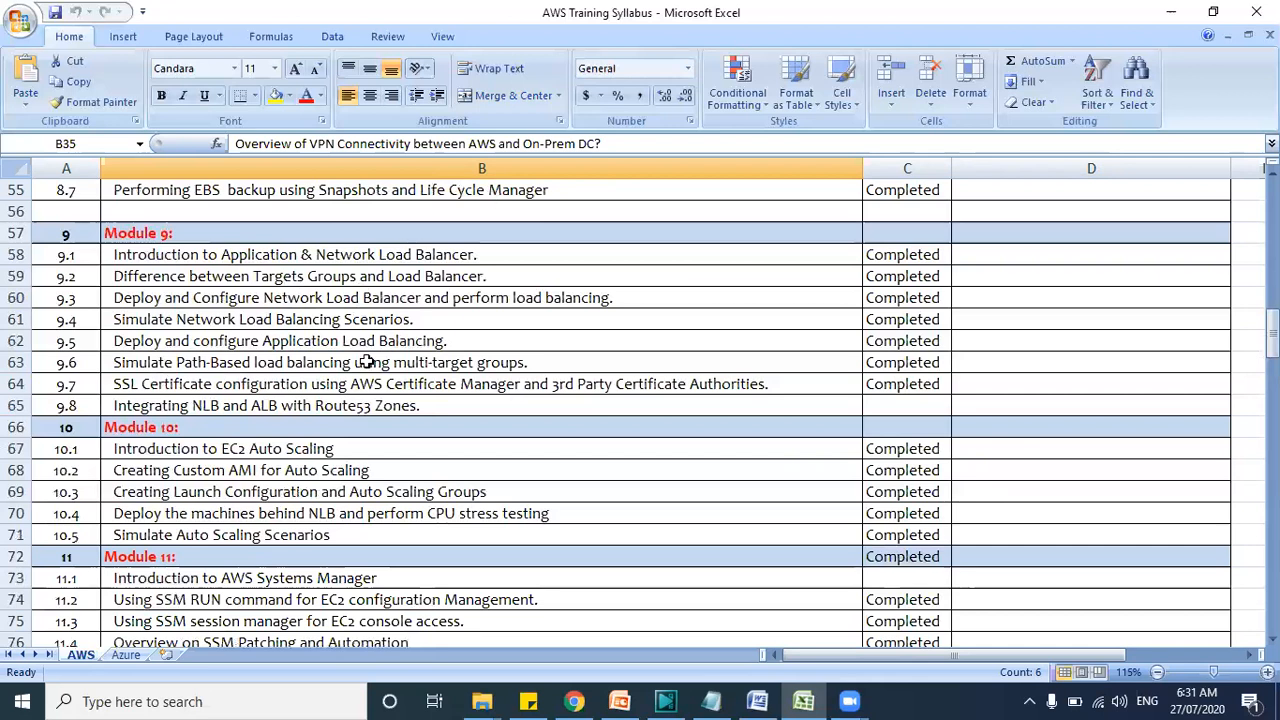
mouse_move(336, 262)
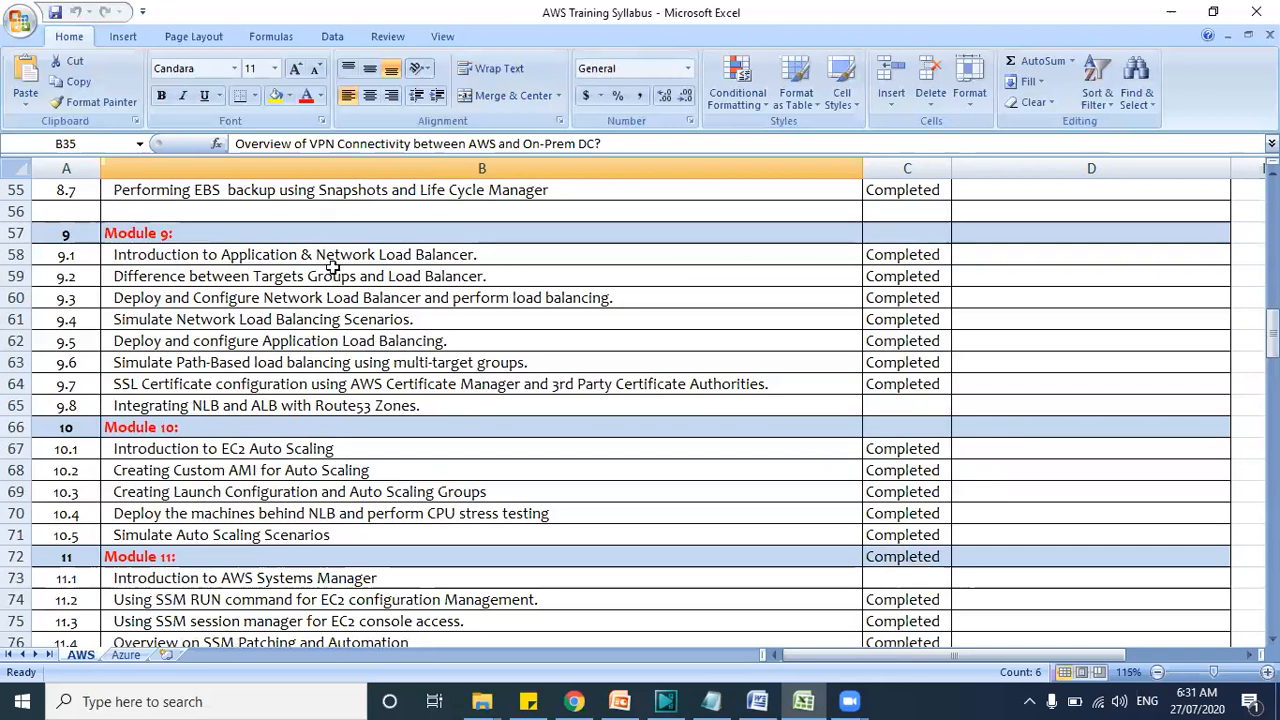
mouse_move(362, 296)
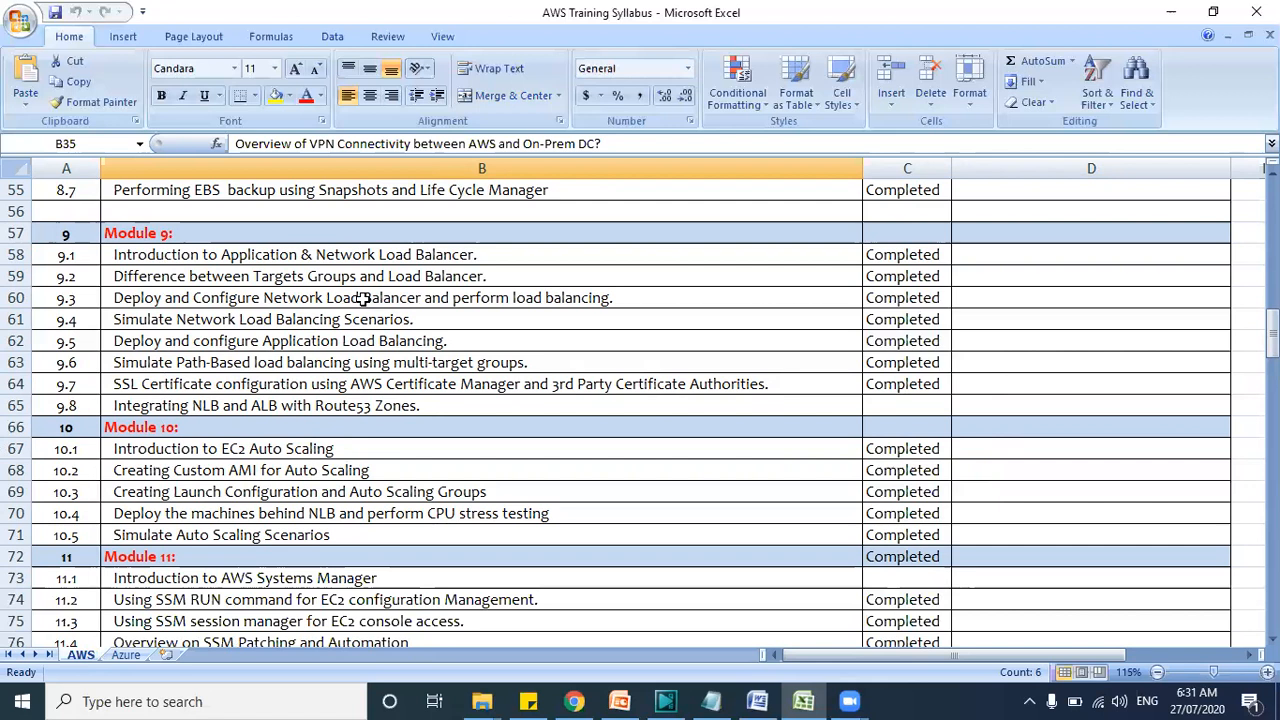
mouse_move(294, 318)
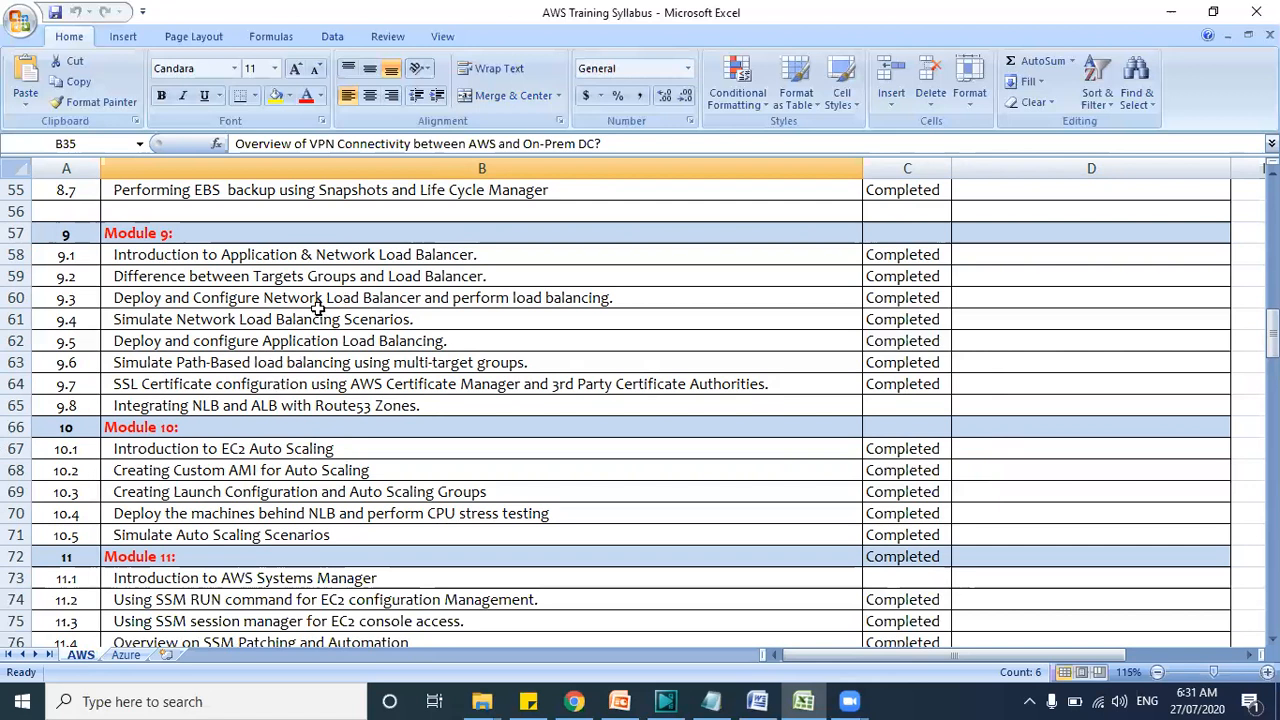
mouse_move(344, 340)
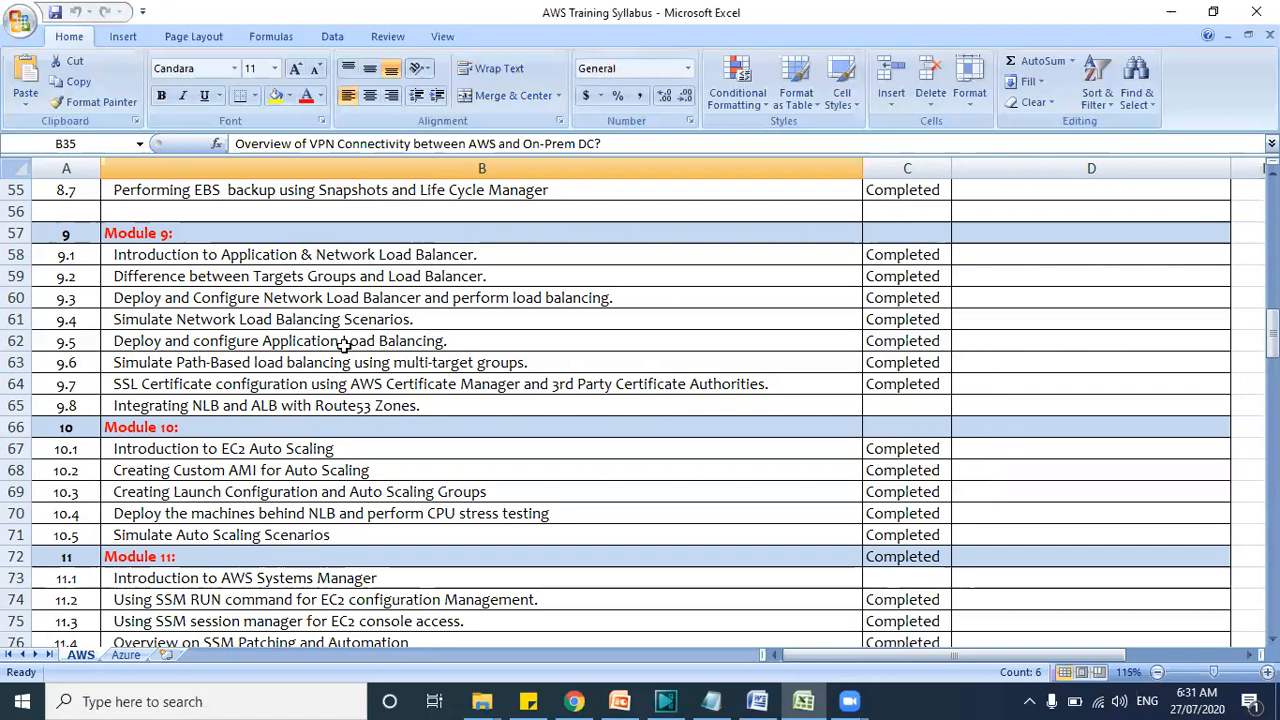
scroll("down", 3)
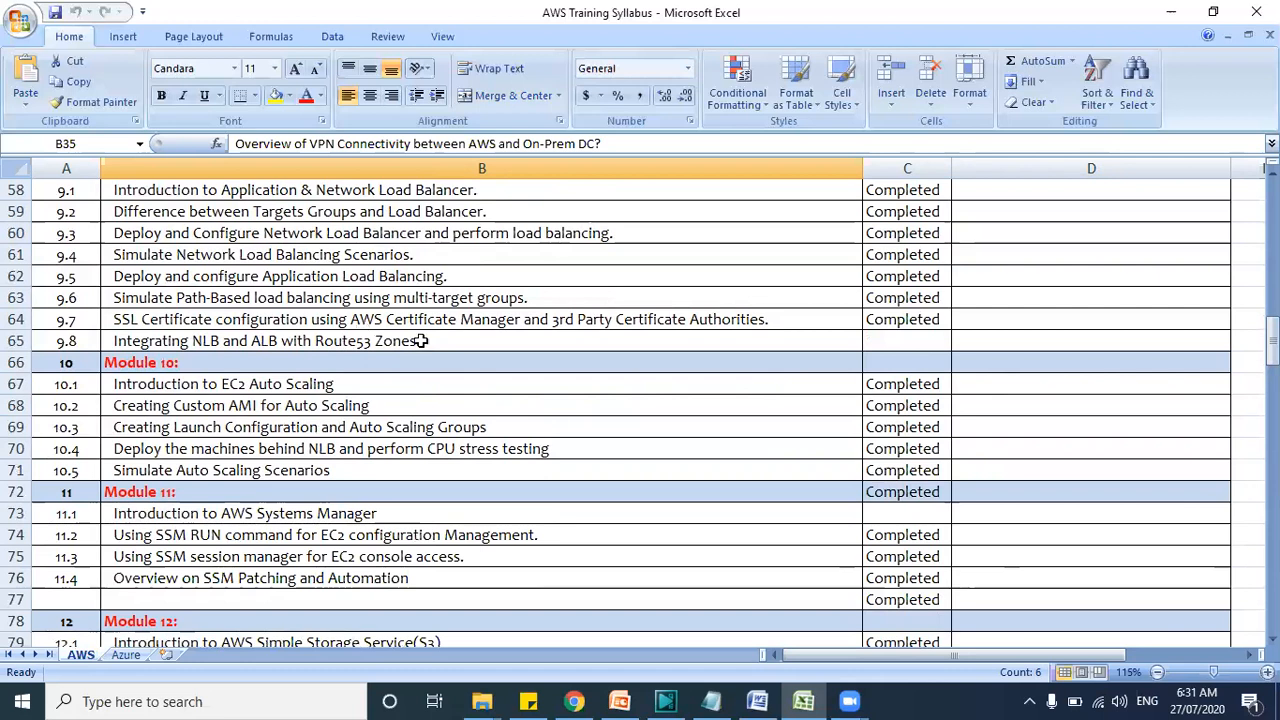
mouse_move(188, 330)
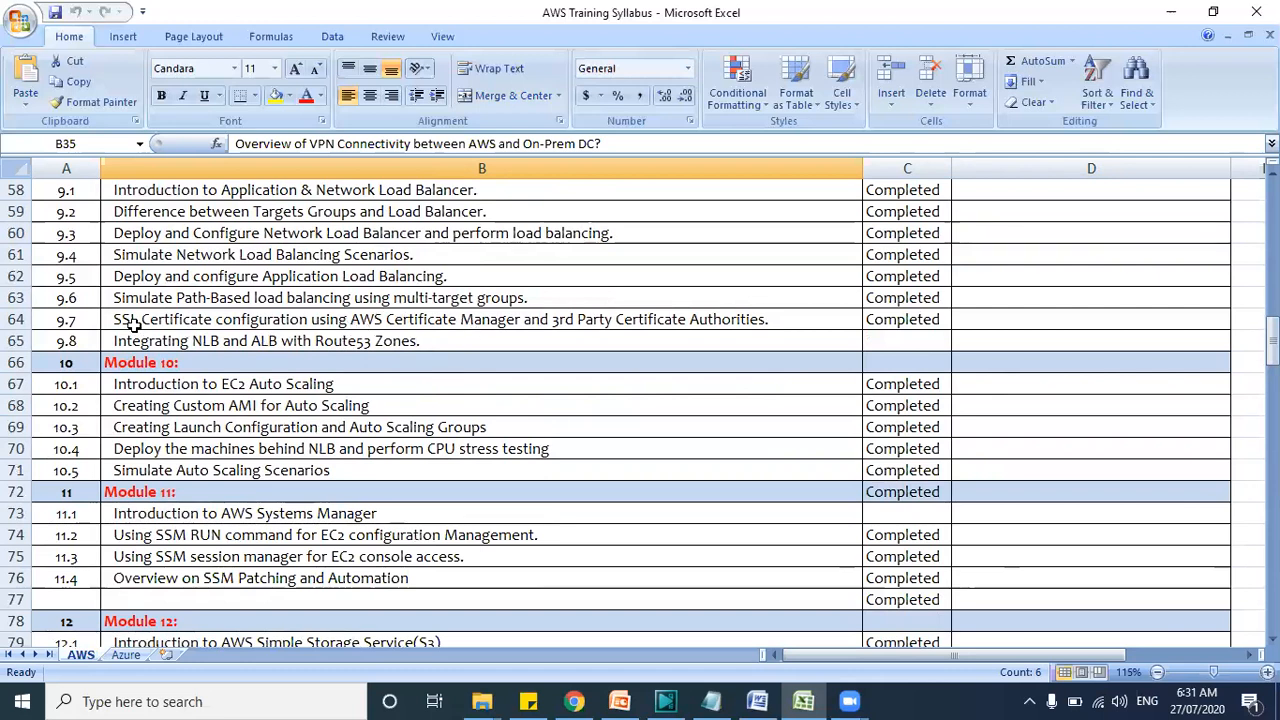
scroll("up", 3)
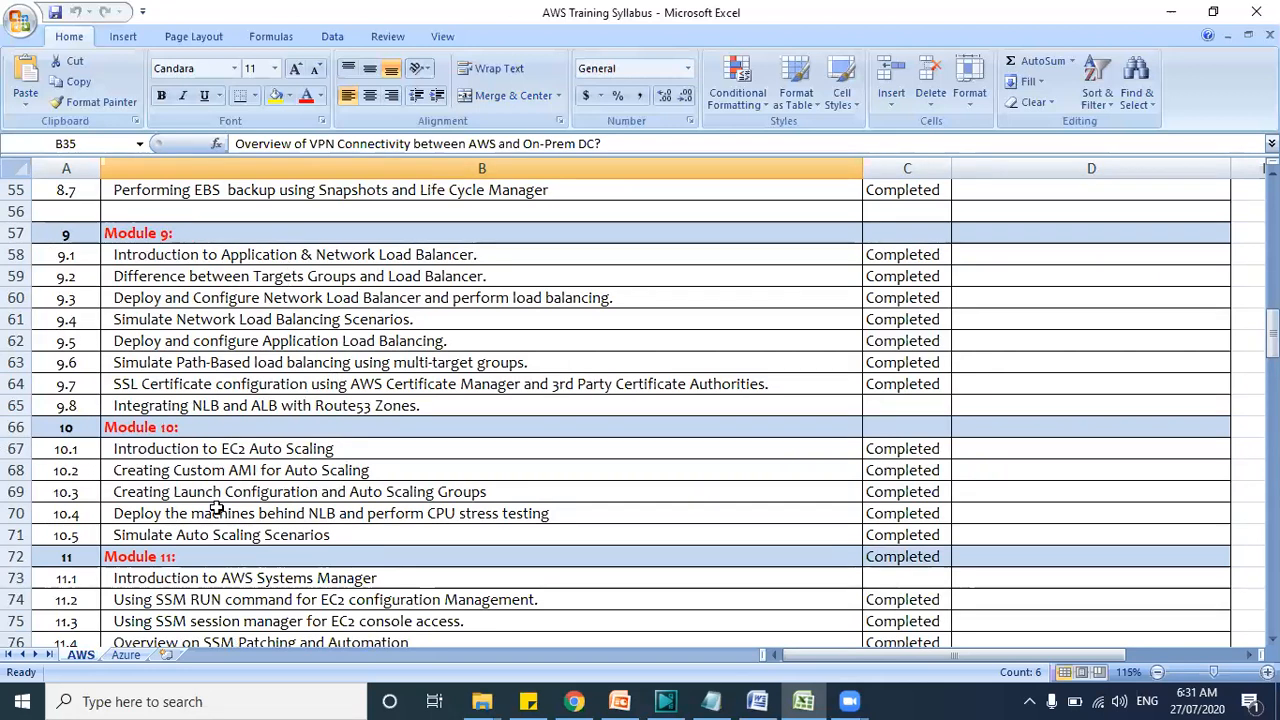
Scroll past Modules 11–12 to Module 13 and review its database topics marked Completed
scroll("down", 3)
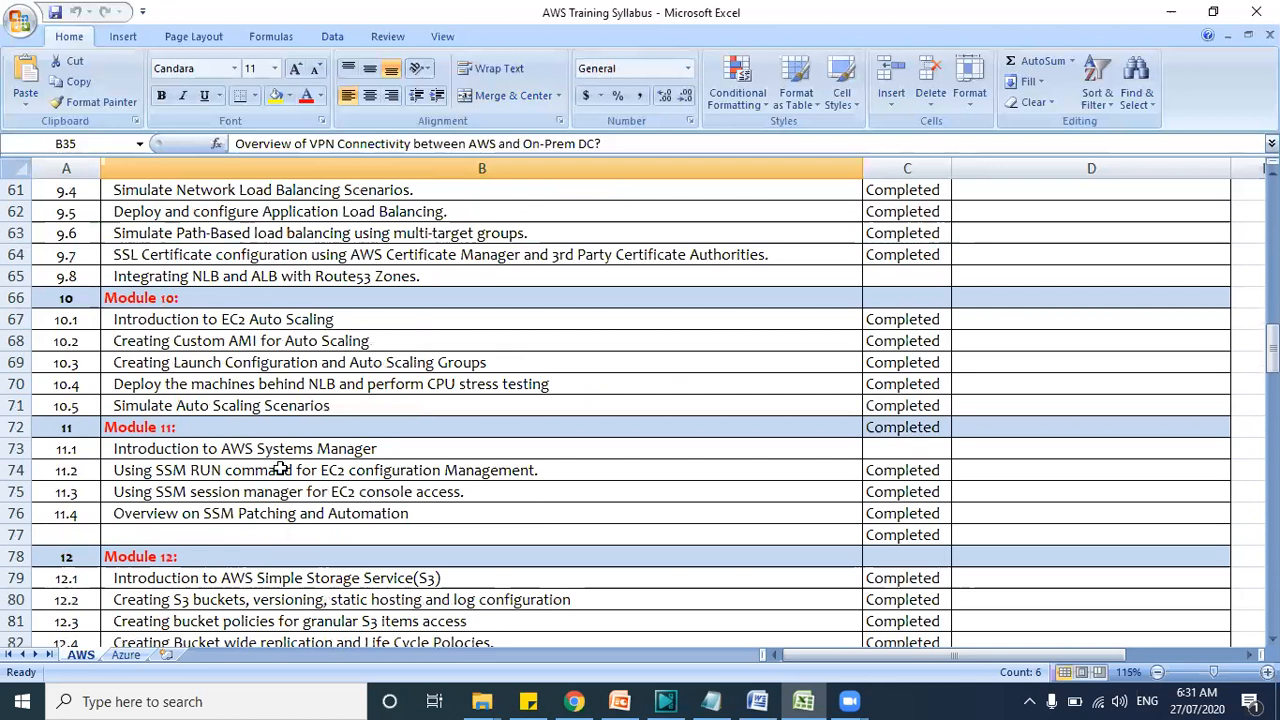
scroll("down", 3)
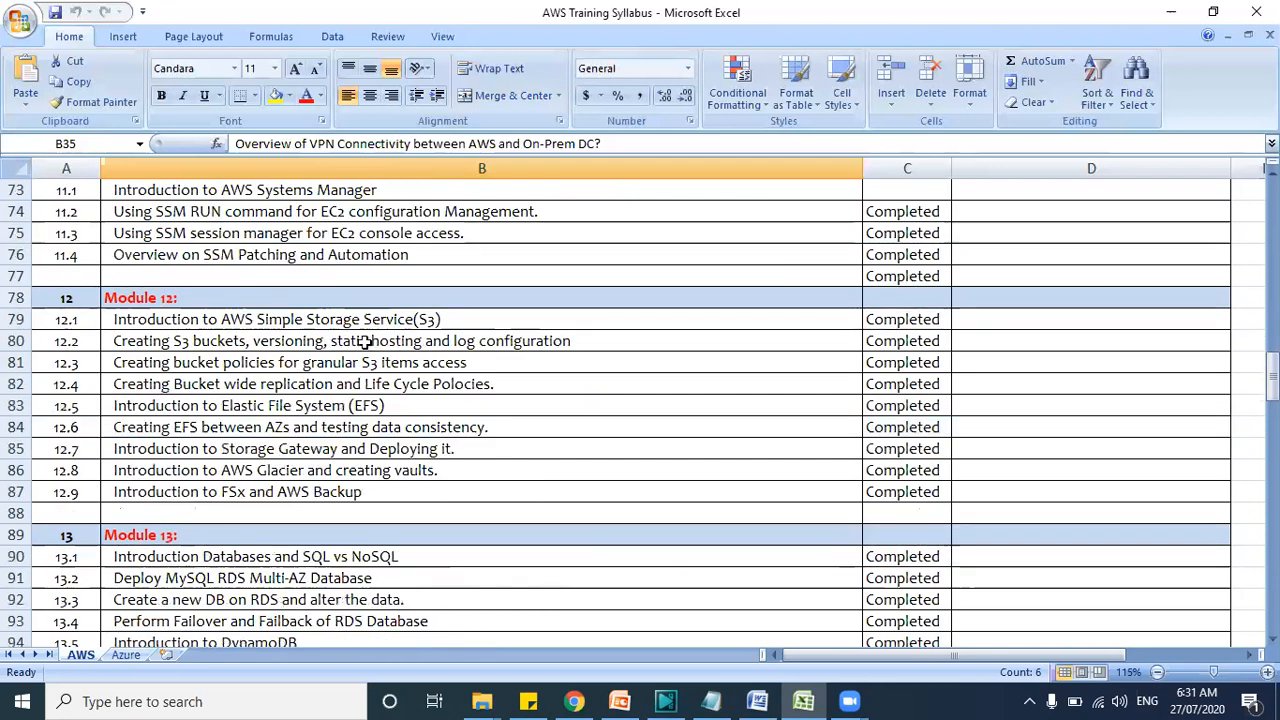
scroll("down", 3)
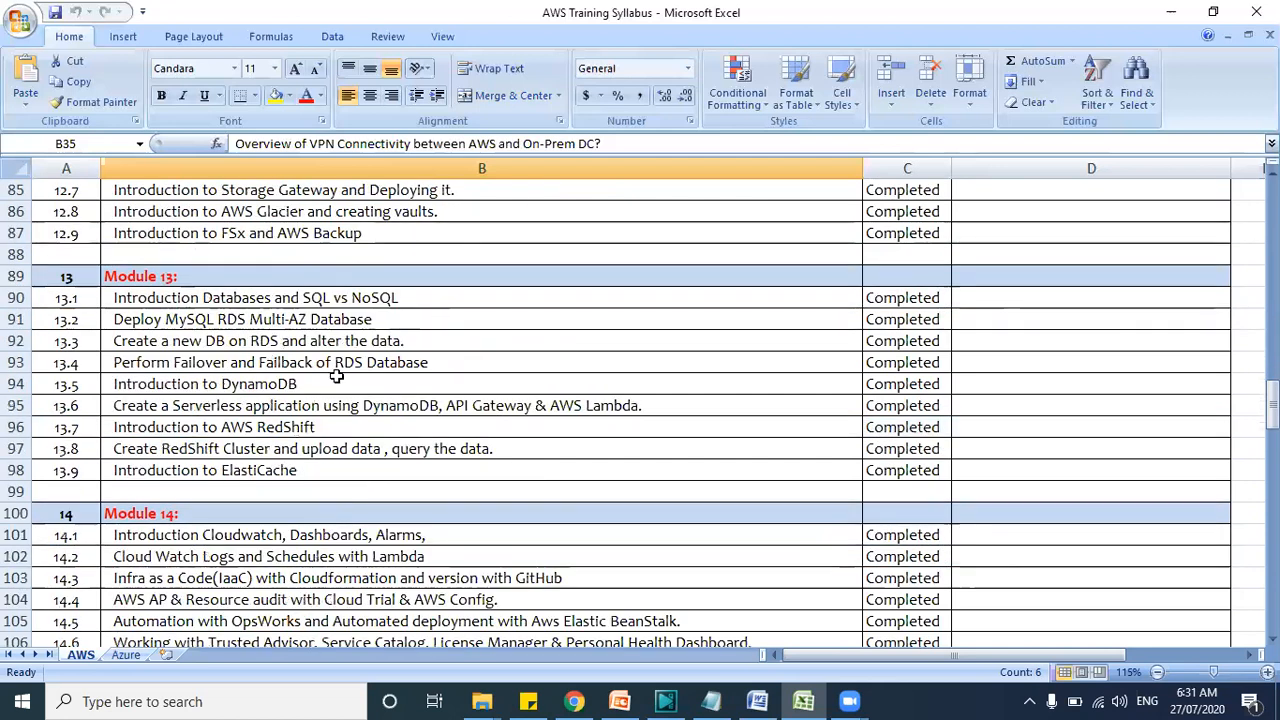
mouse_move(328, 376)
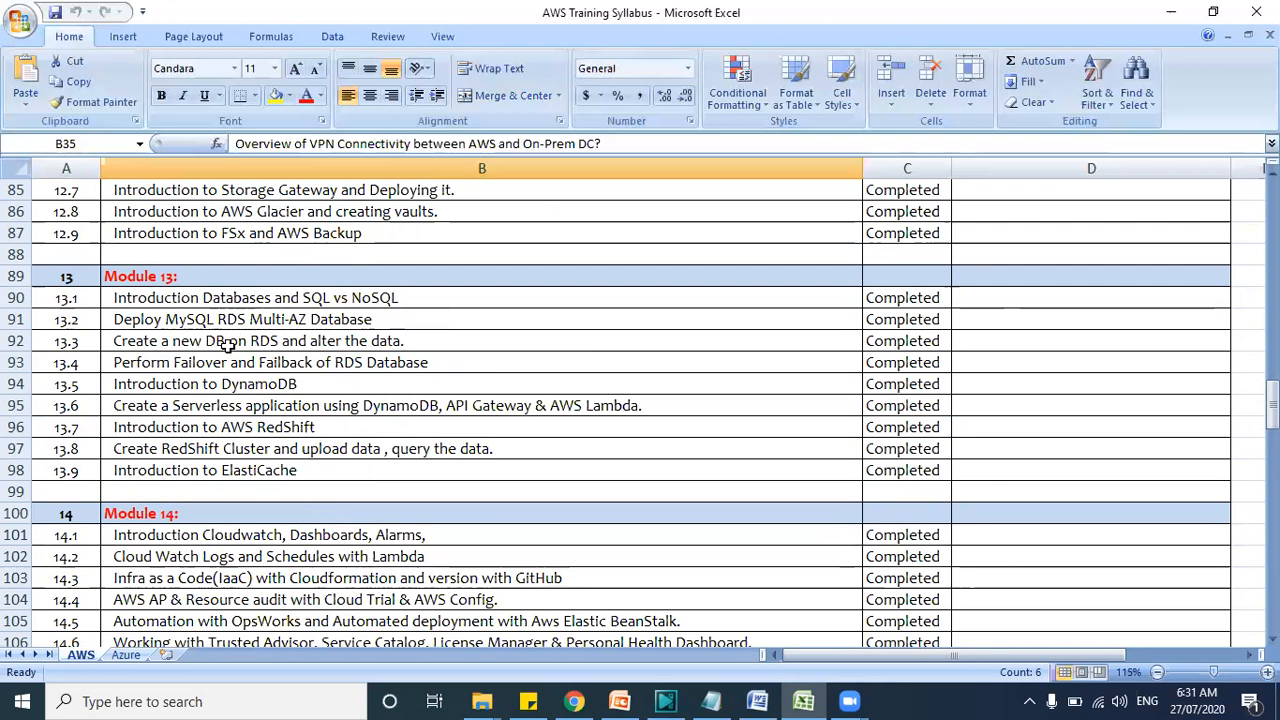
mouse_move(292, 388)
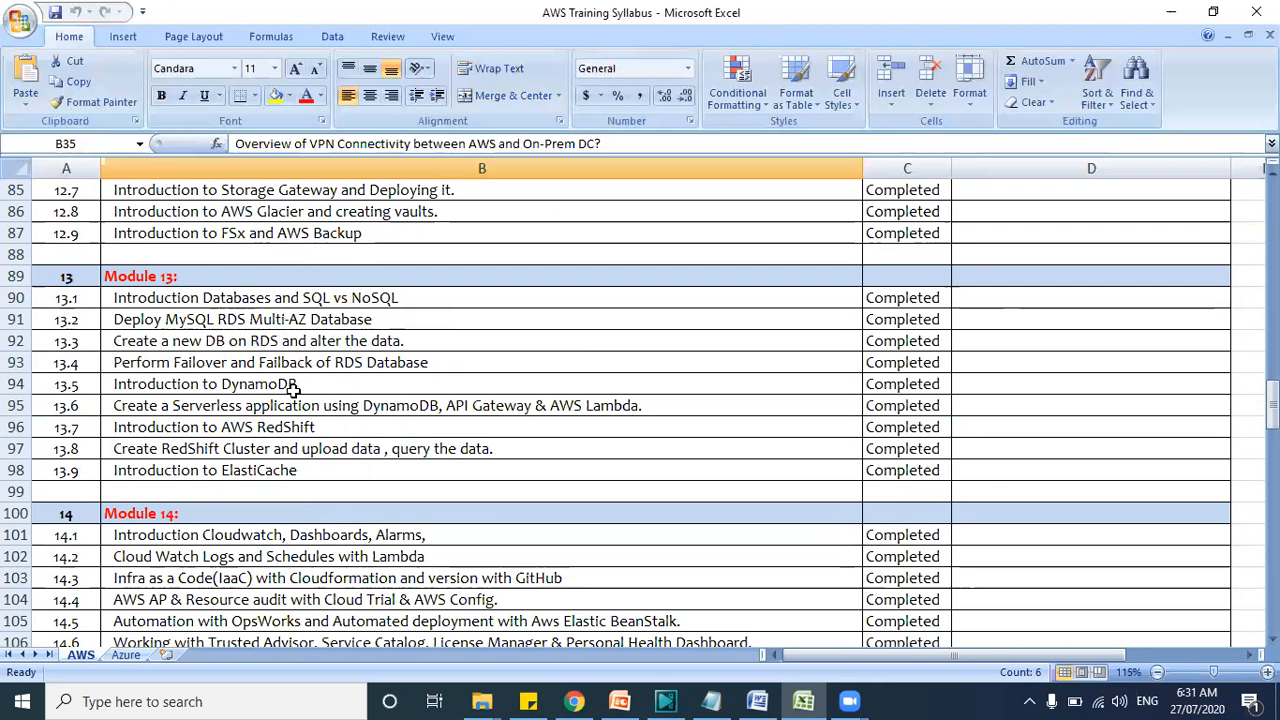
mouse_move(316, 320)
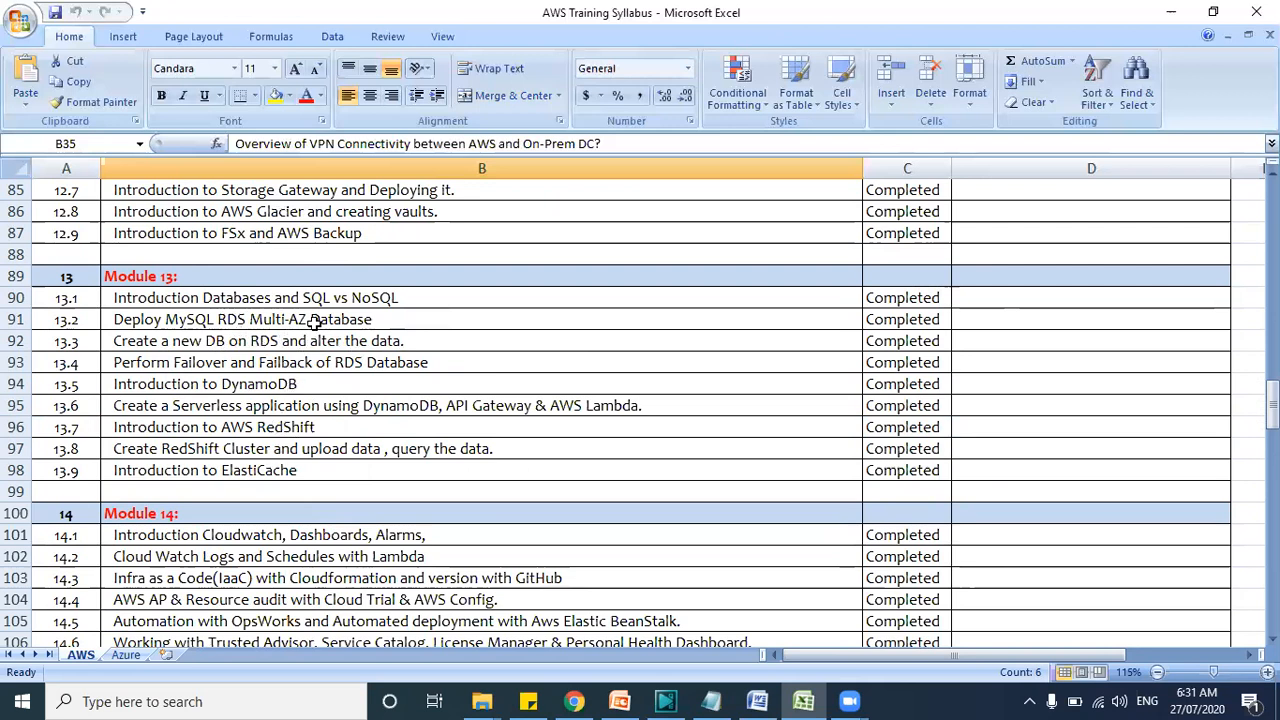
mouse_move(276, 384)
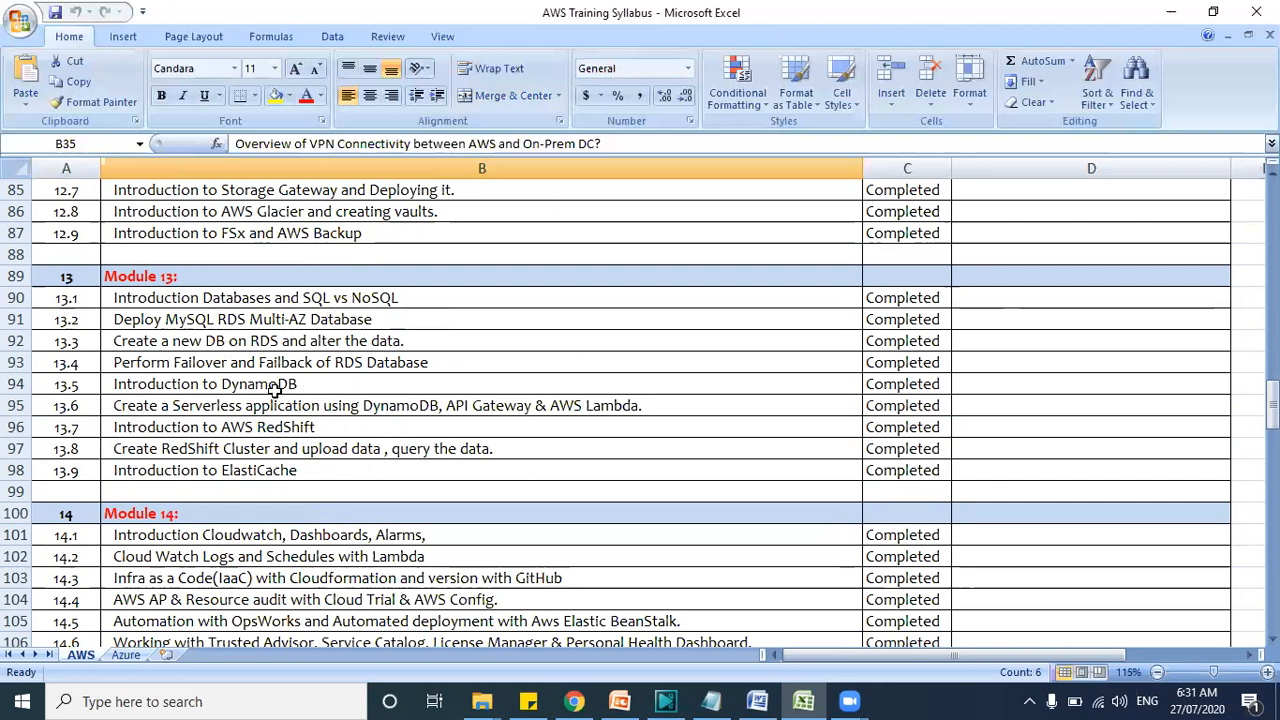
mouse_move(322, 364)
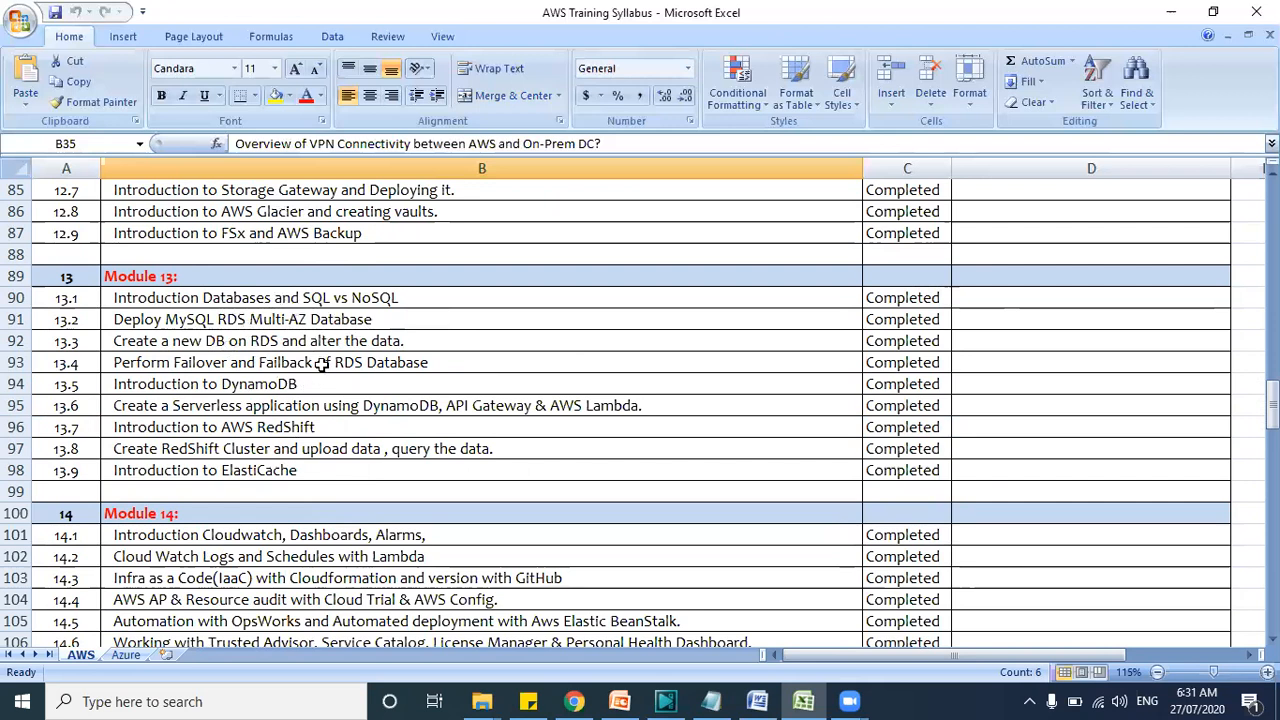
mouse_move(324, 308)
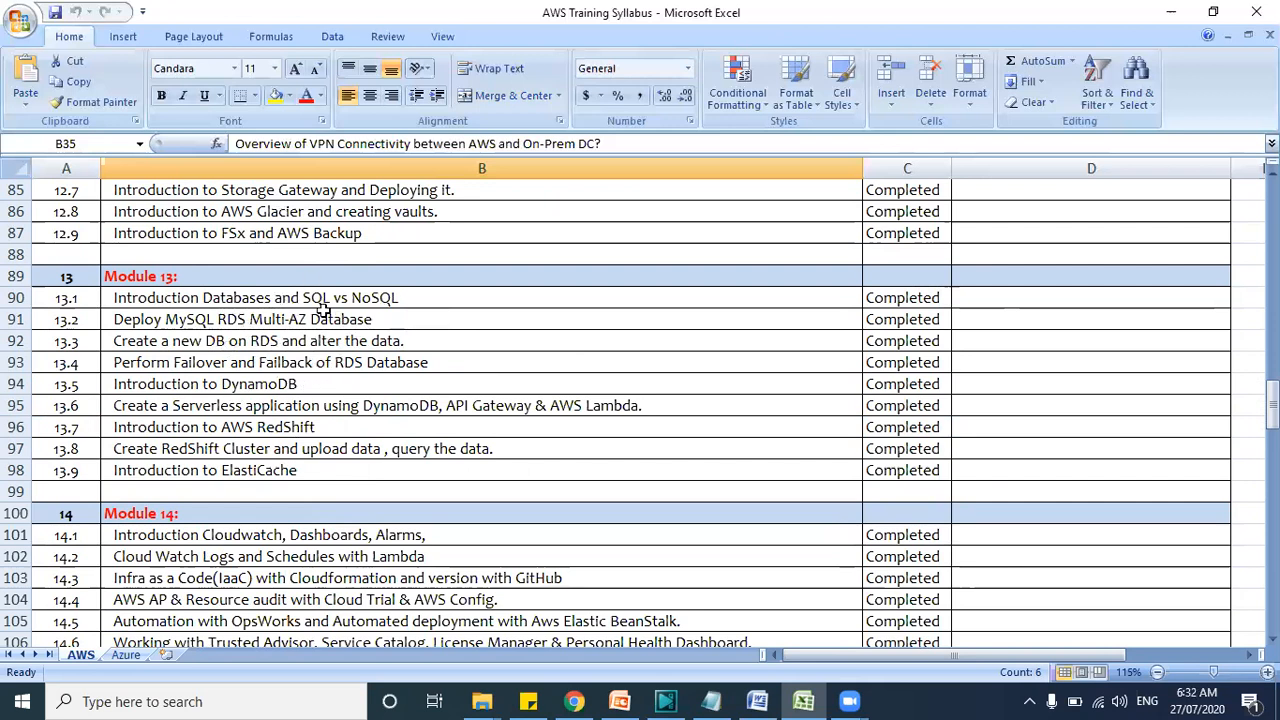
mouse_move(464, 332)
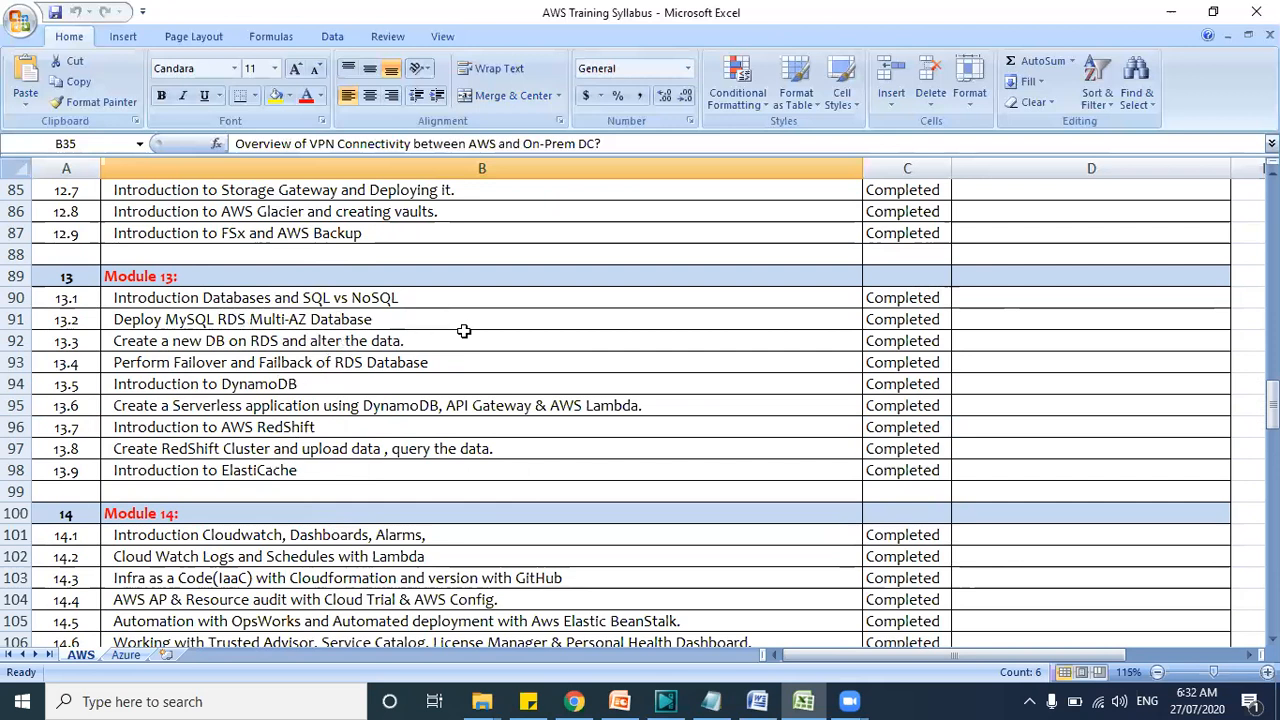
mouse_move(258, 428)
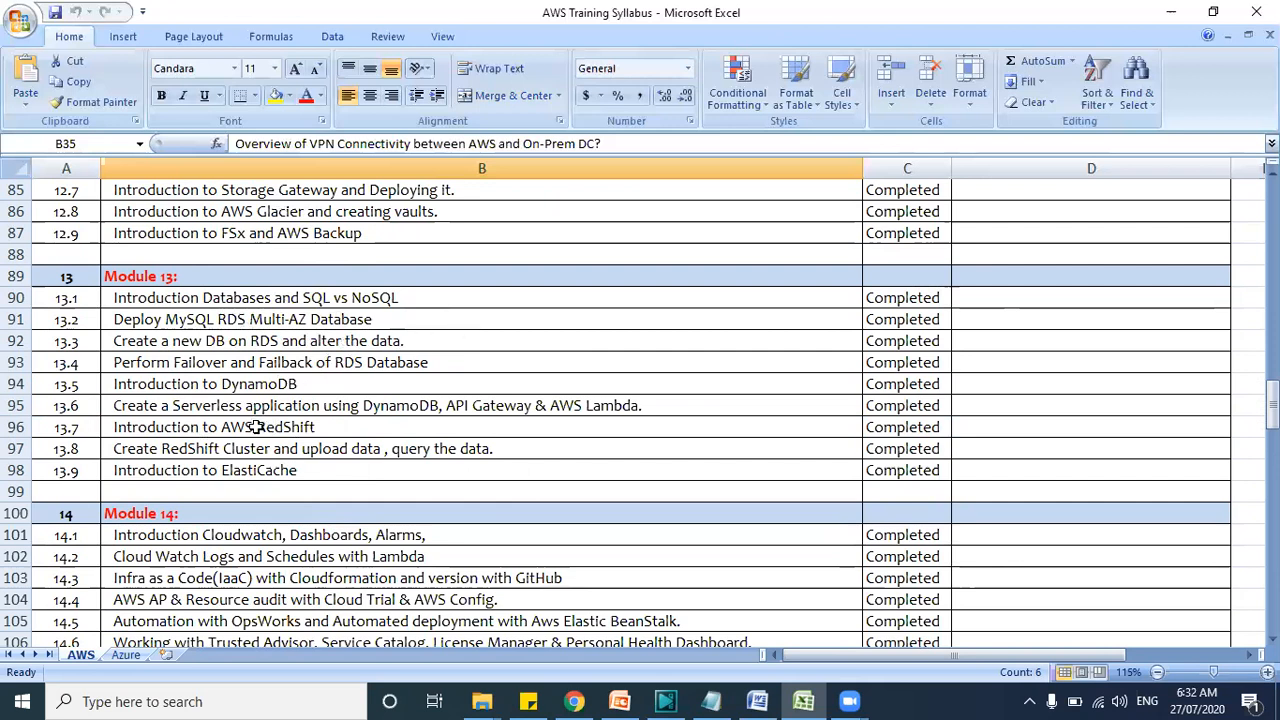
mouse_move(350, 428)
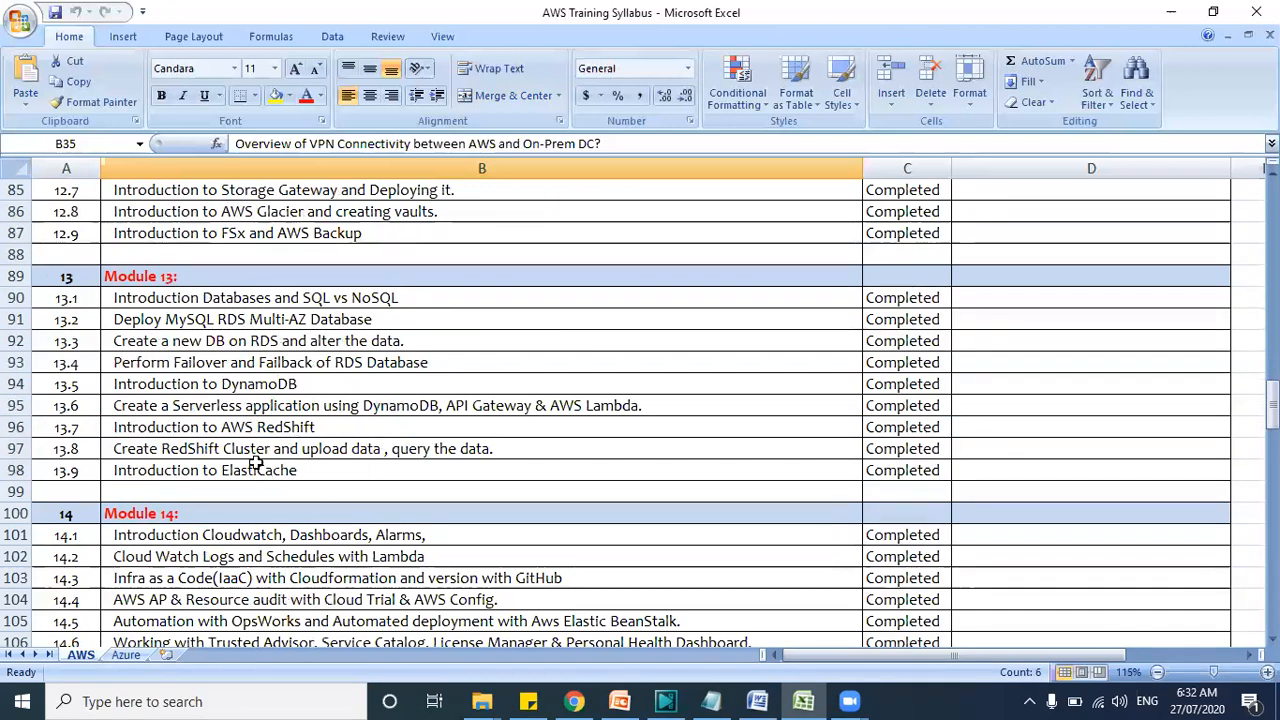
mouse_move(344, 470)
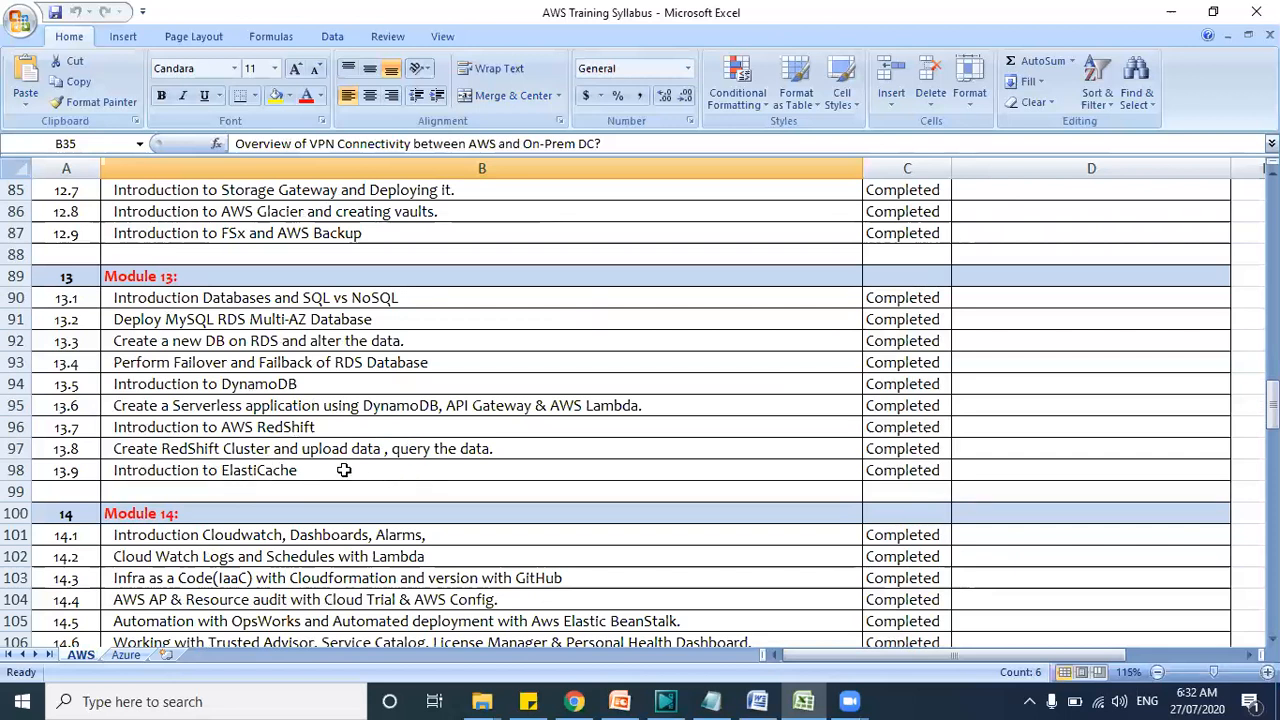
scroll("down", 3)
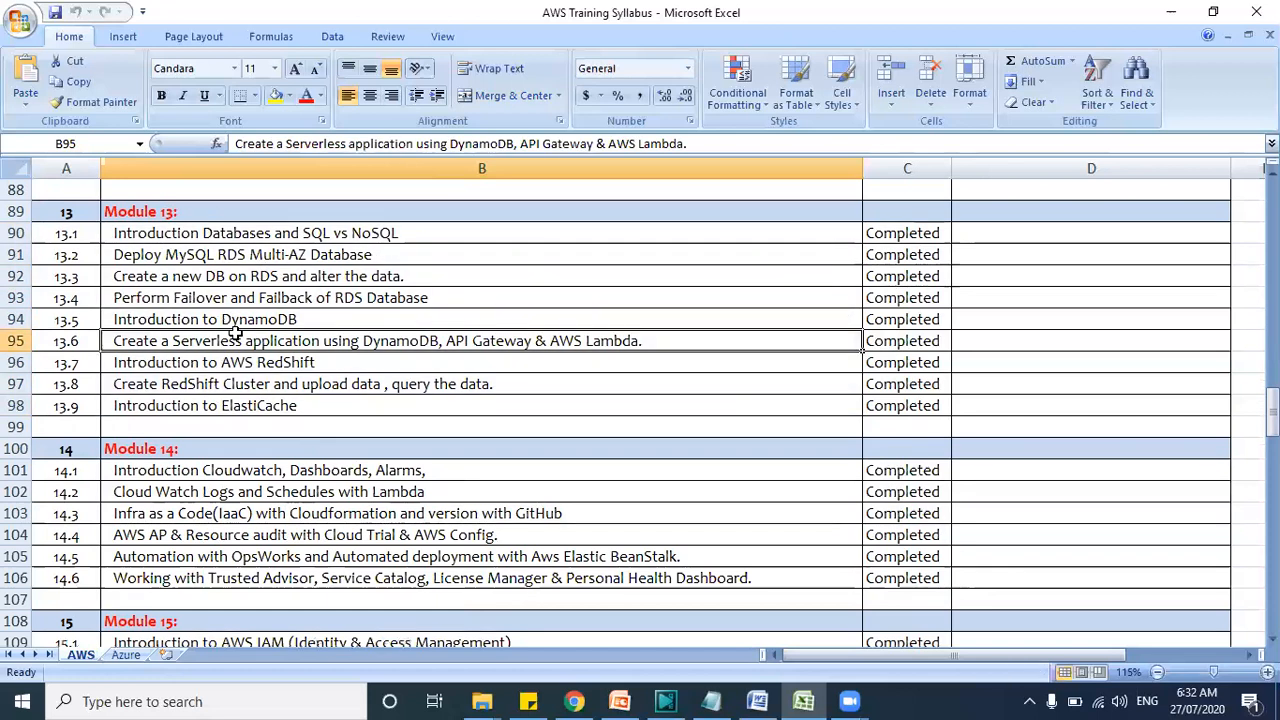
scroll("down", 3)
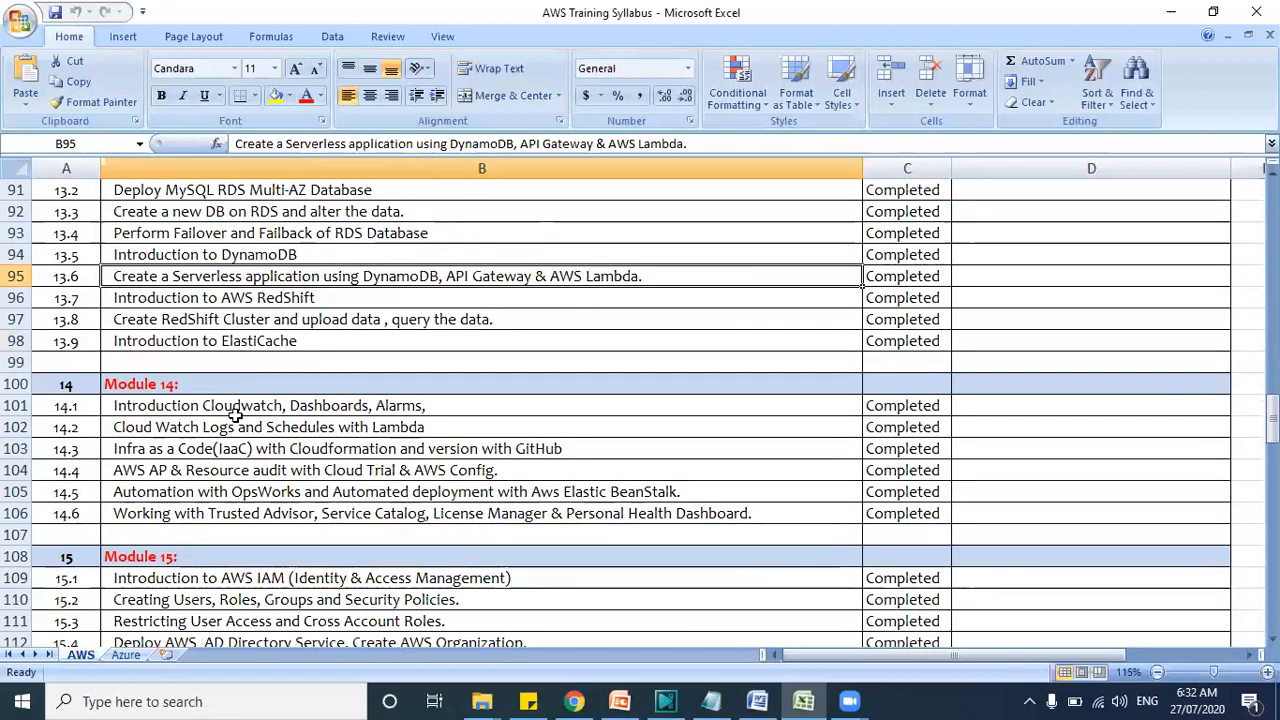
scroll("down", 3)
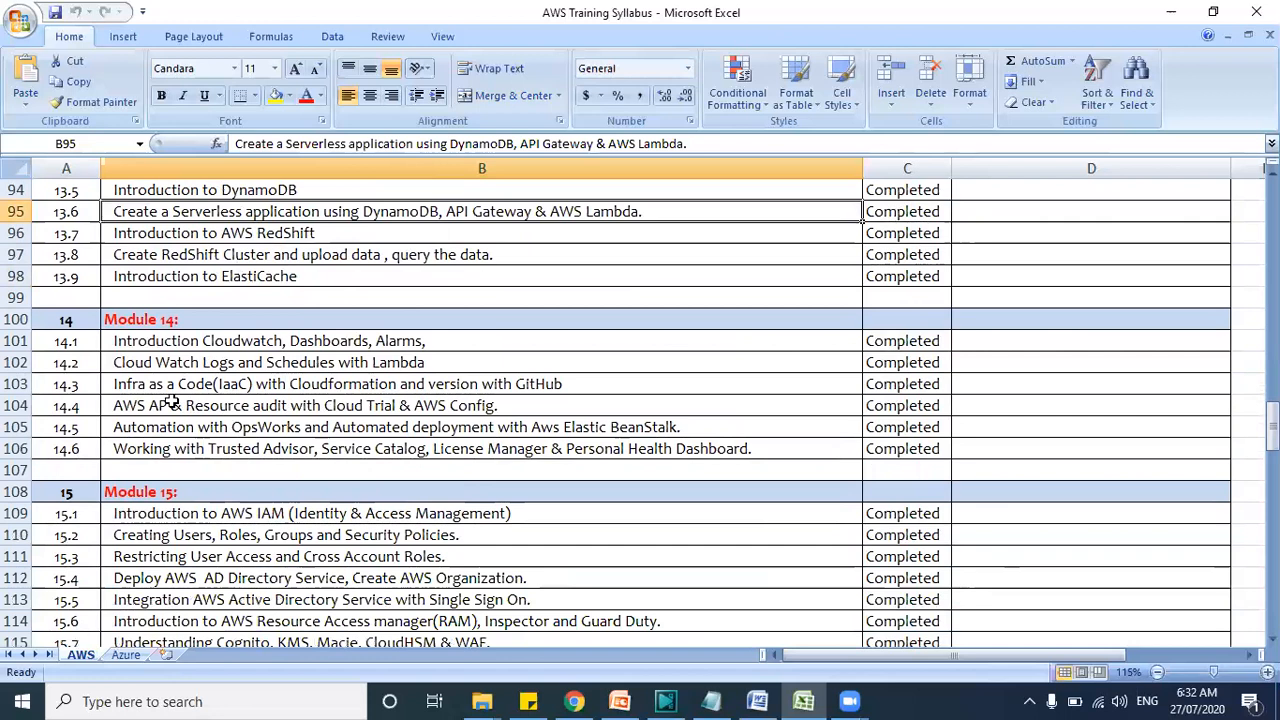
scroll("down", 3)
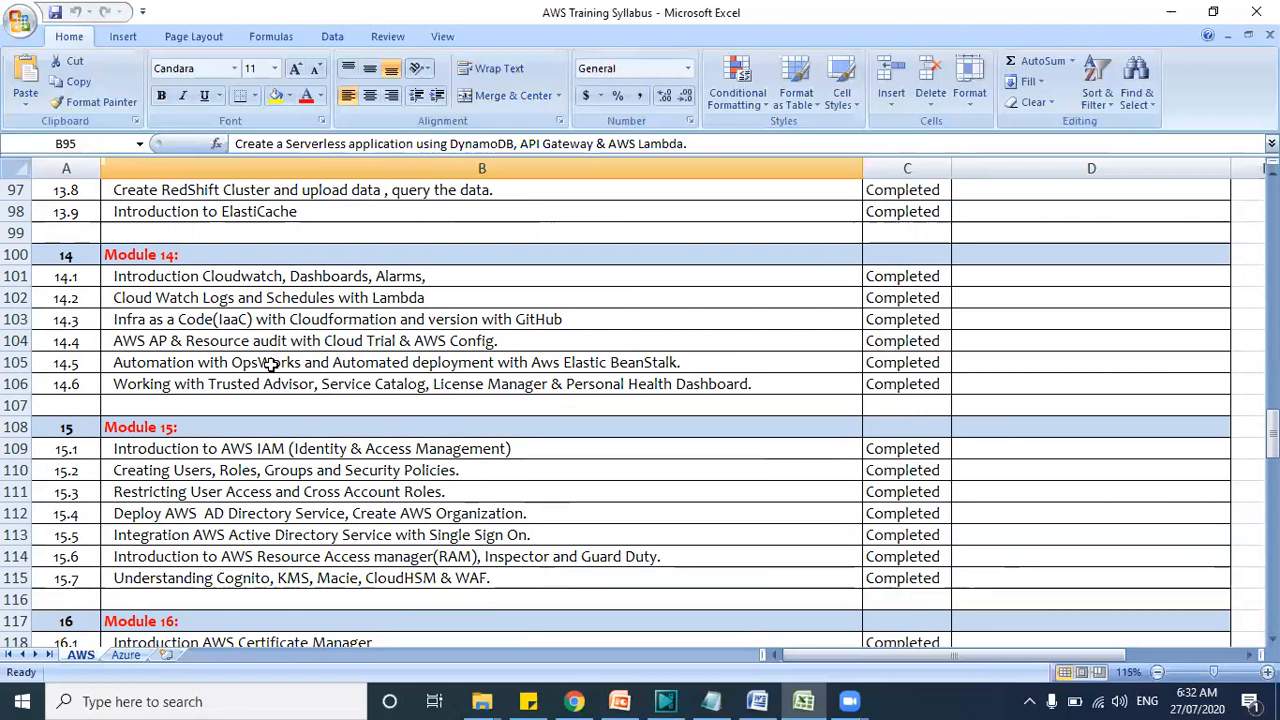
mouse_move(358, 320)
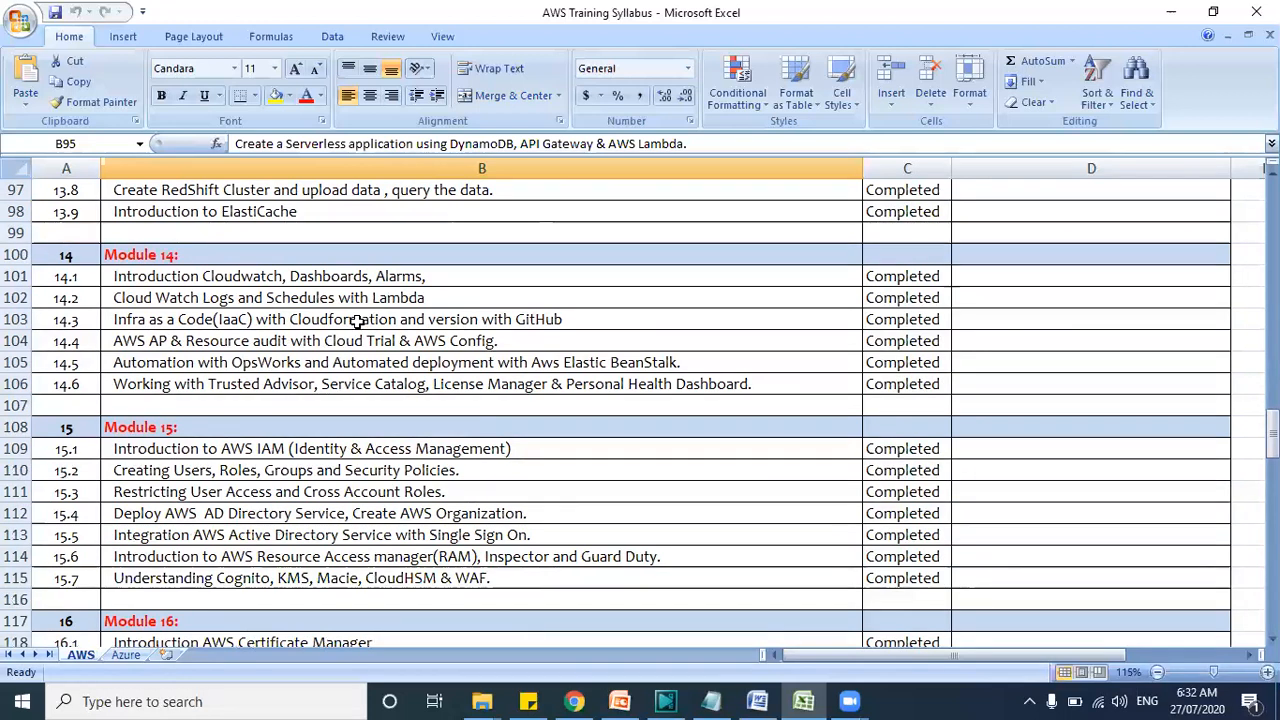
left_click(338, 320)
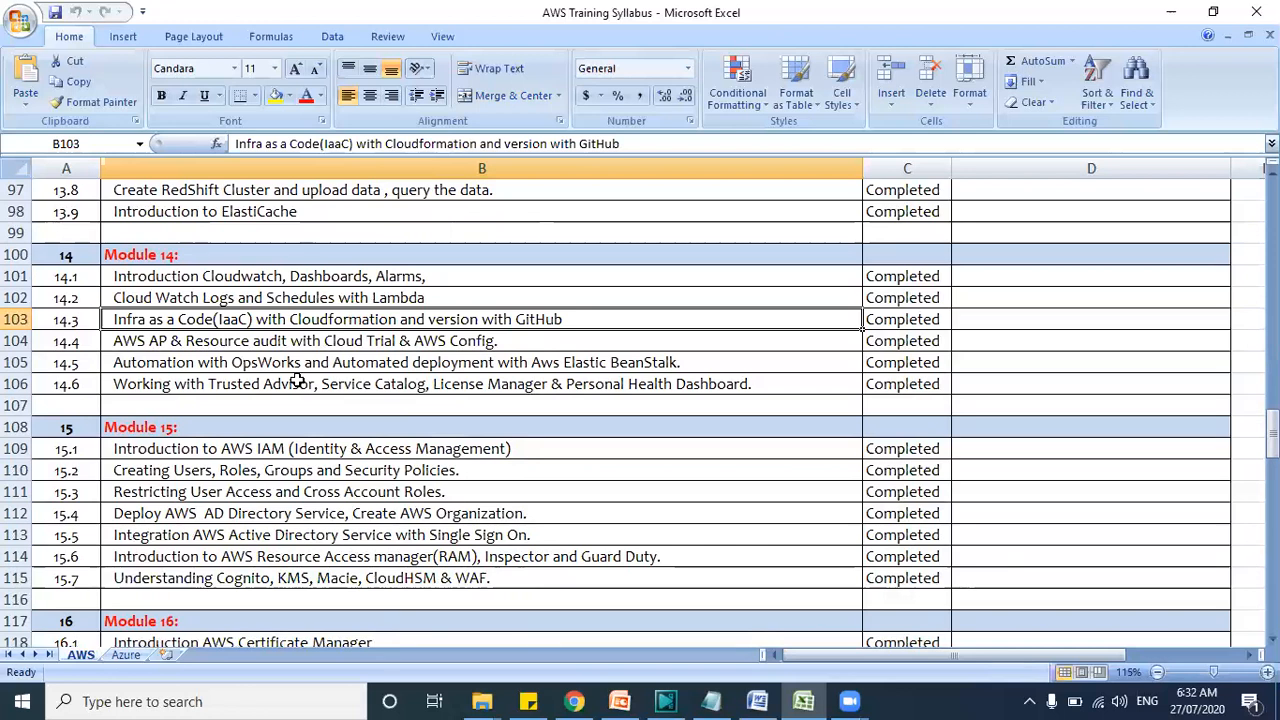
scroll("down", 3)
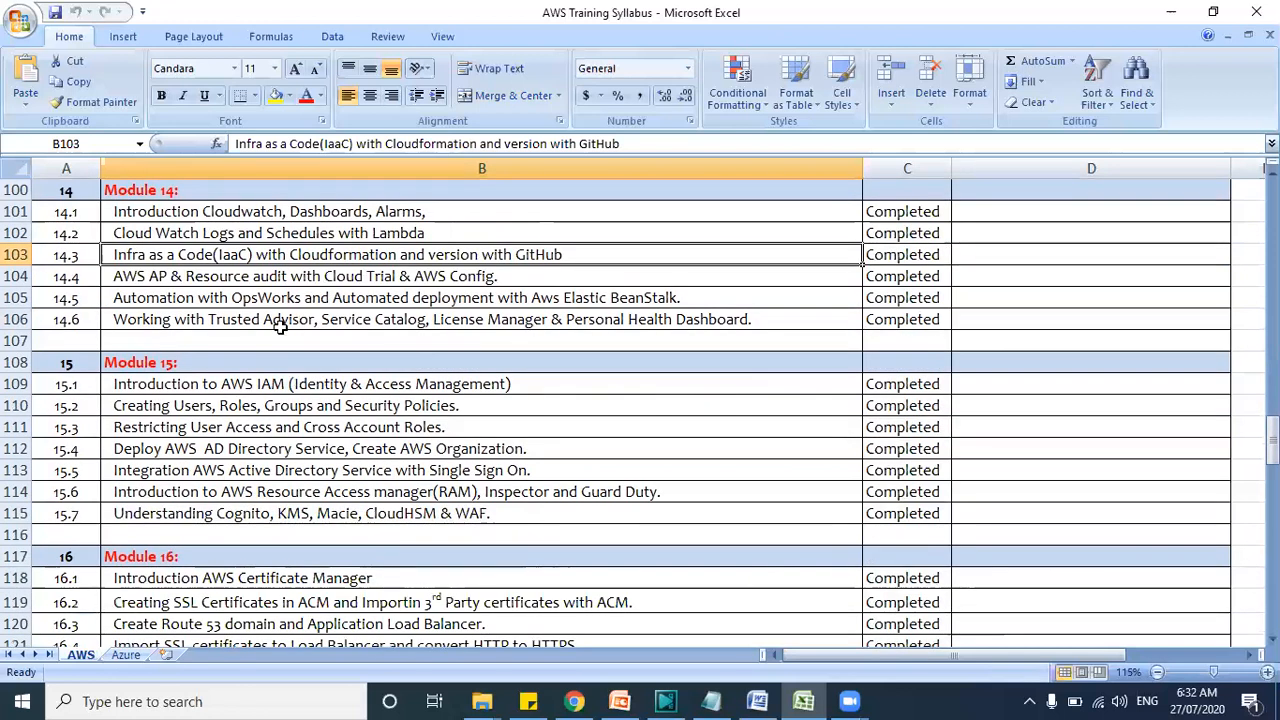
mouse_move(244, 376)
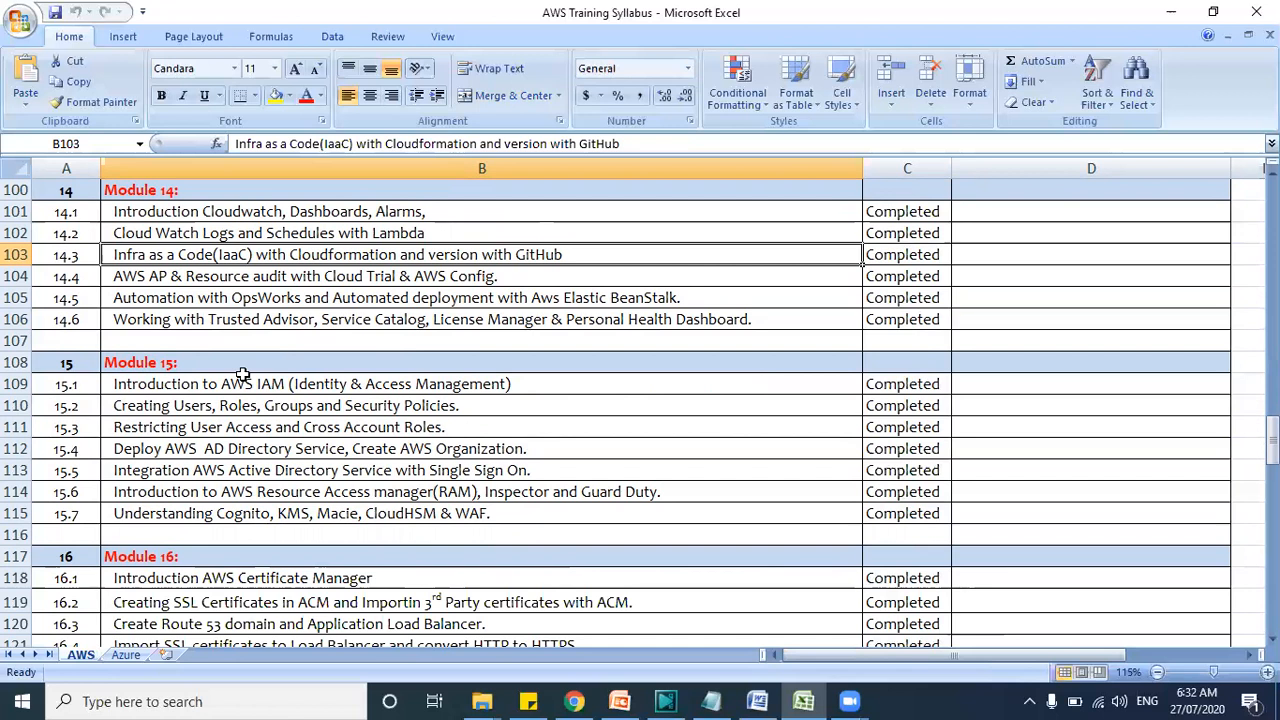
mouse_move(456, 316)
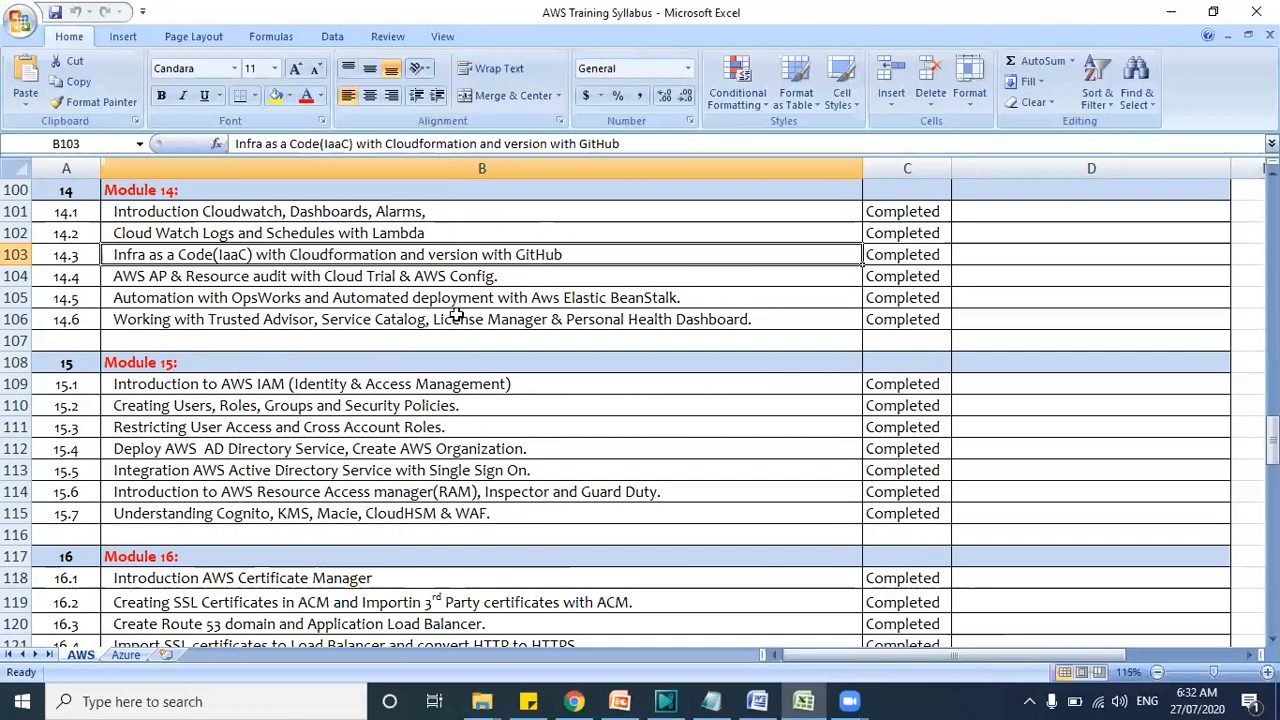
scroll("down", 3)
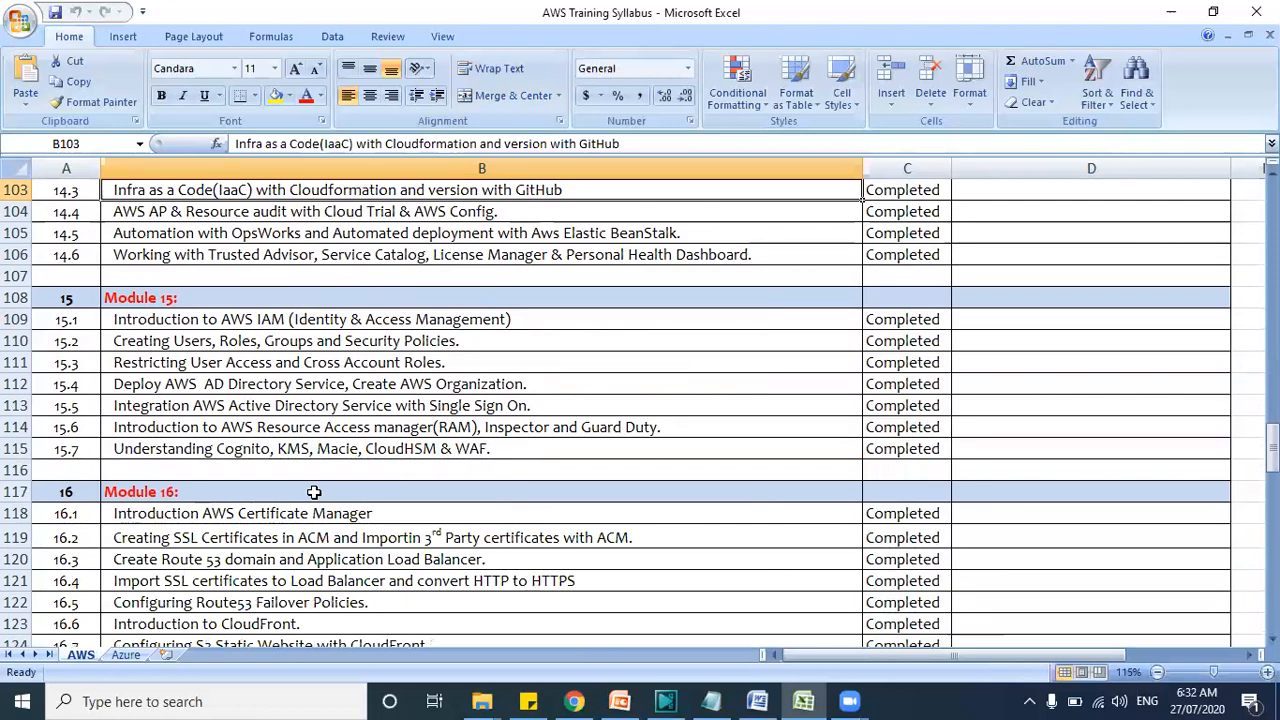
mouse_move(218, 330)
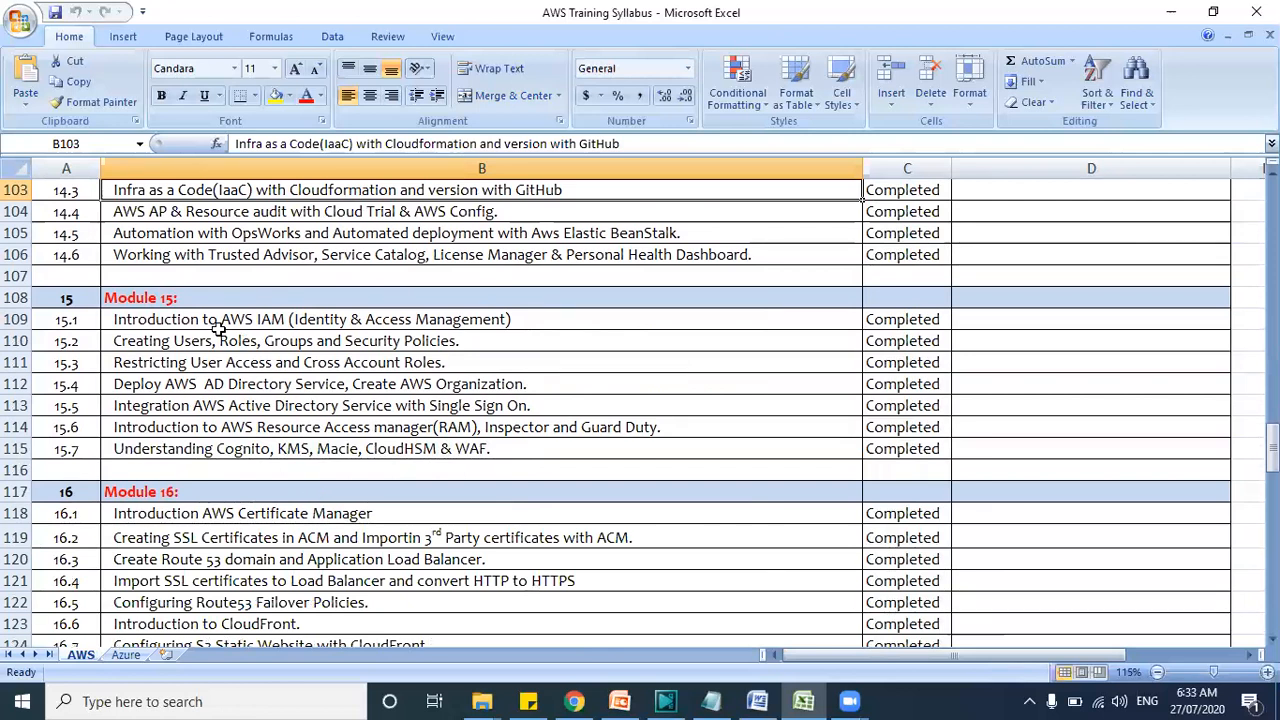
scroll("down", 3)
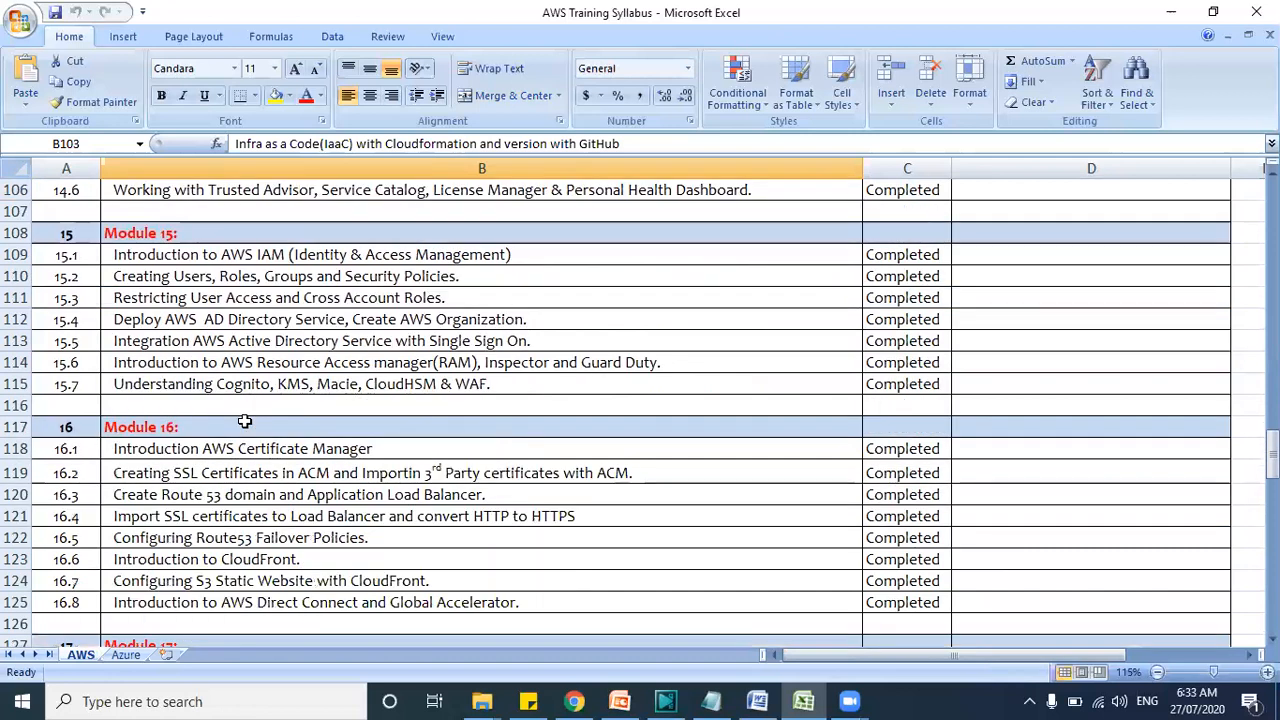
mouse_move(210, 344)
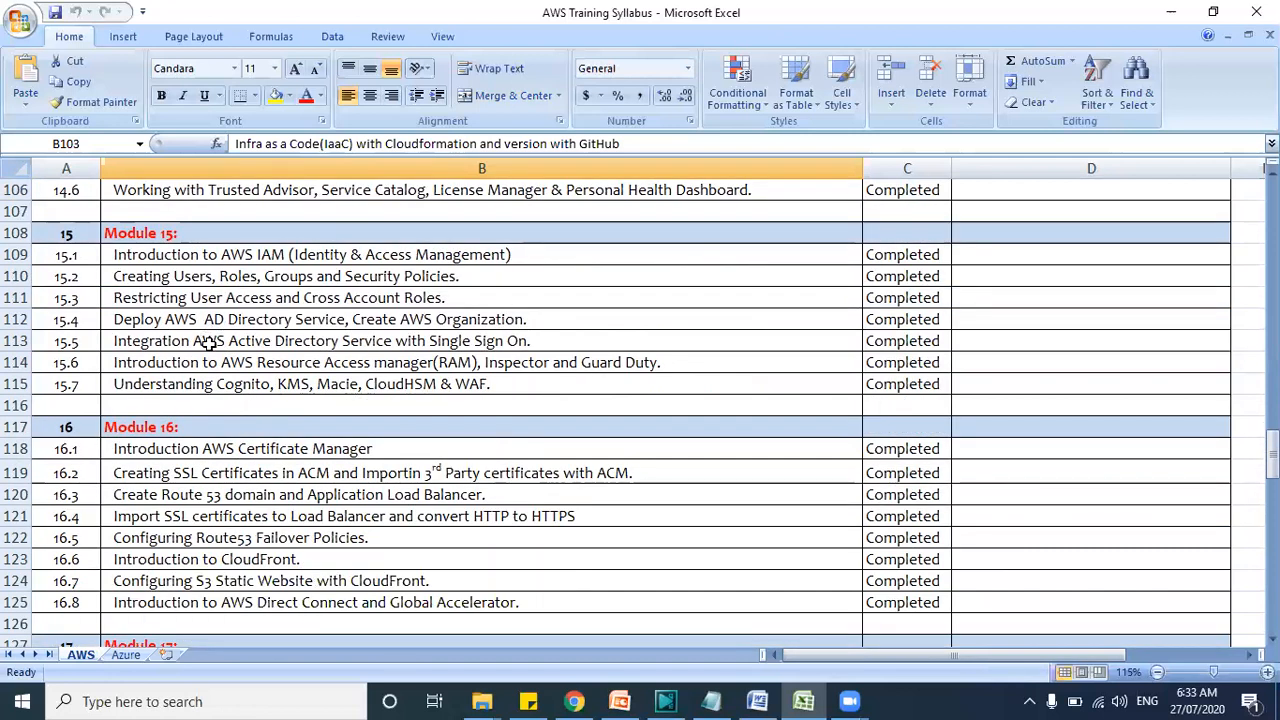
mouse_move(152, 340)
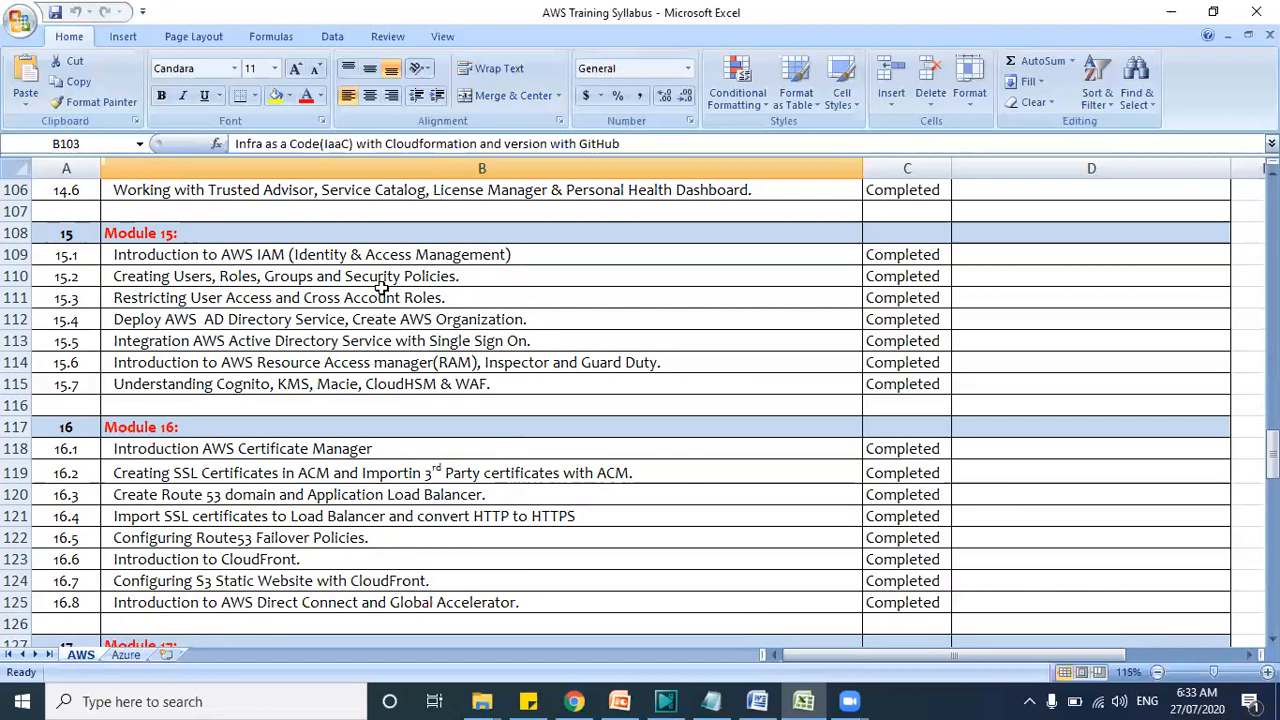
mouse_move(372, 396)
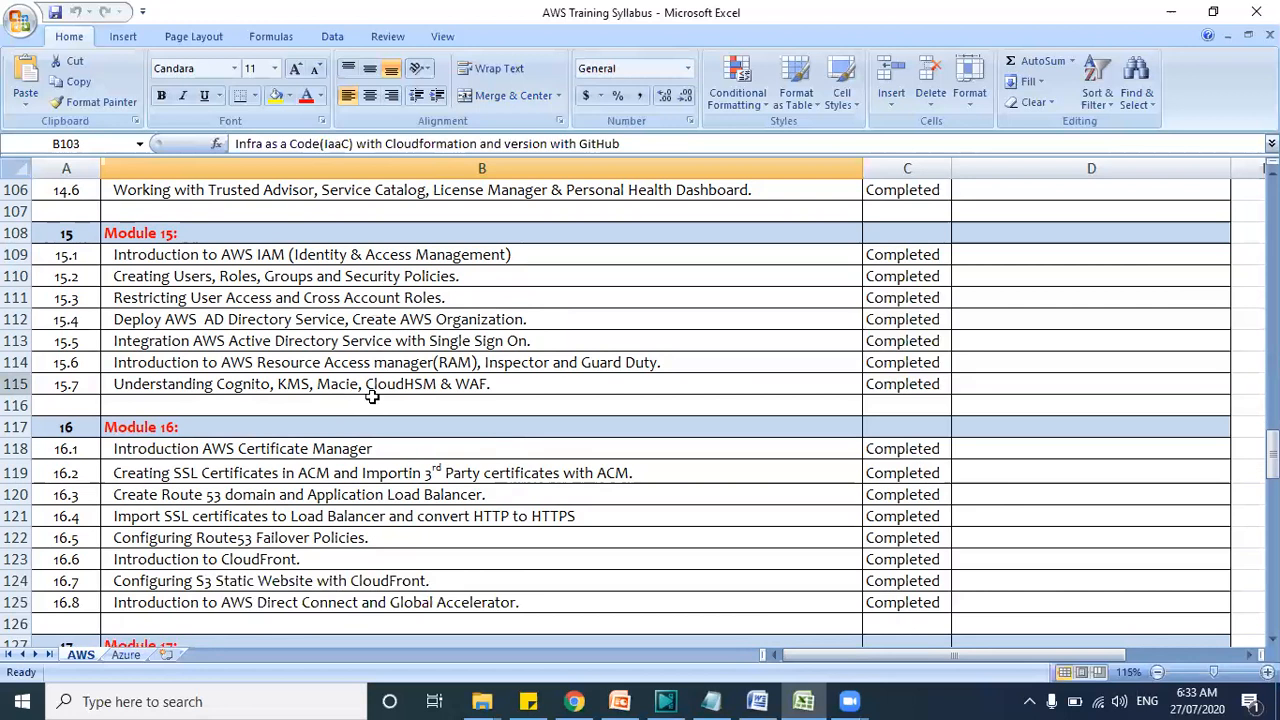
scroll("down", 3)
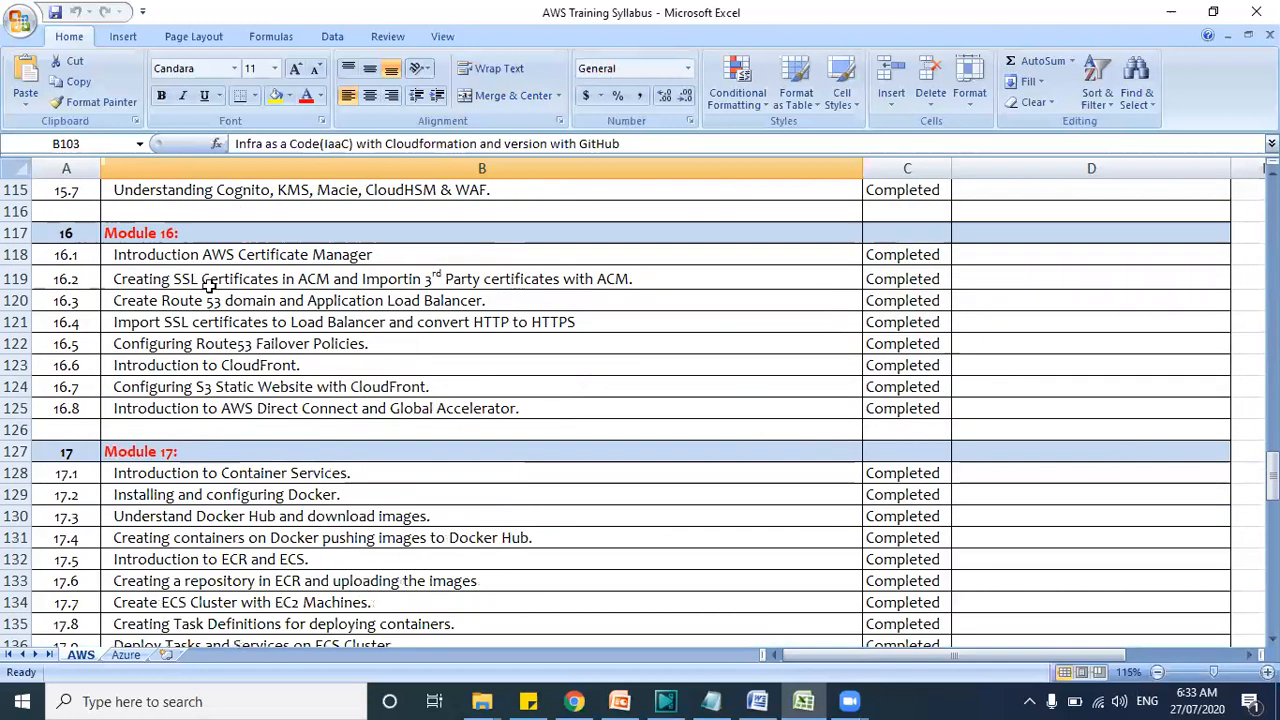
mouse_move(276, 310)
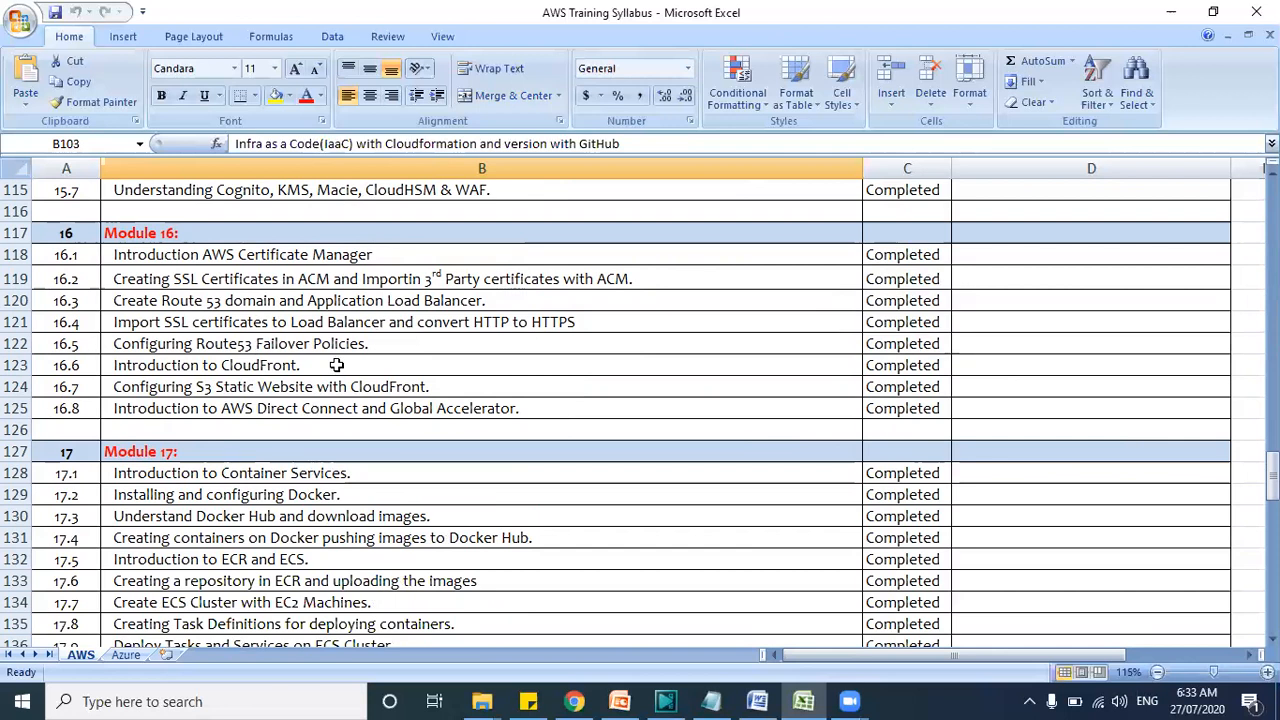
scroll("down", 3)
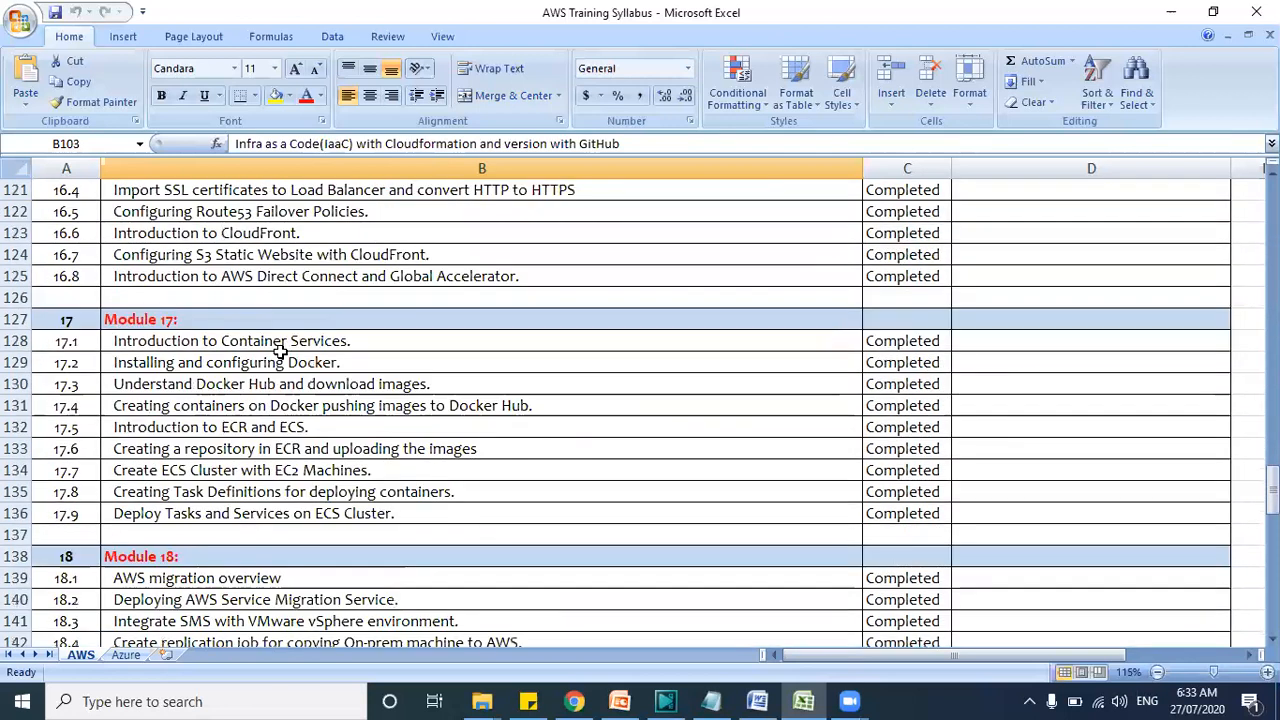
mouse_move(286, 330)
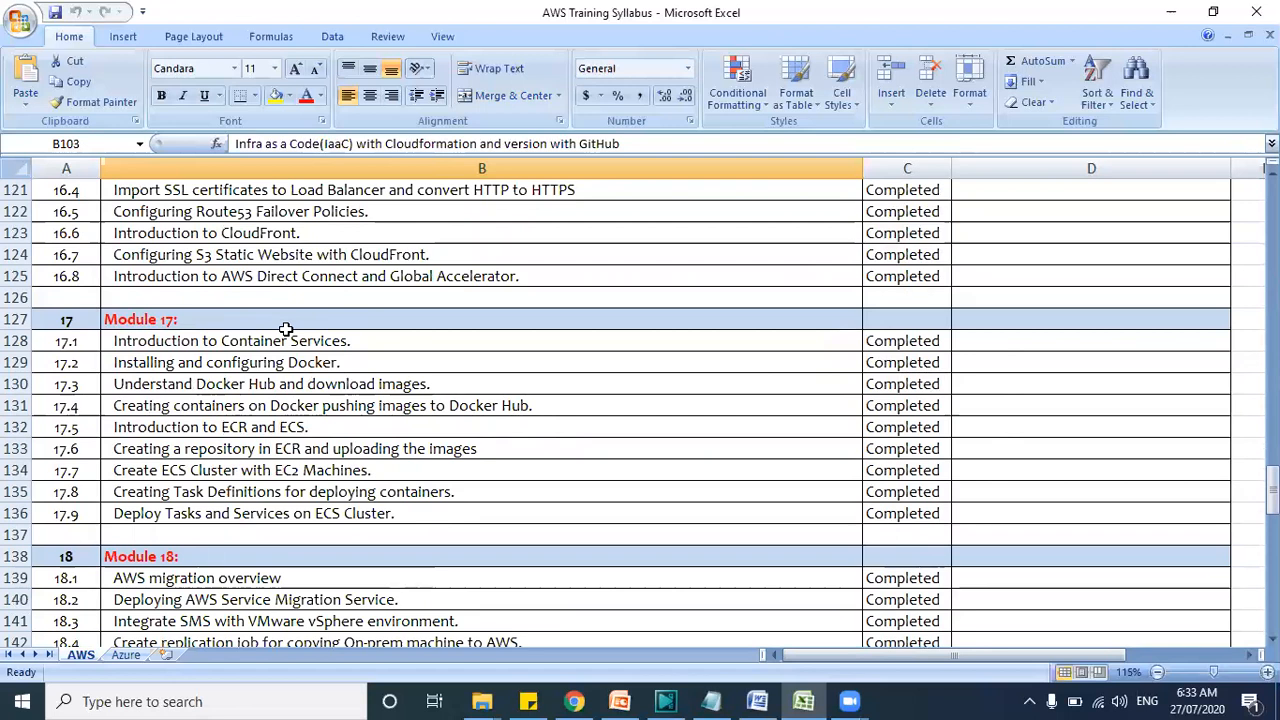
mouse_move(320, 264)
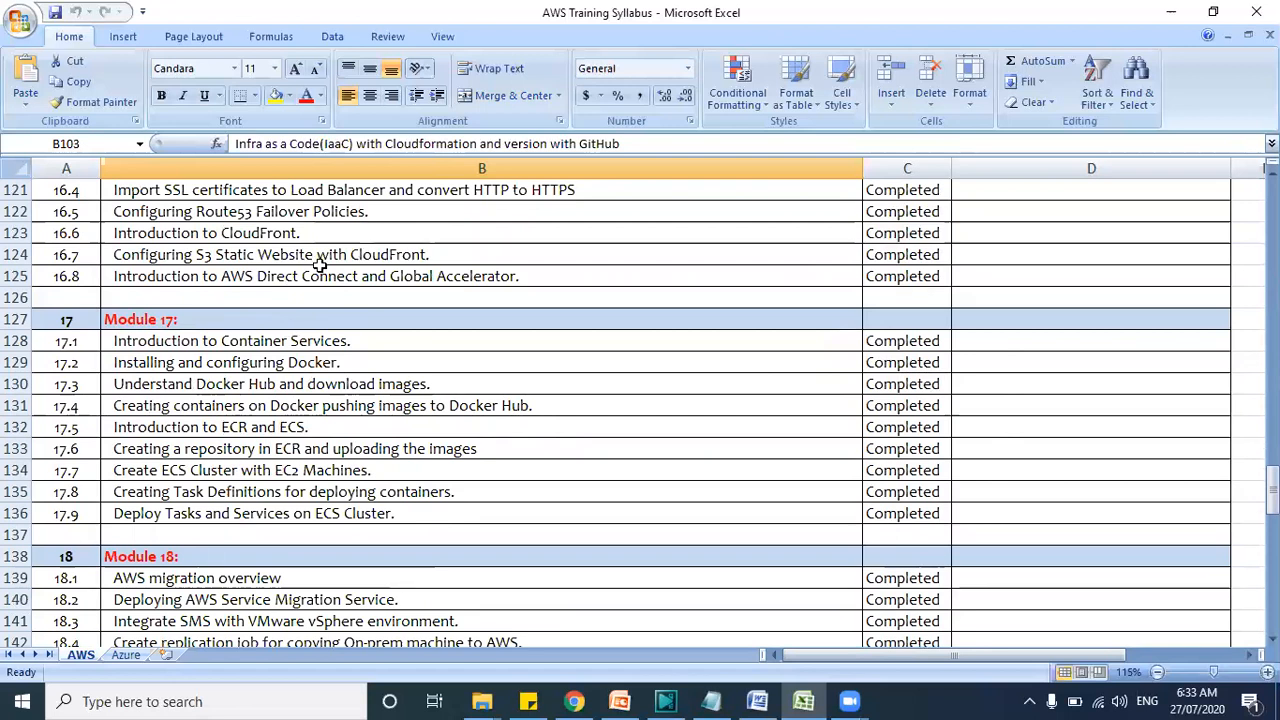
mouse_move(318, 352)
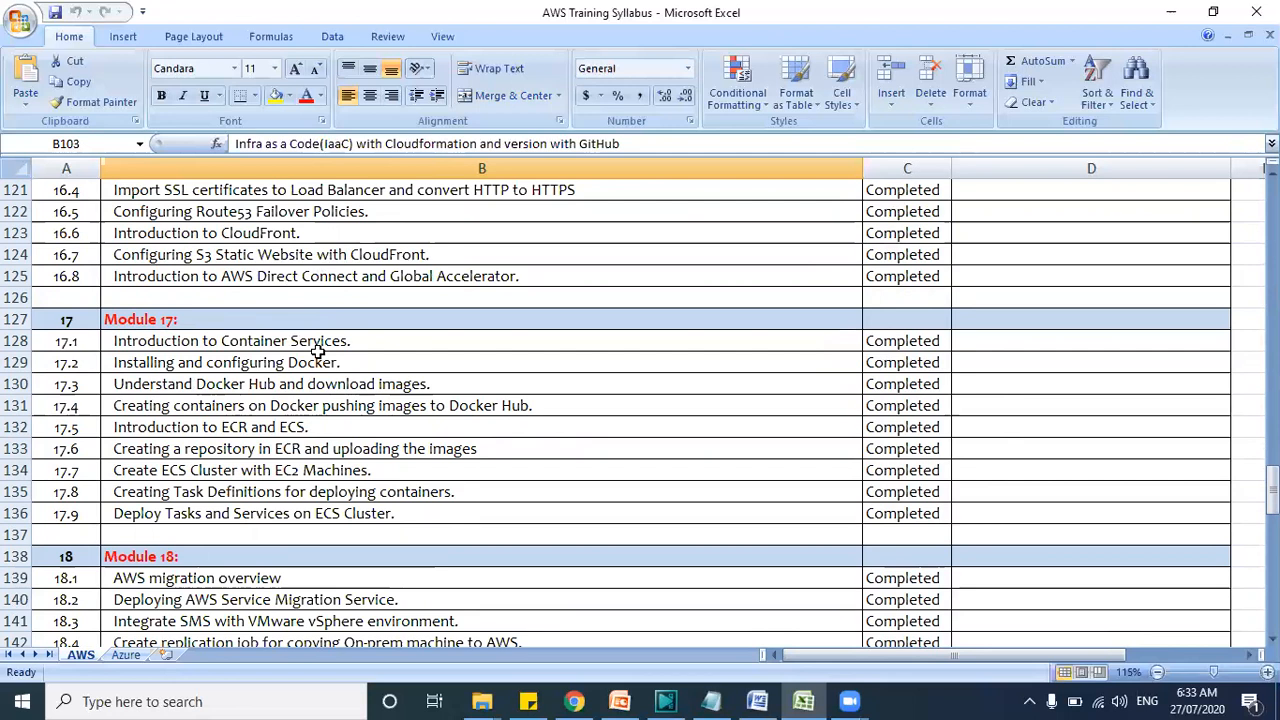
scroll("down", 3)
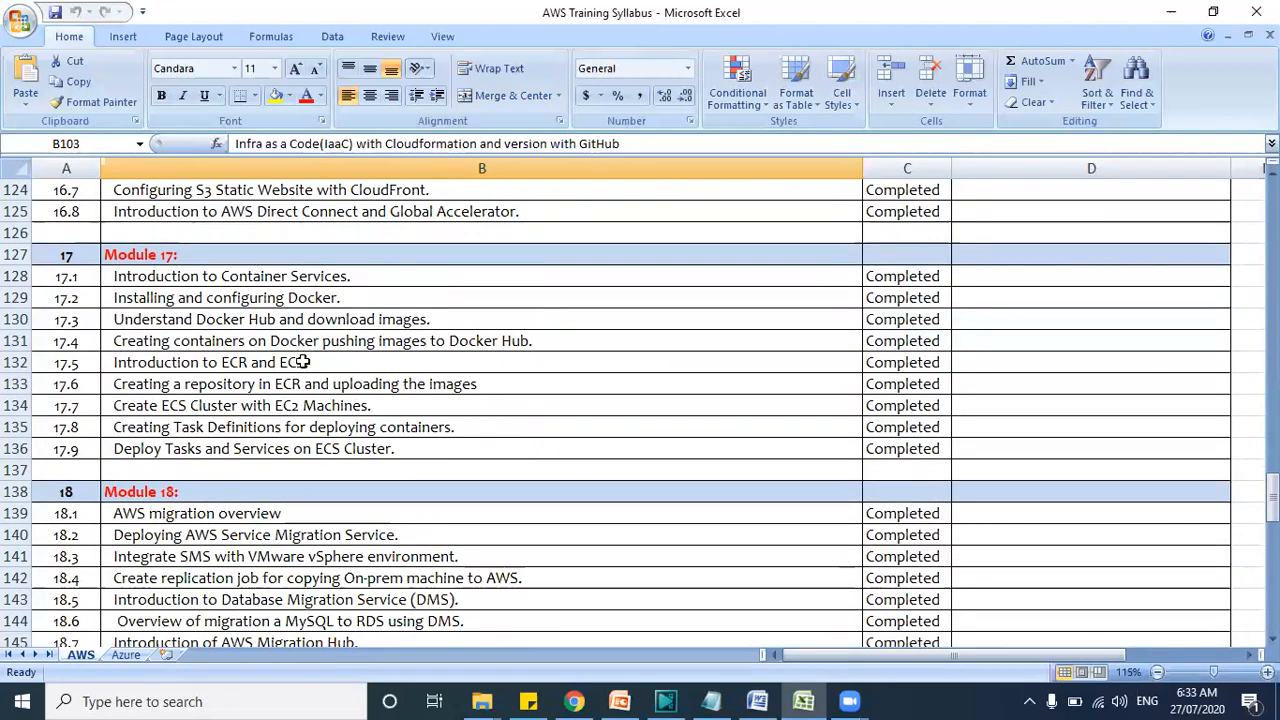
mouse_move(388, 324)
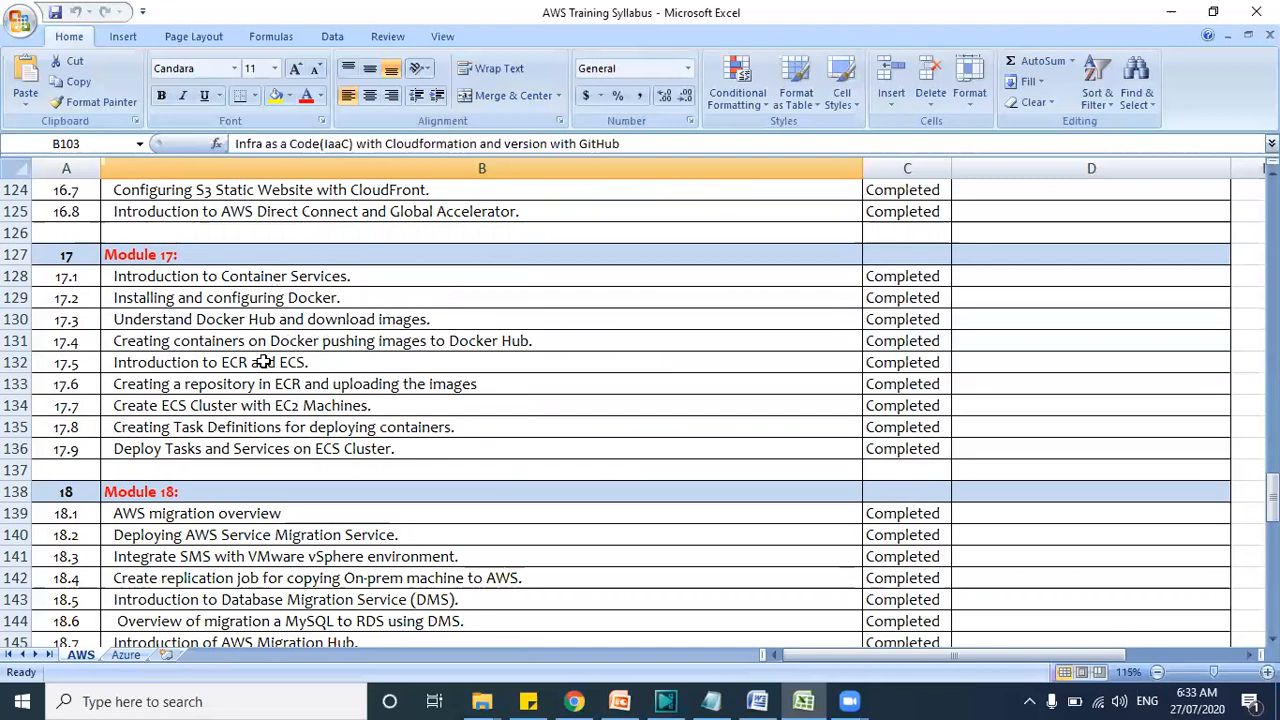
mouse_move(316, 438)
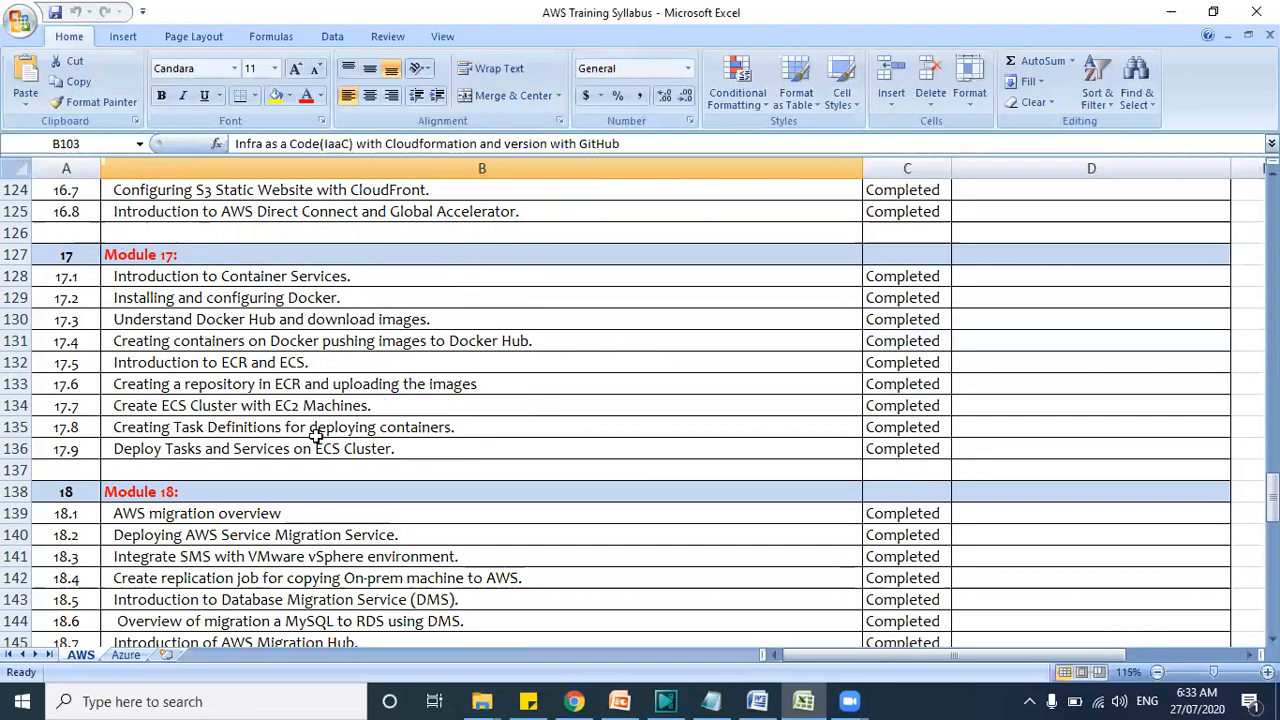
scroll("down", 3)
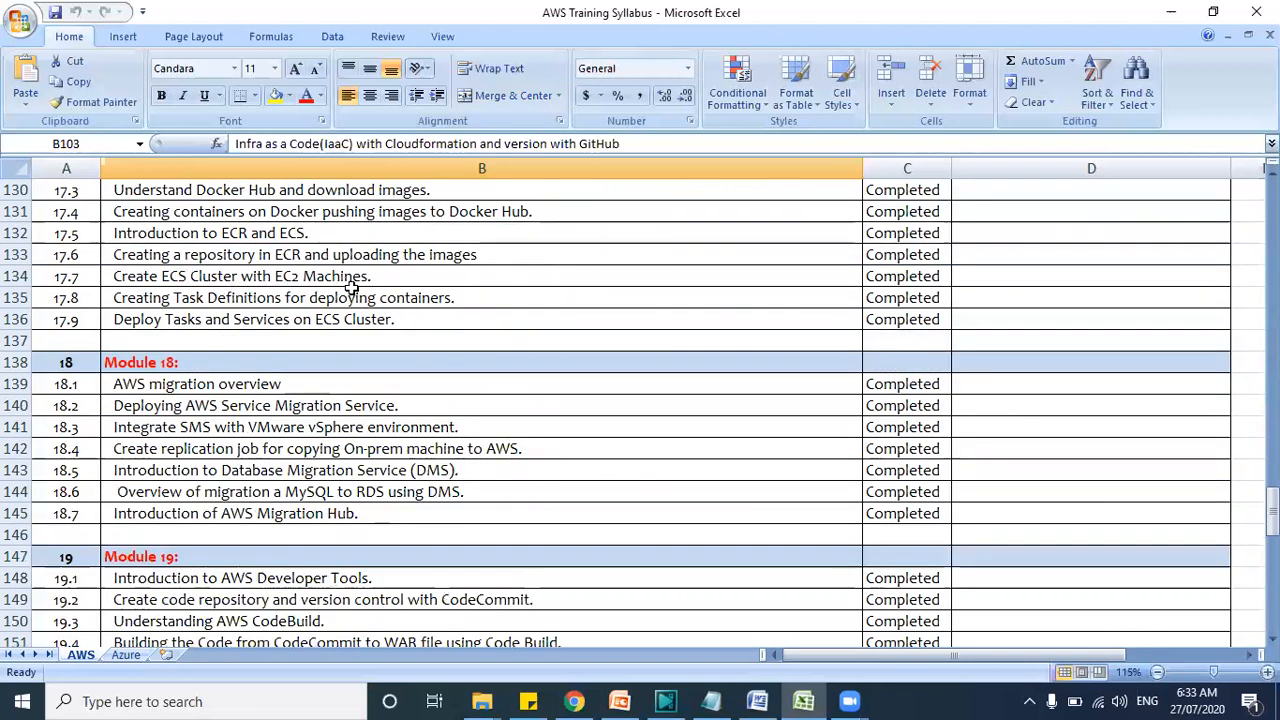
scroll("down", 3)
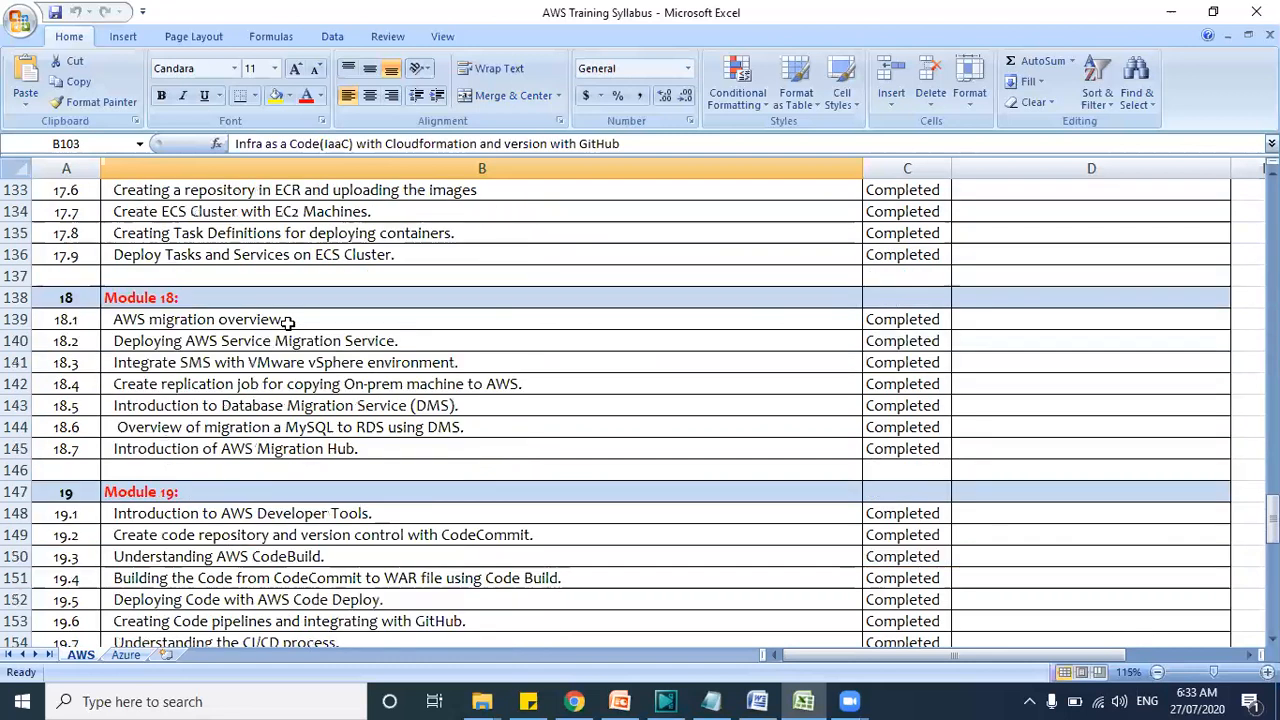
scroll("down", 3)
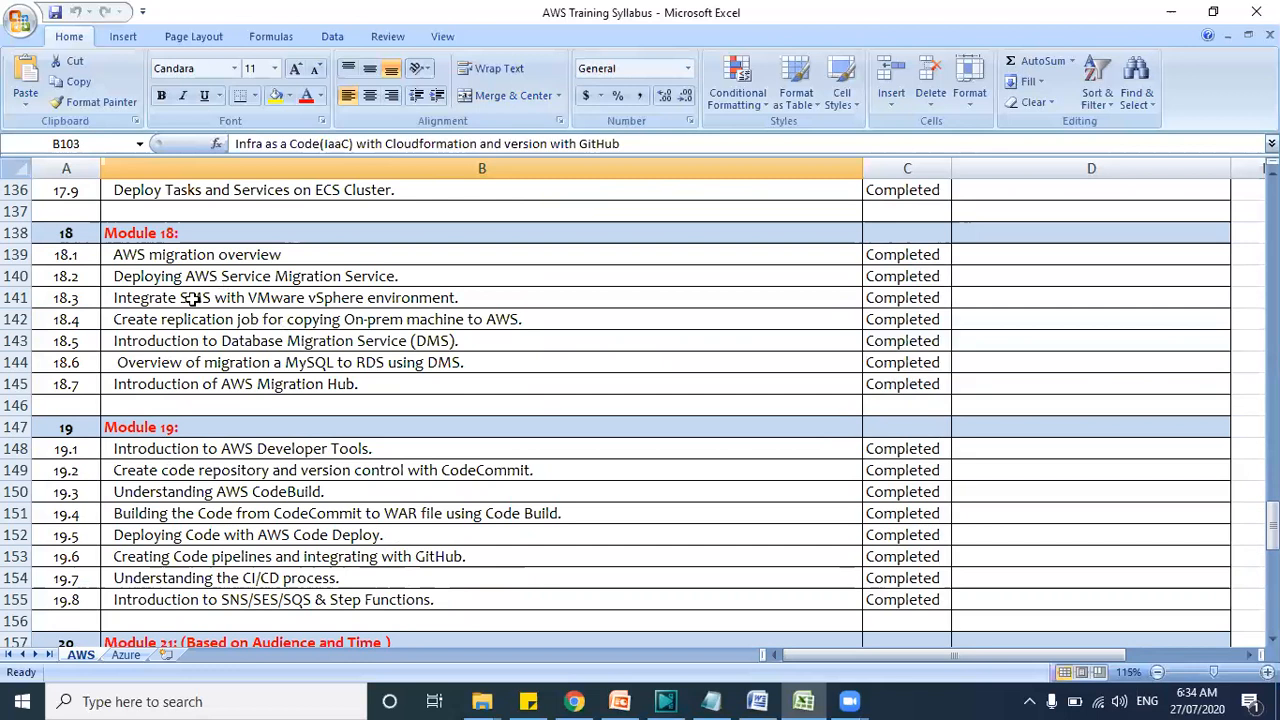
scroll("down", 3)
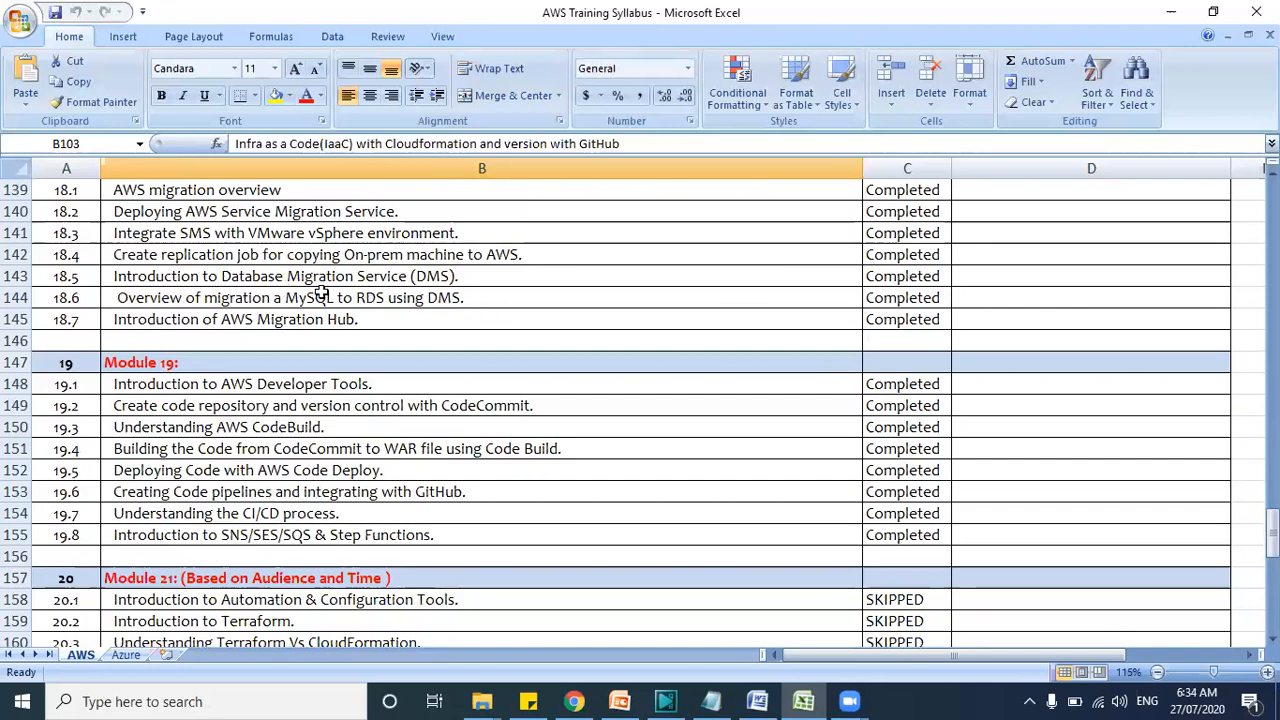
scroll("down", 3)
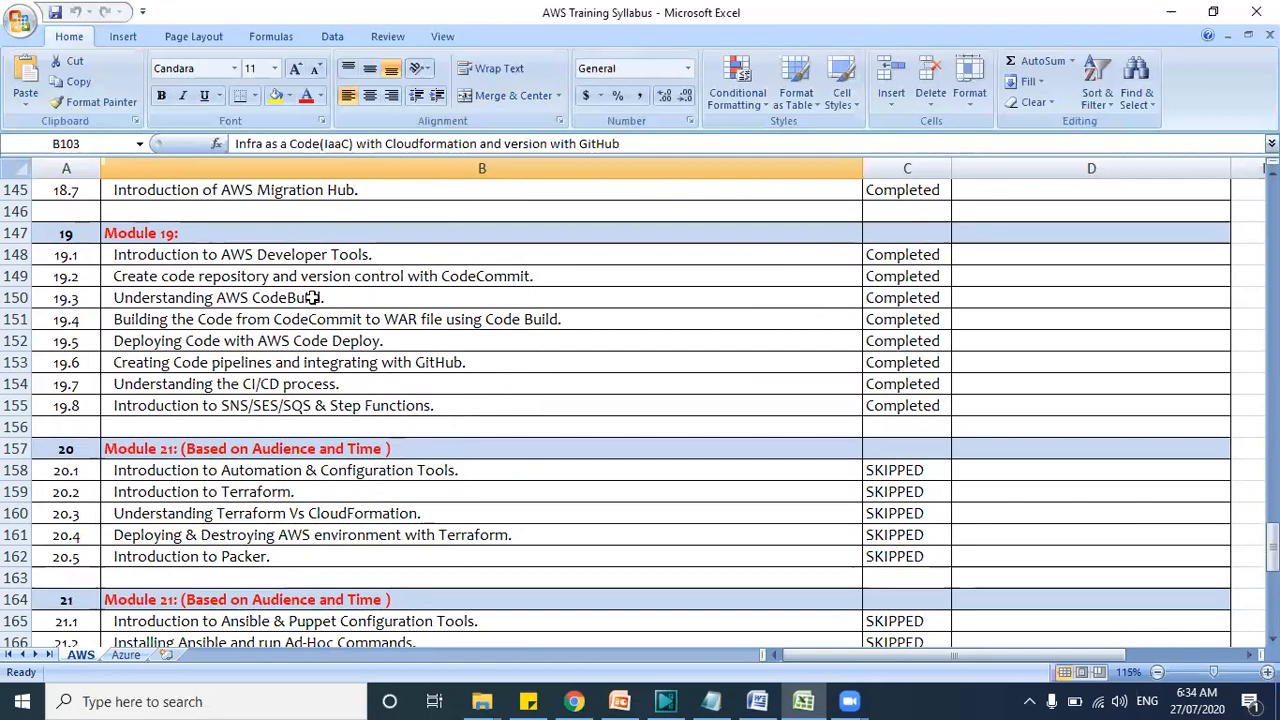
mouse_move(340, 352)
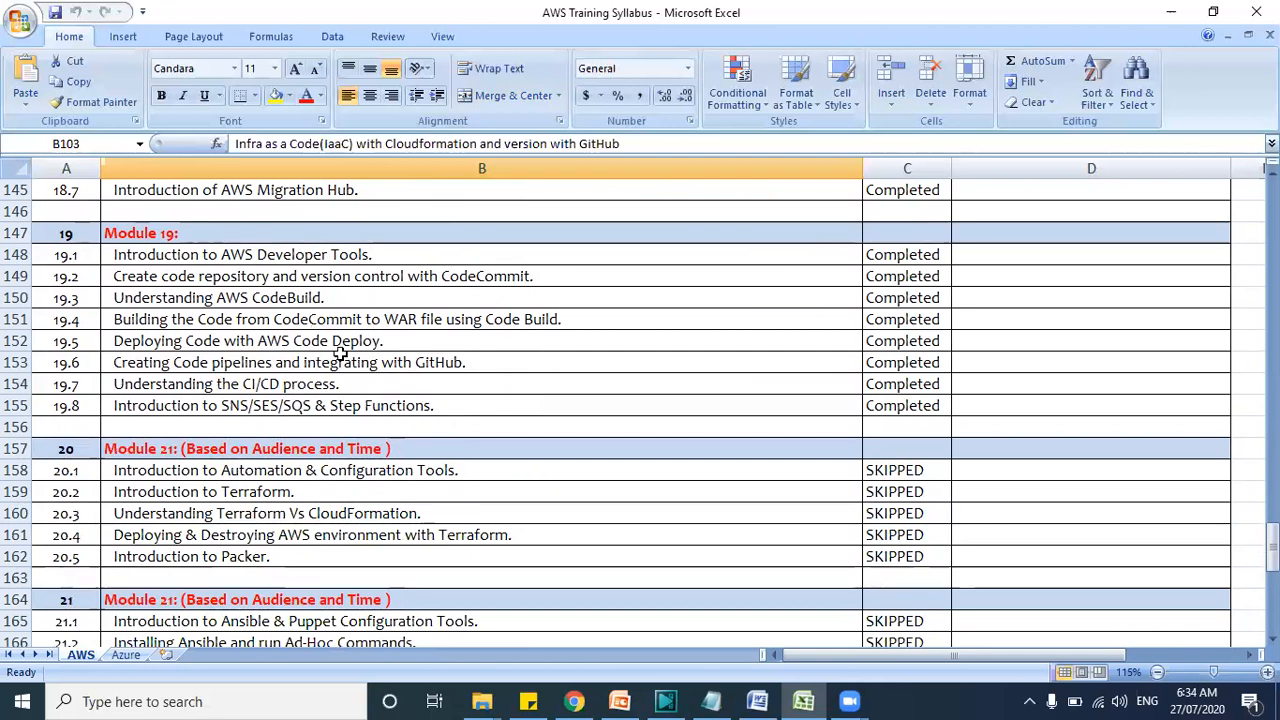
mouse_move(210, 430)
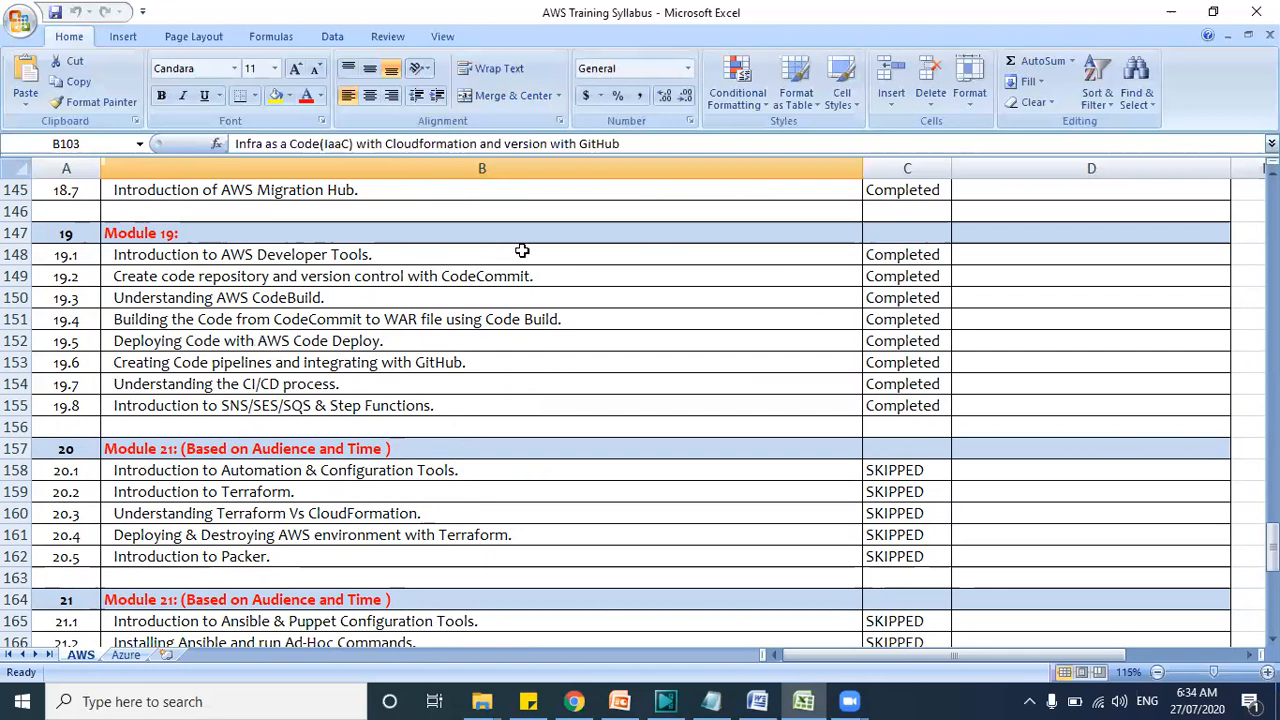
mouse_move(156, 424)
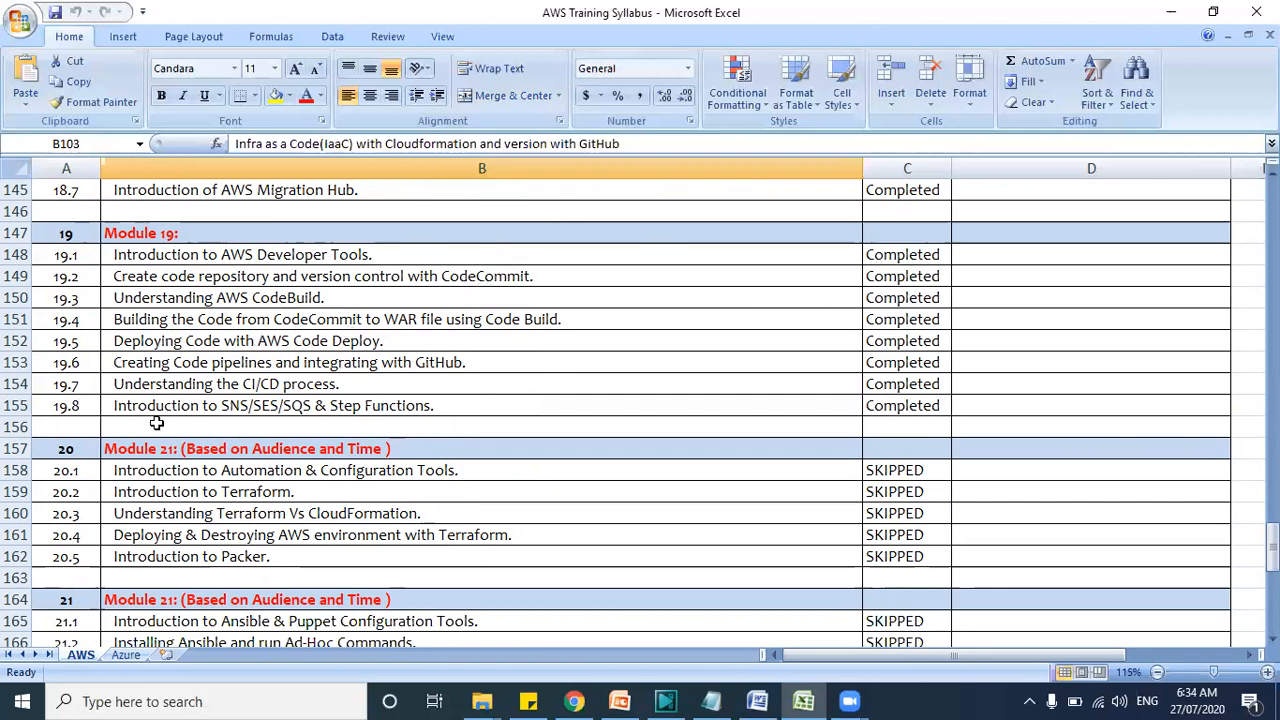
mouse_move(270, 384)
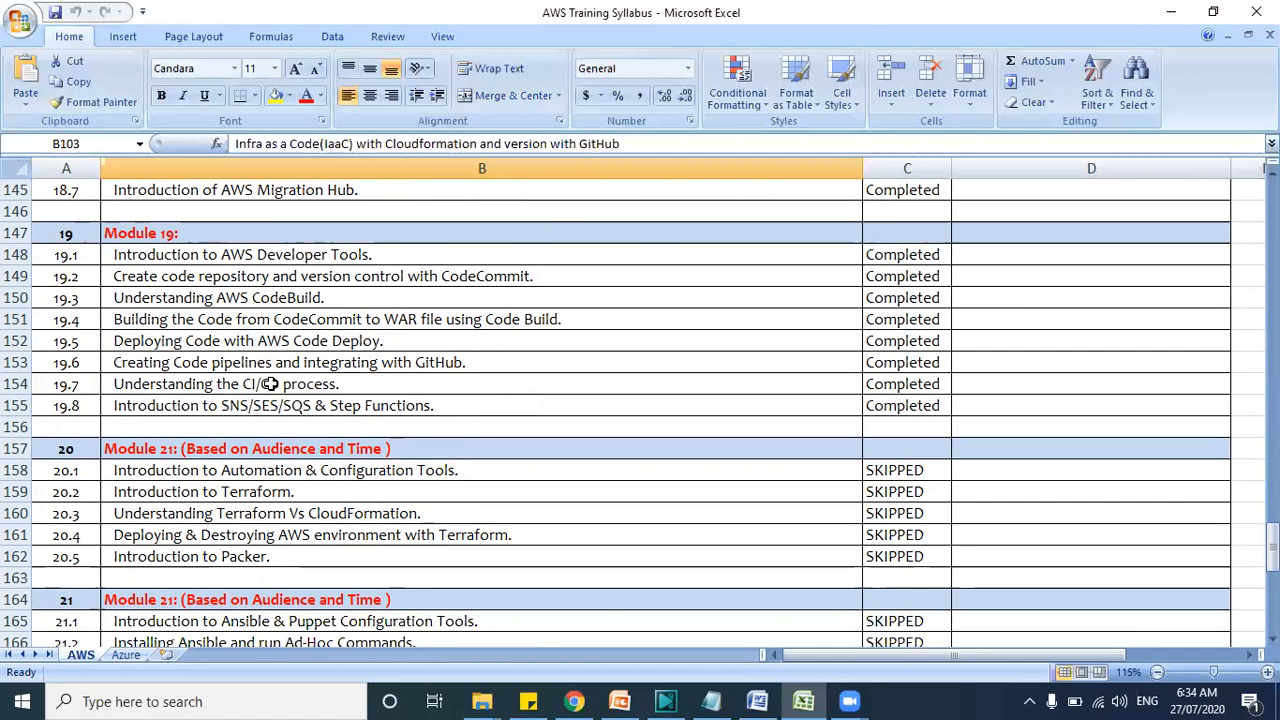
scroll("down", 3)
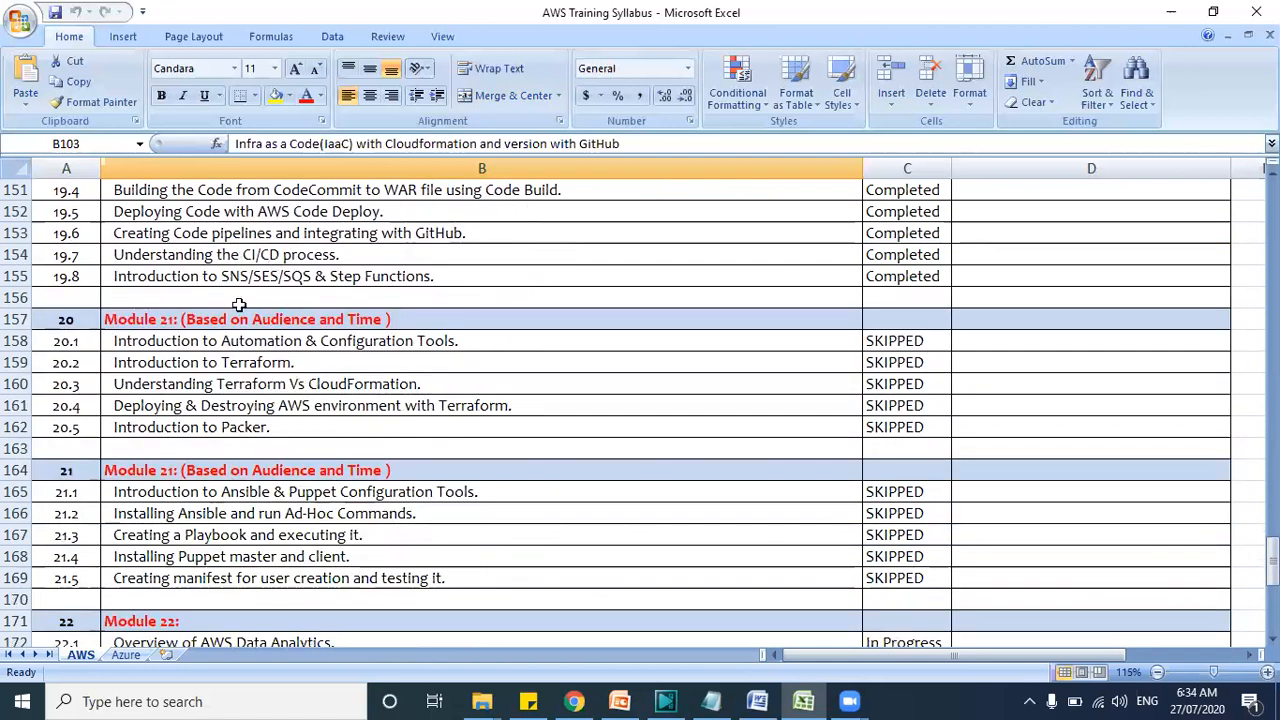
mouse_move(270, 284)
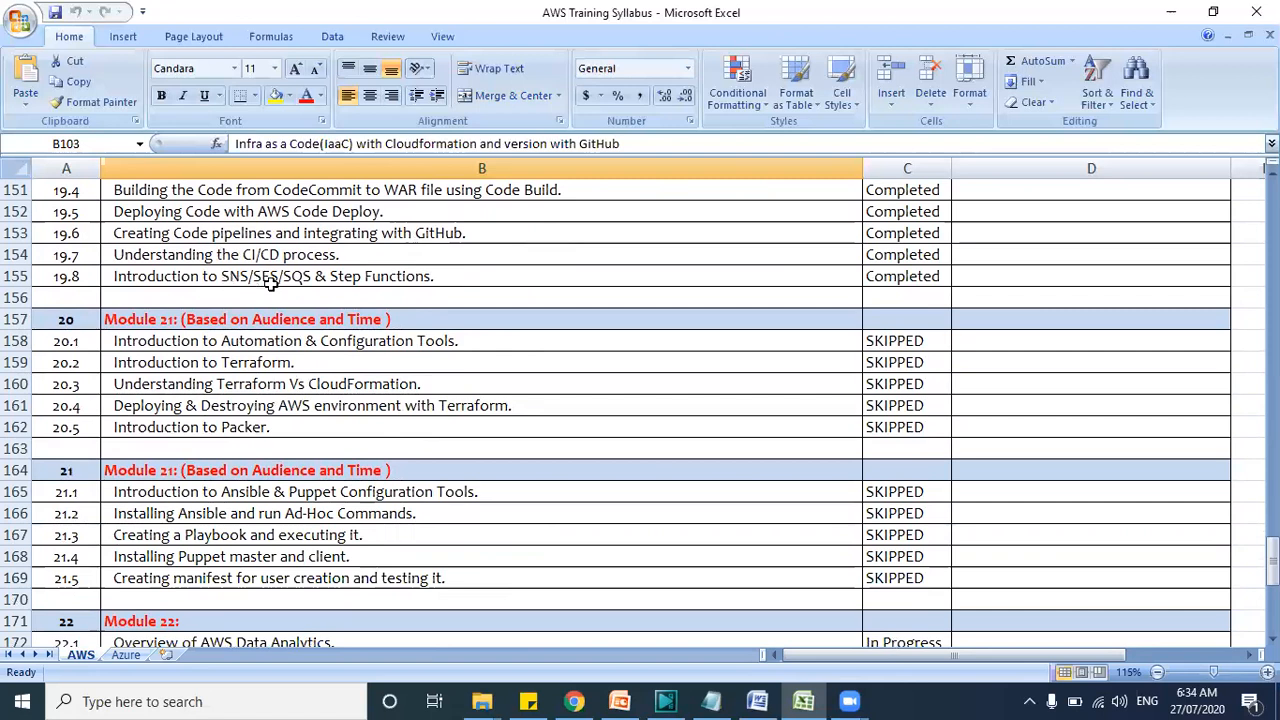
mouse_move(416, 358)
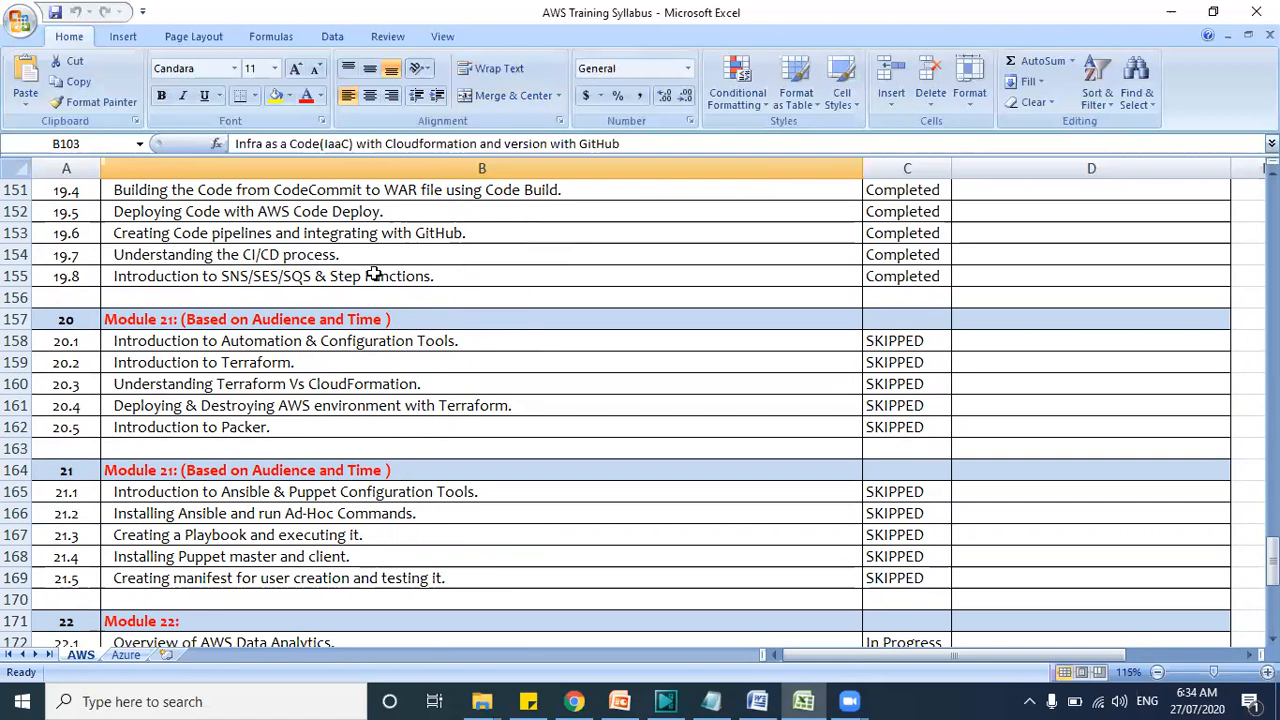
mouse_move(252, 388)
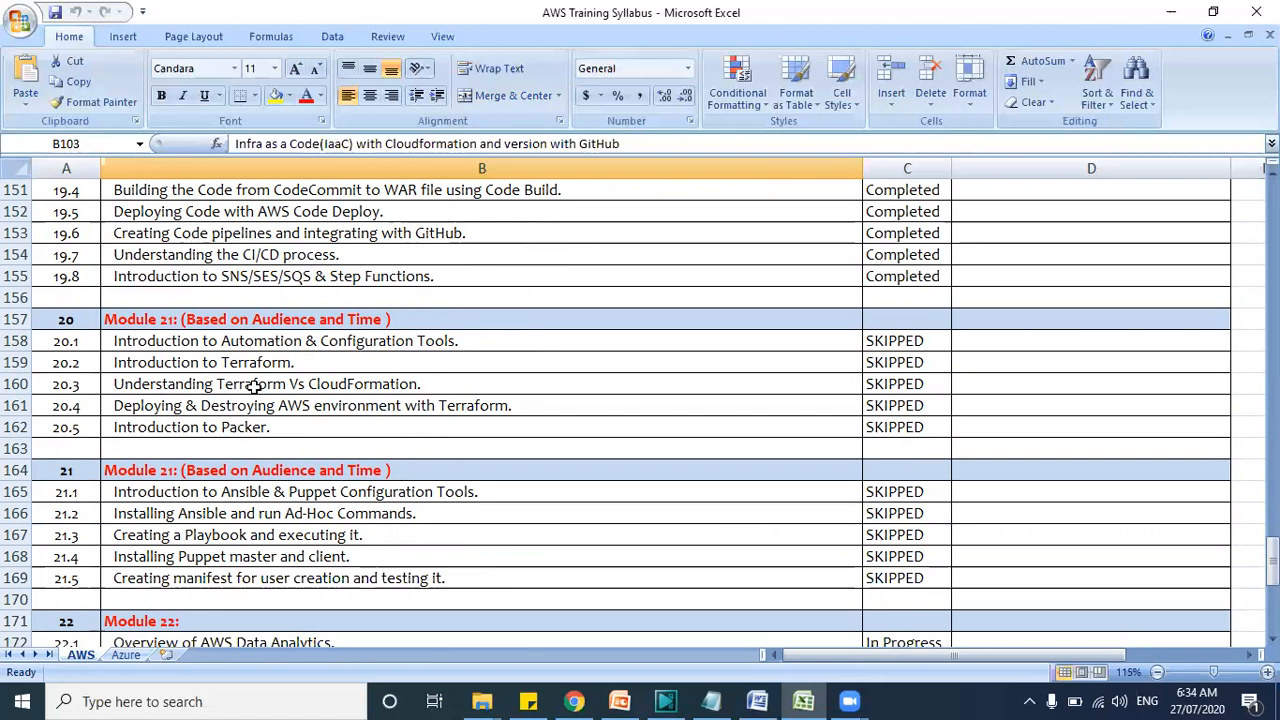
scroll("down", 3)
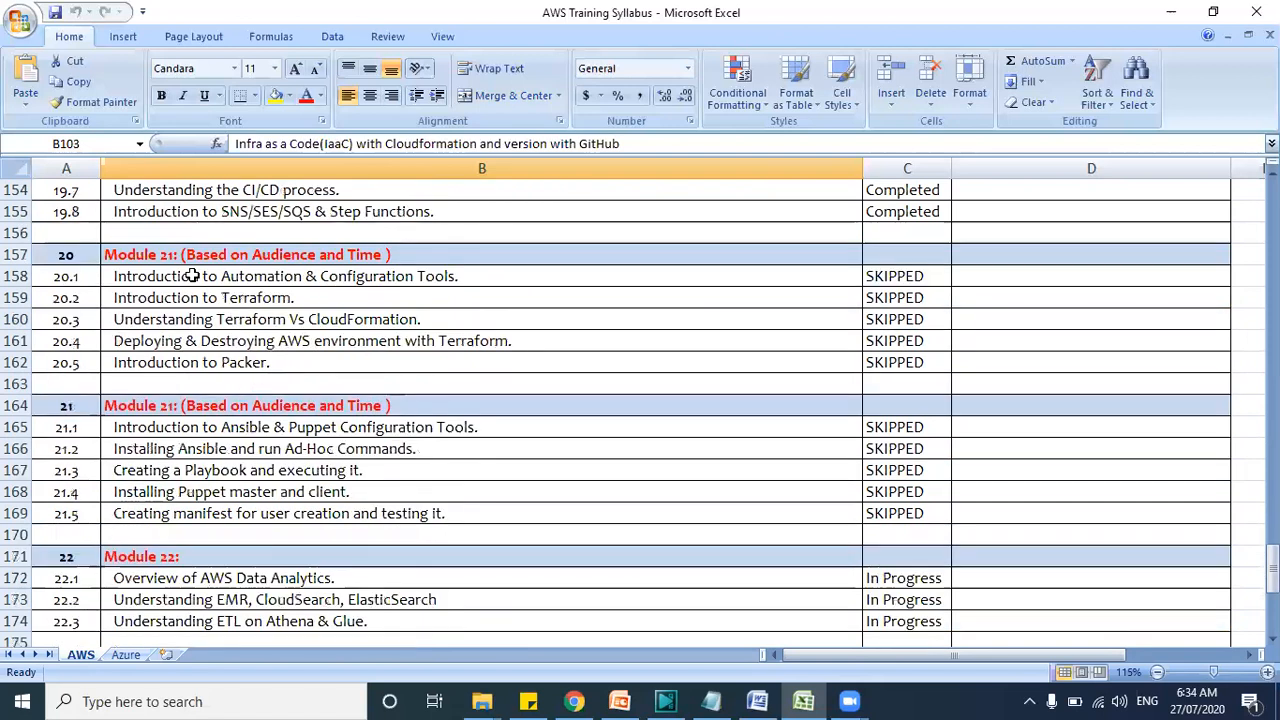
mouse_move(388, 324)
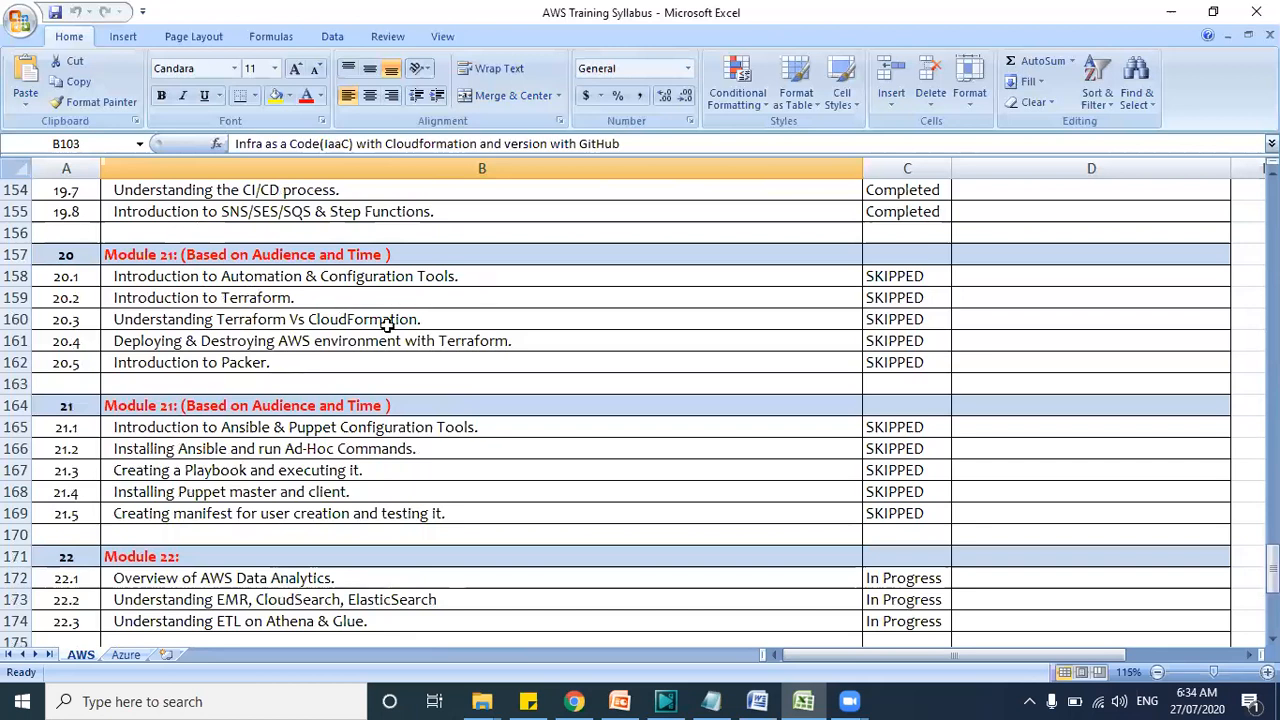
mouse_move(386, 356)
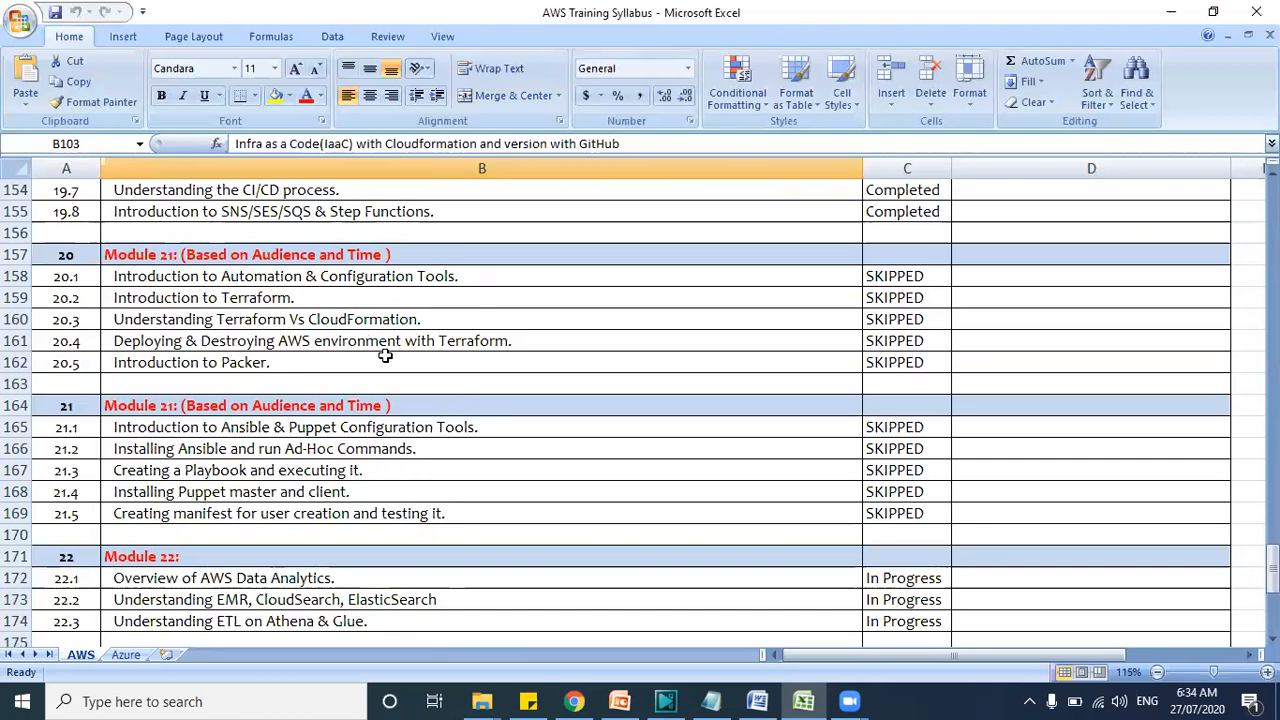
mouse_move(296, 318)
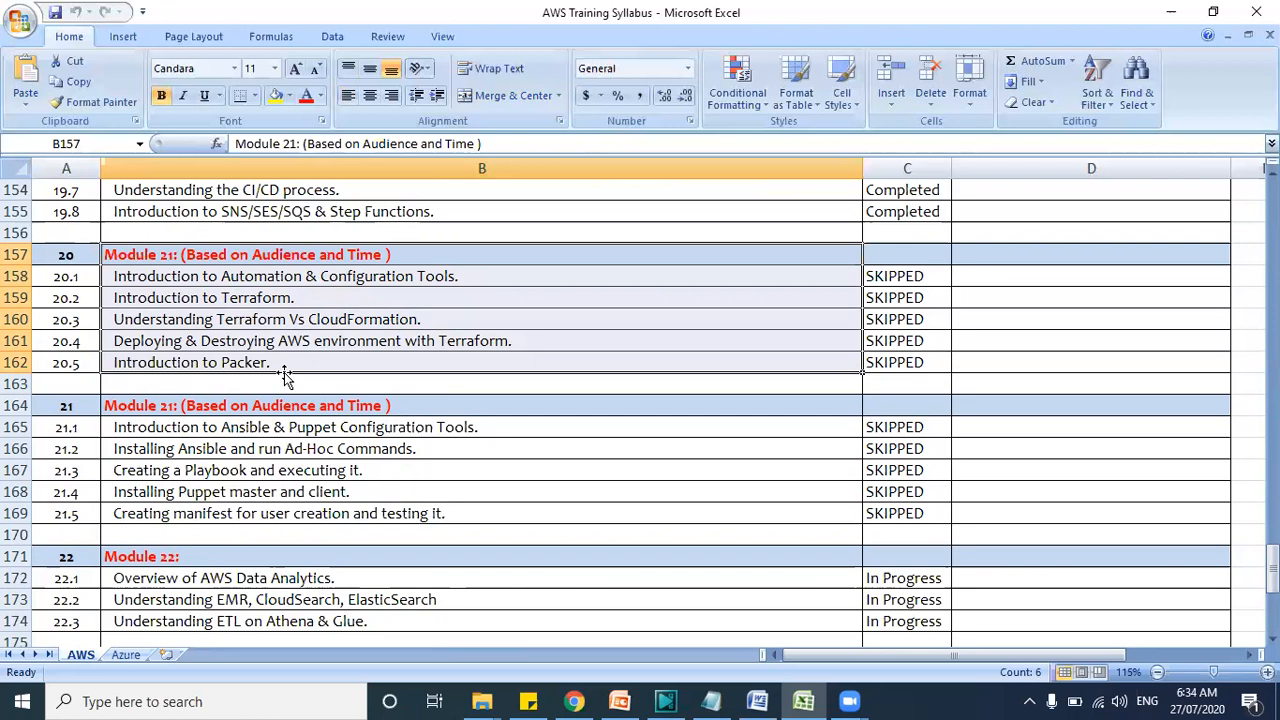
mouse_move(268, 318)
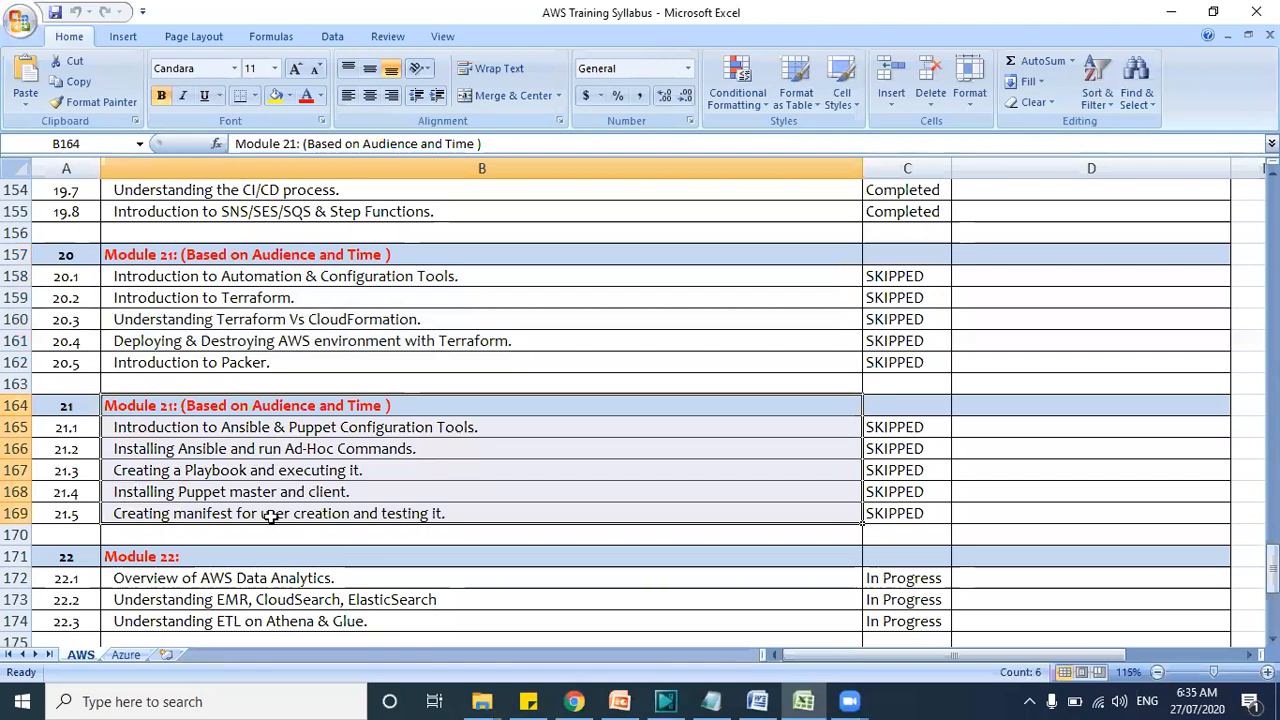
mouse_move(318, 444)
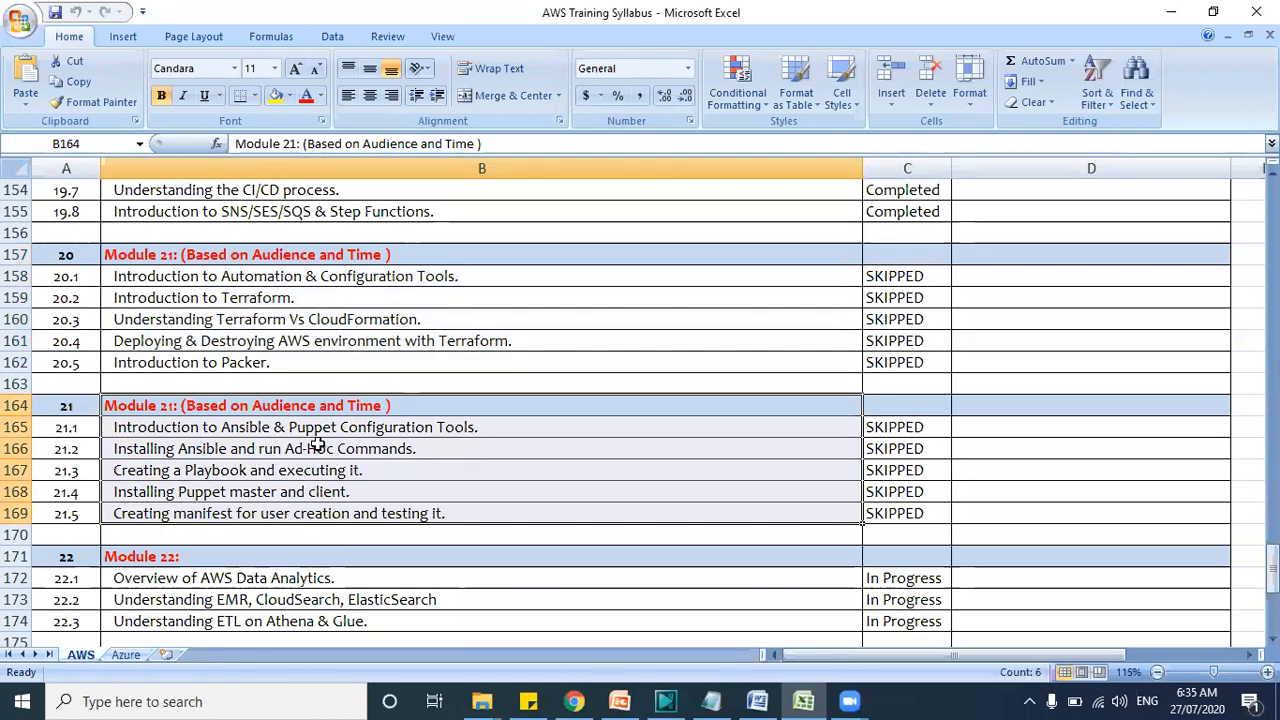
mouse_move(304, 254)
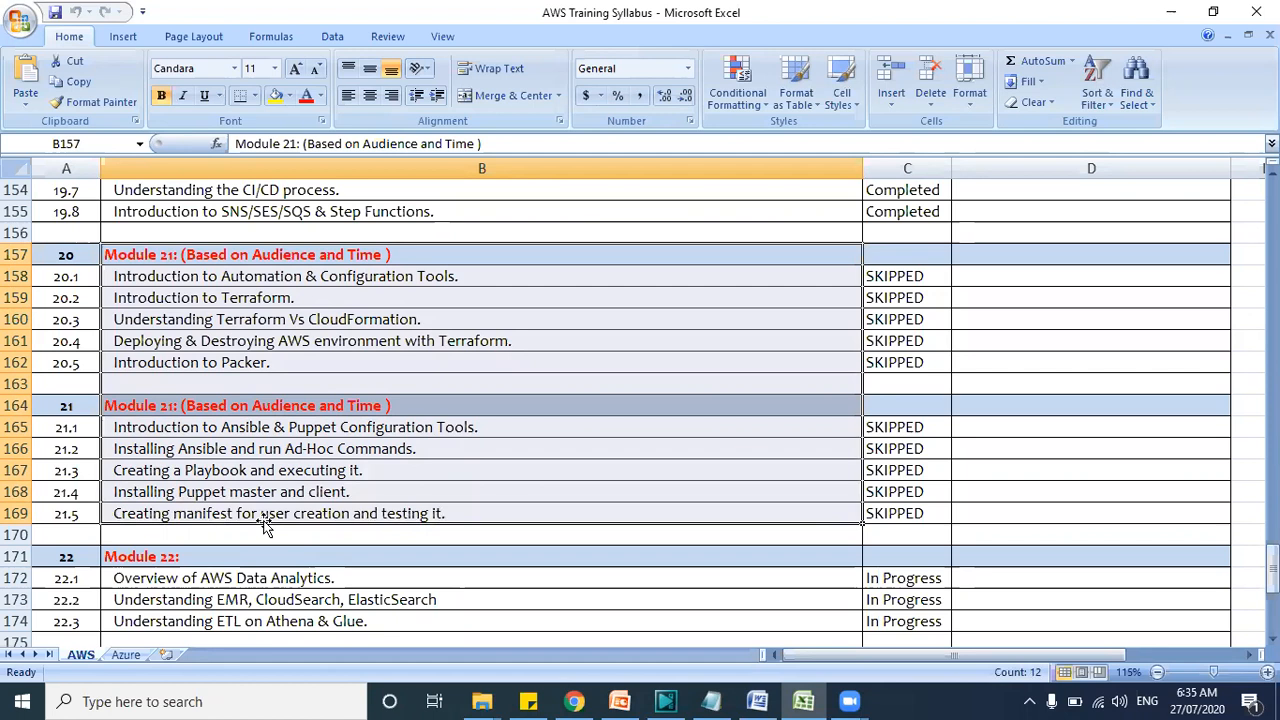
mouse_move(284, 468)
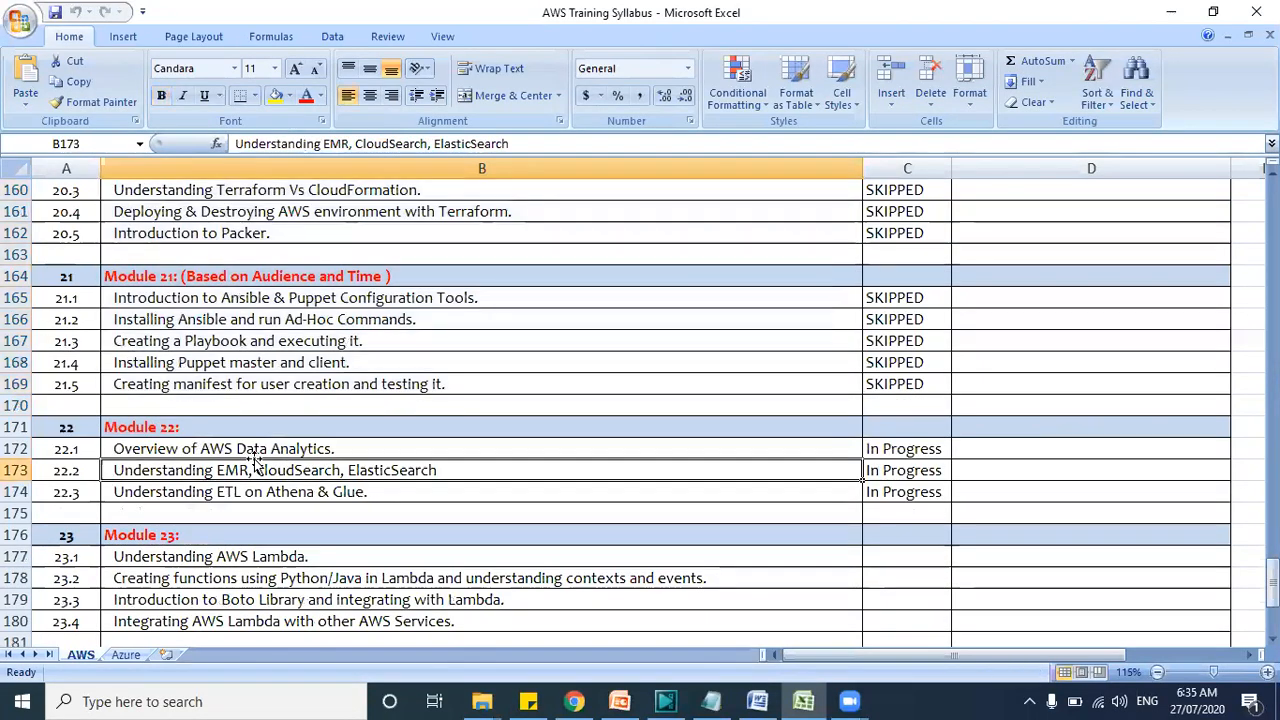
Scroll to rows 172–180 to review the Module 22 and 23 topic rows
scroll("down", 3)
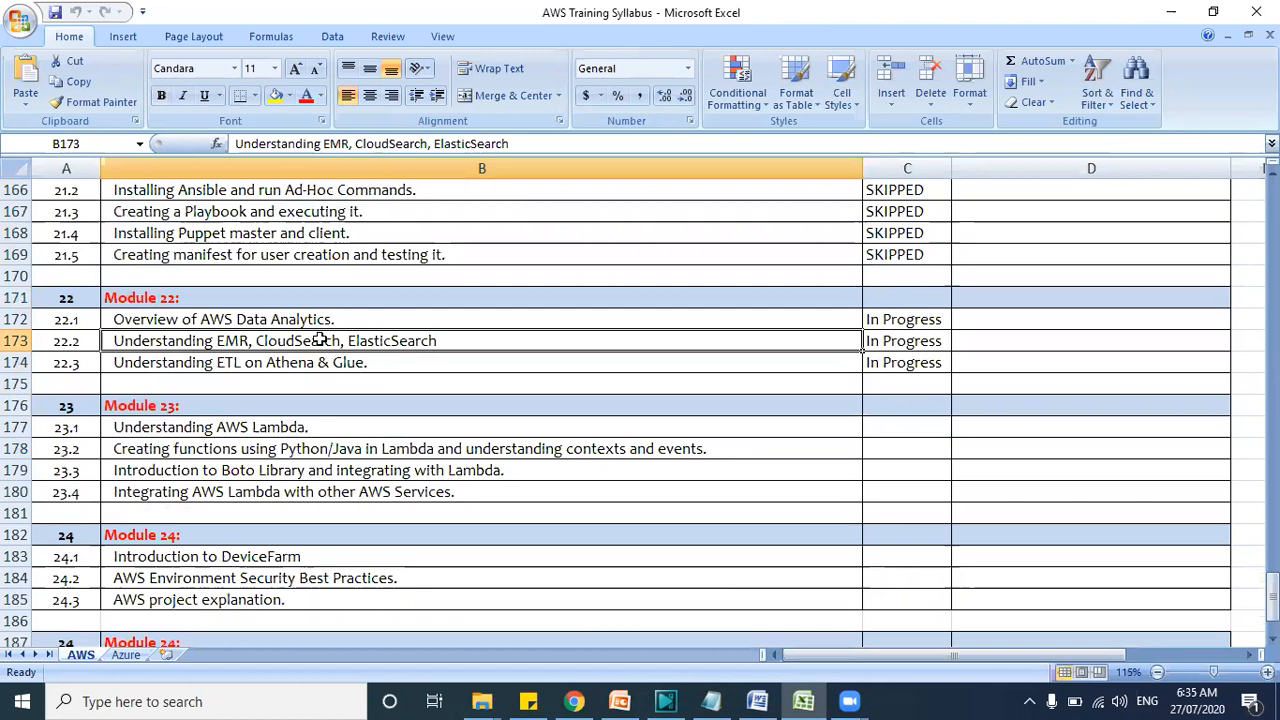
mouse_move(308, 372)
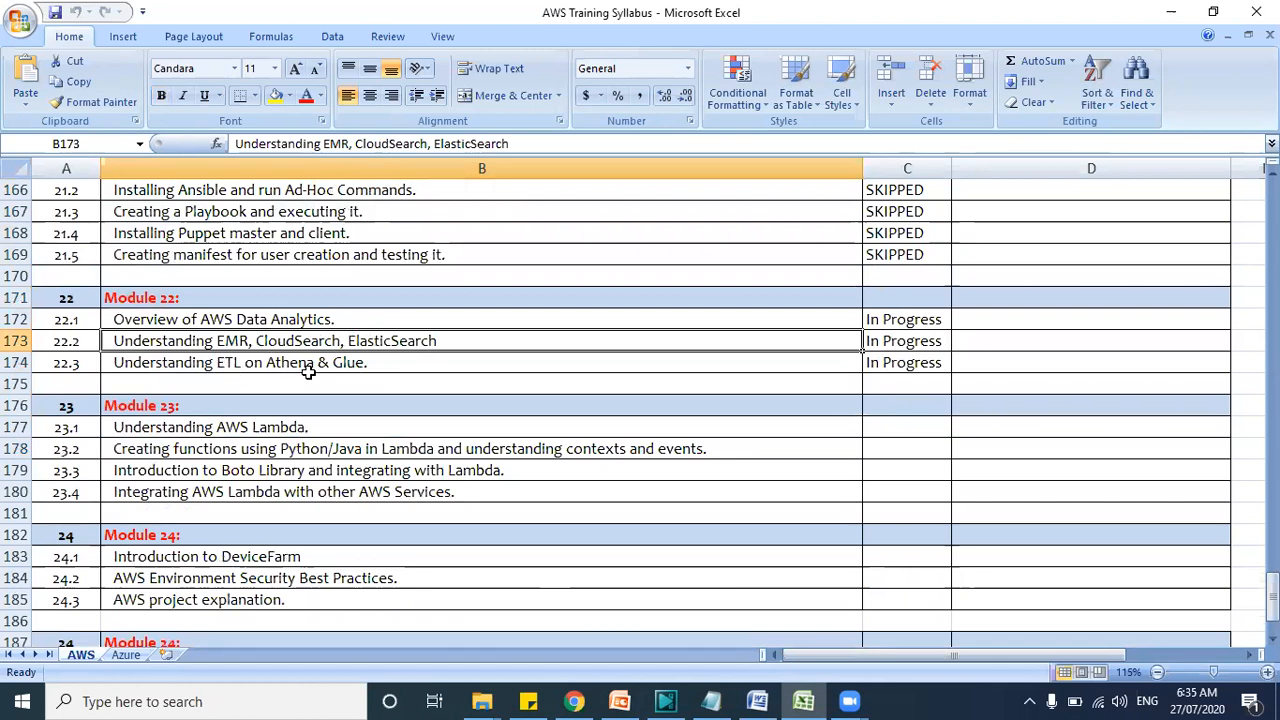
scroll("down", 3)
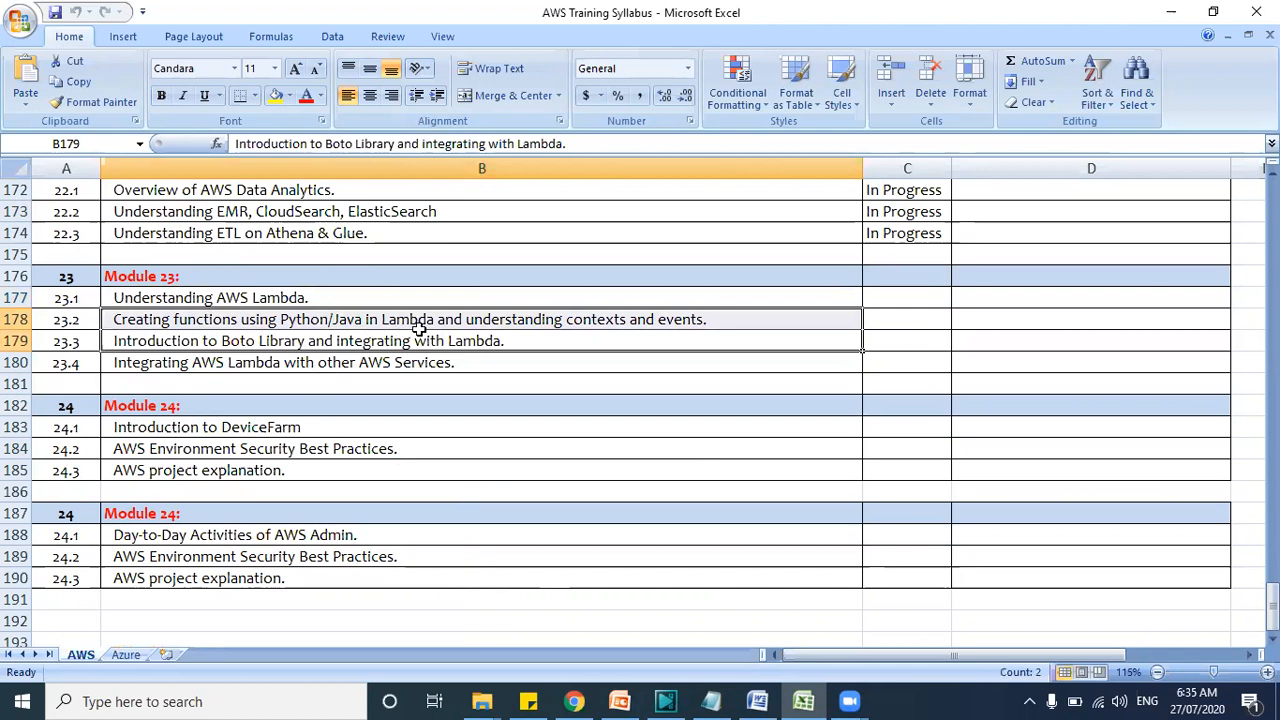
mouse_move(602, 324)
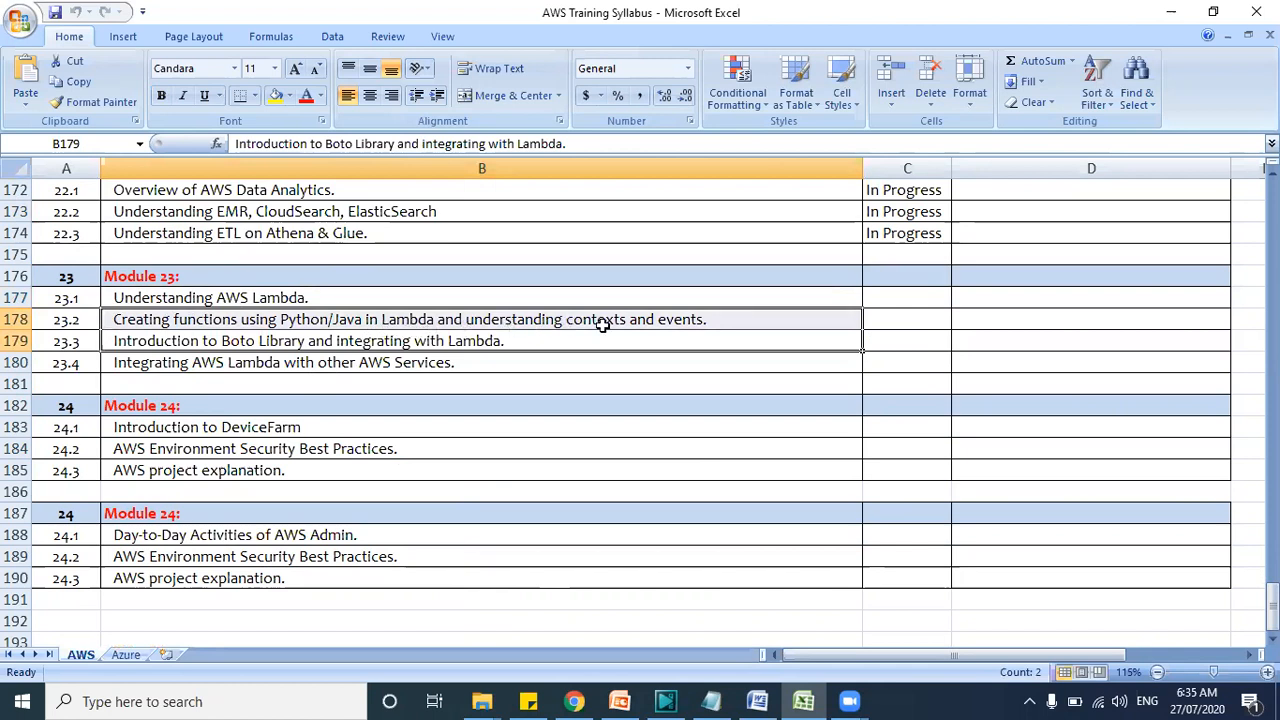
mouse_move(316, 364)
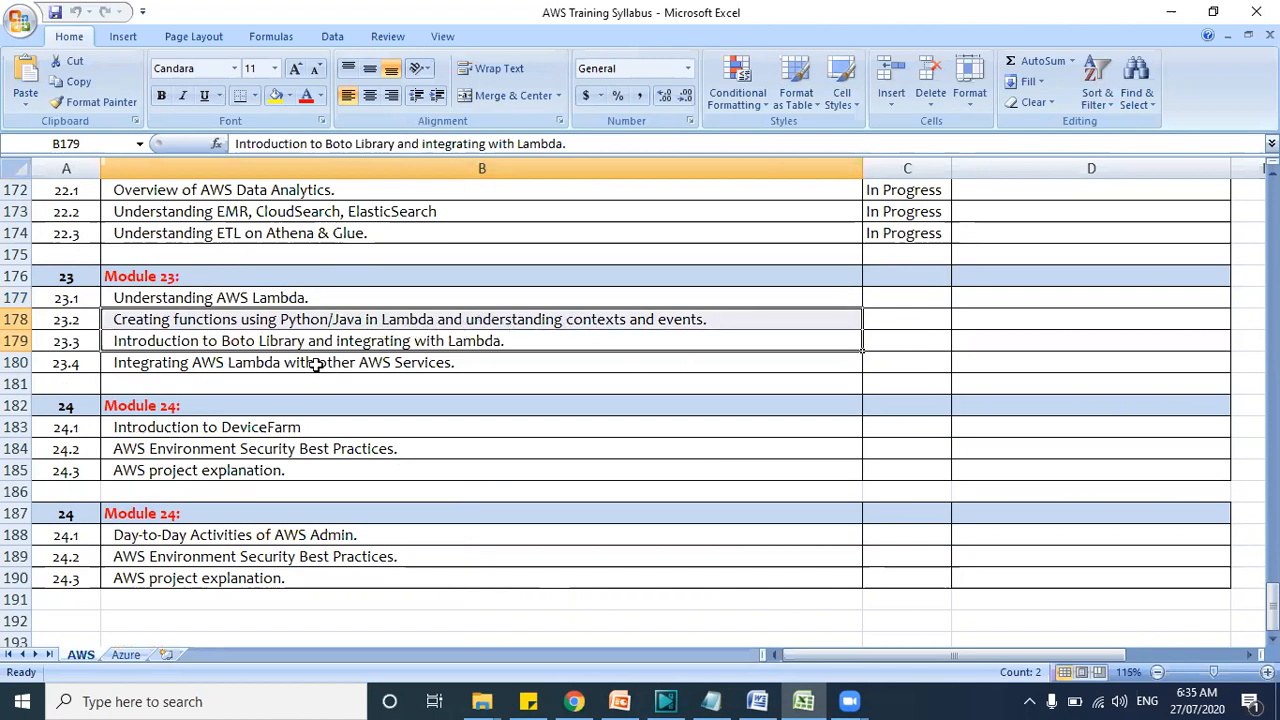
mouse_move(304, 362)
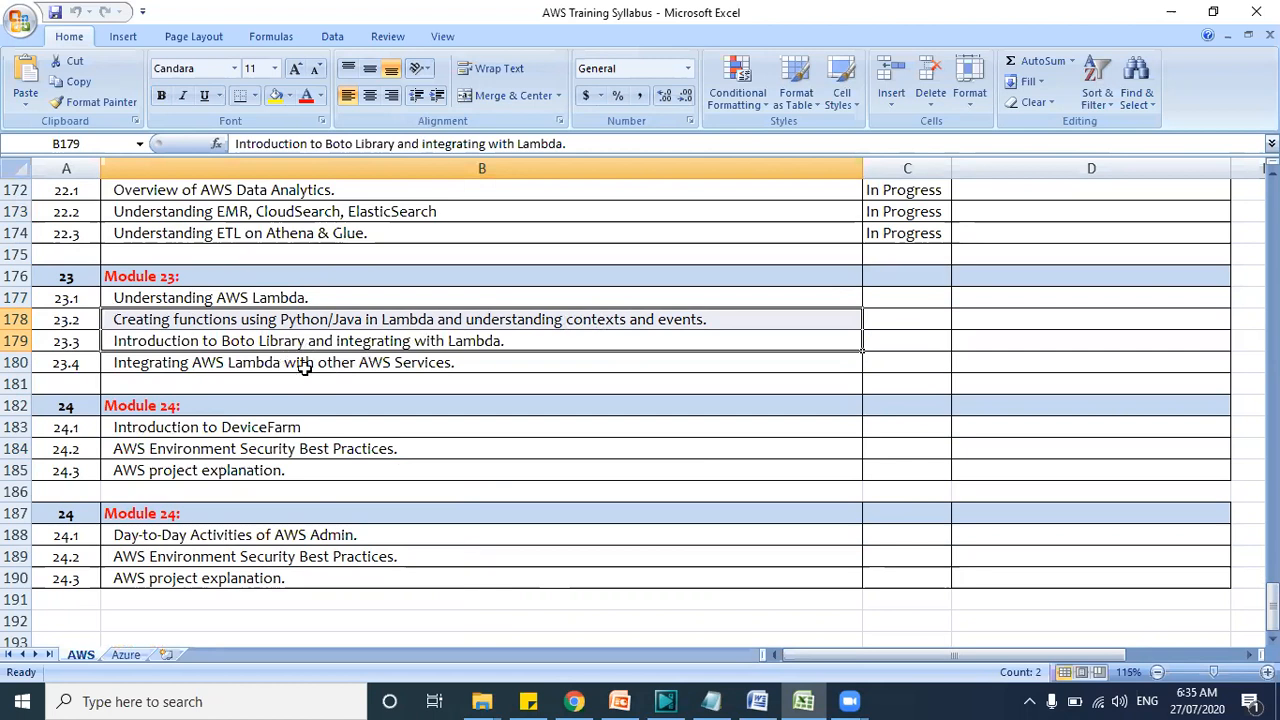
mouse_move(388, 362)
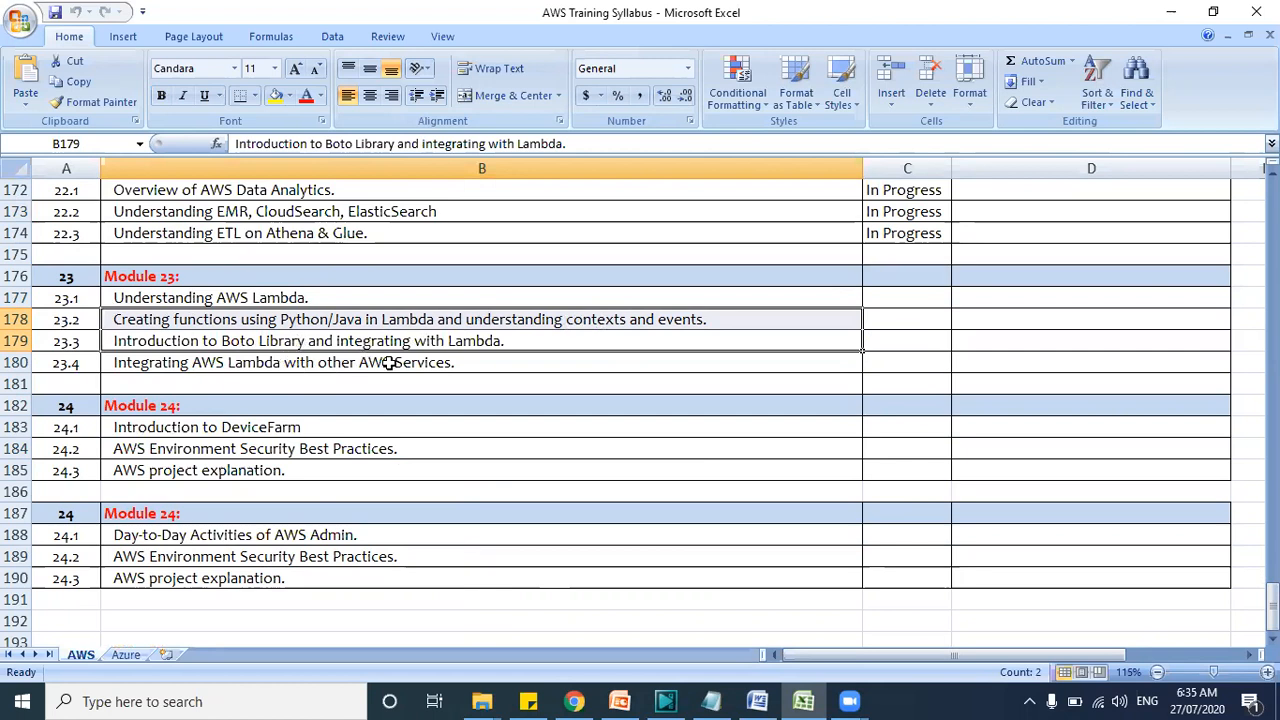
mouse_move(248, 420)
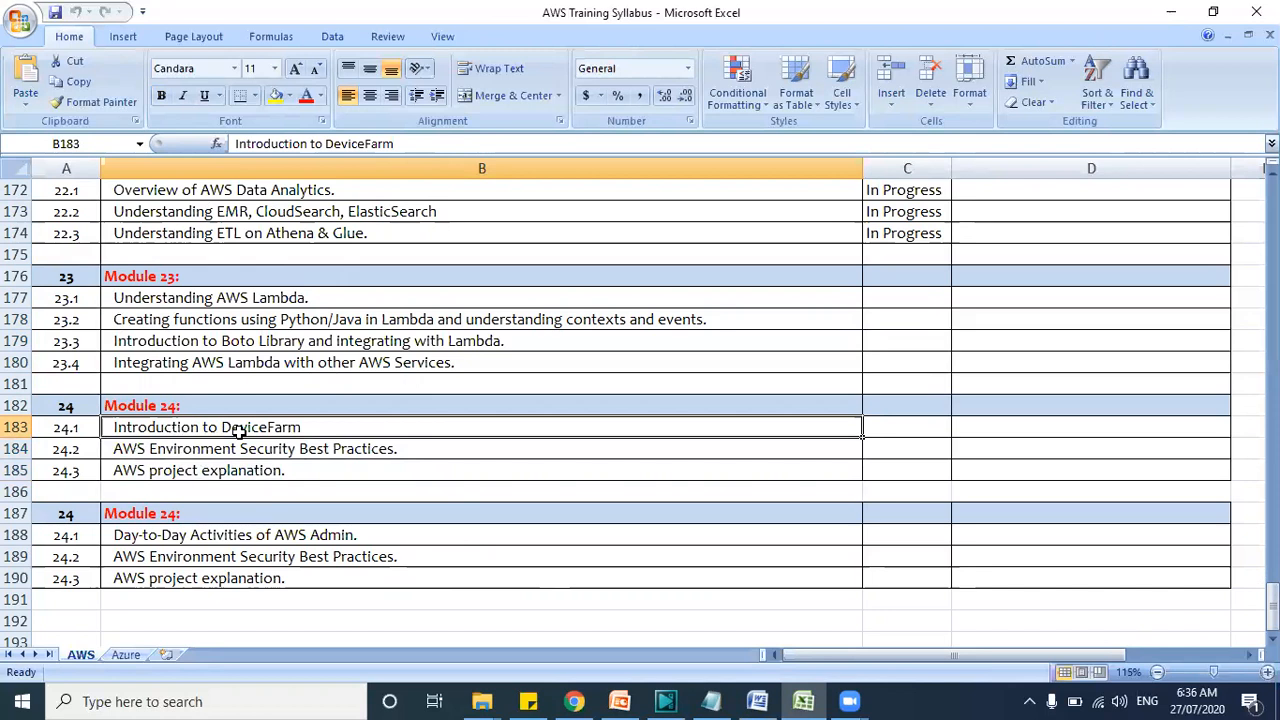
left_click_drag(480, 404, 480, 470)
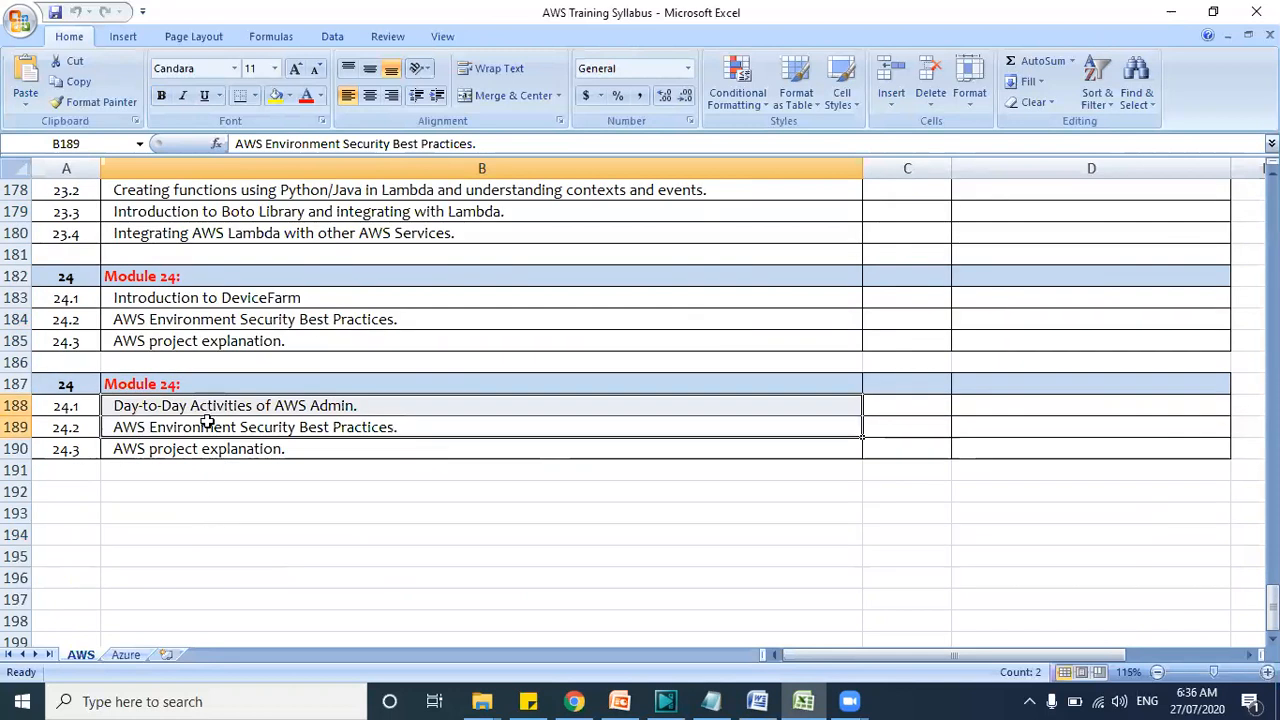
mouse_move(434, 404)
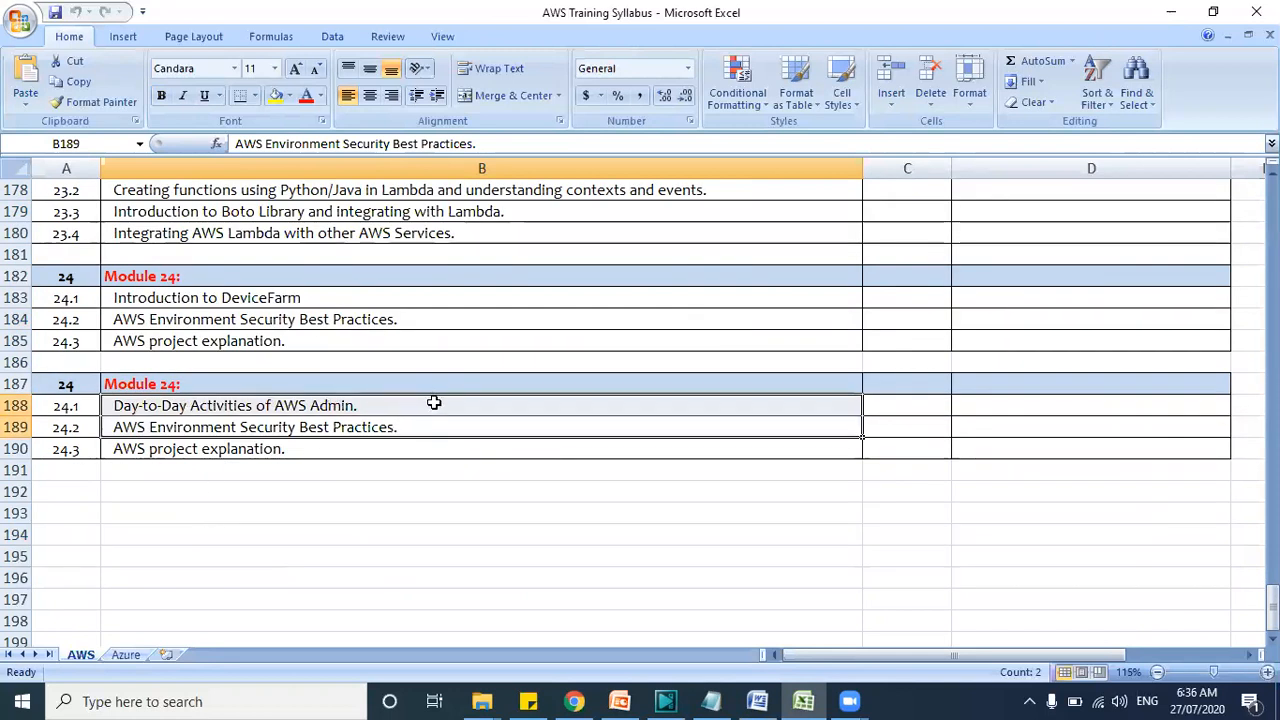
mouse_move(200, 444)
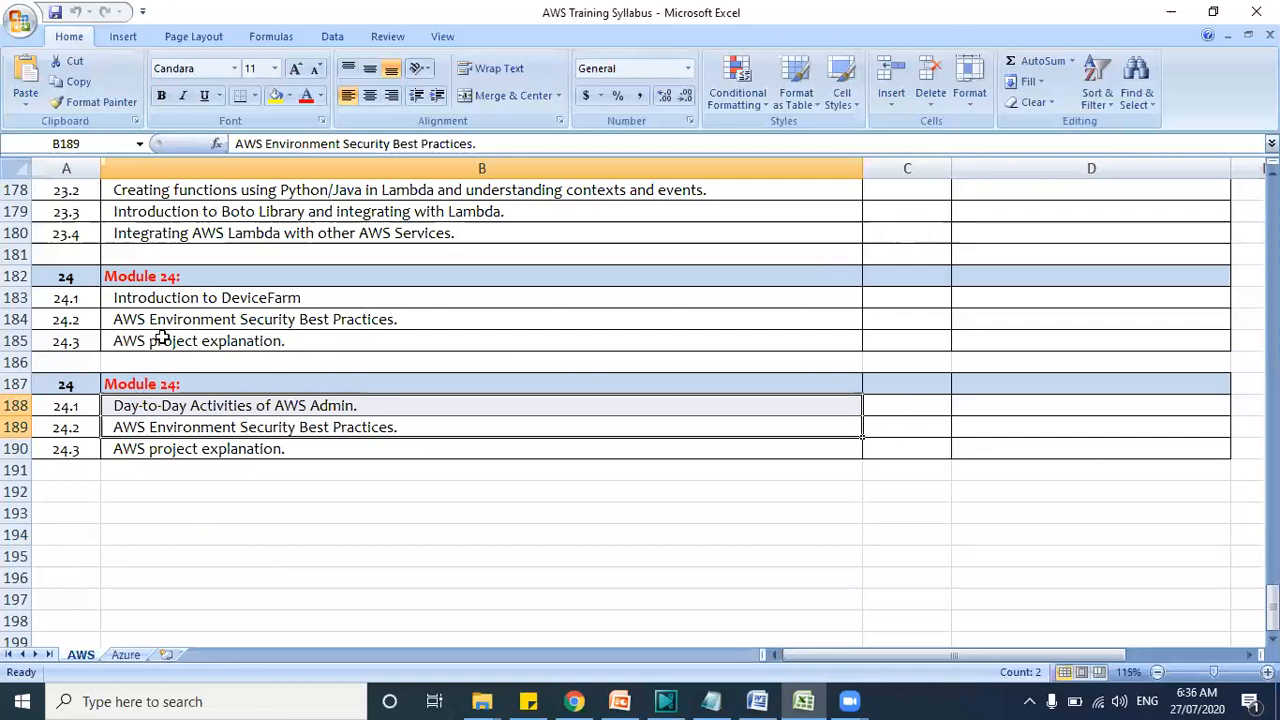
left_click(480, 340)
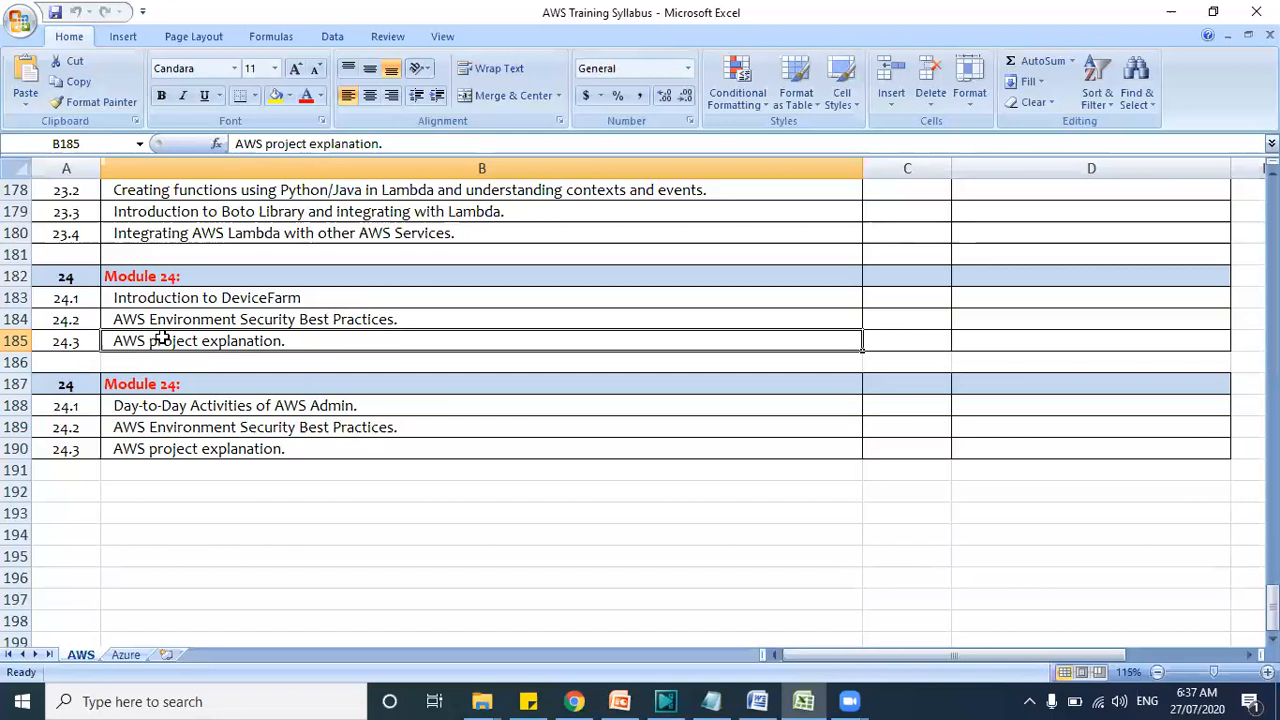
Return to row 1 of the syllabus, then open Amazon Web Services Training Plan from the Training folder
scroll("up", 3)
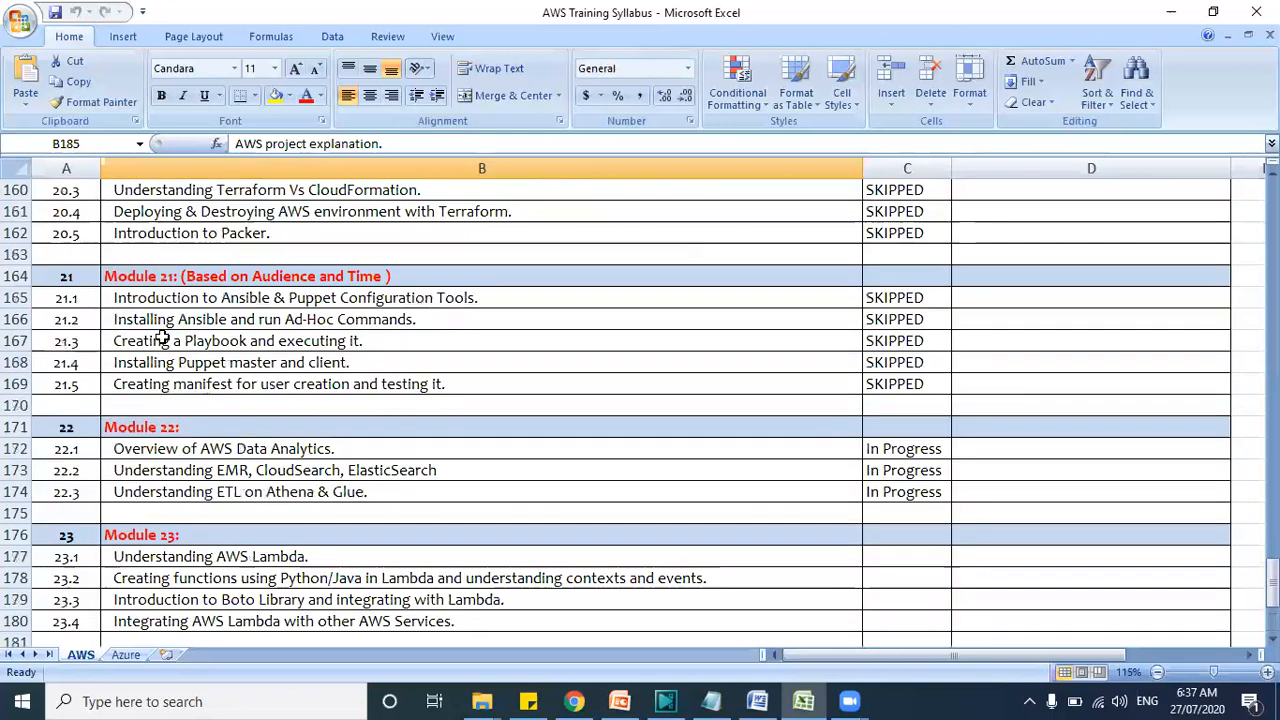
scroll("up", 3)
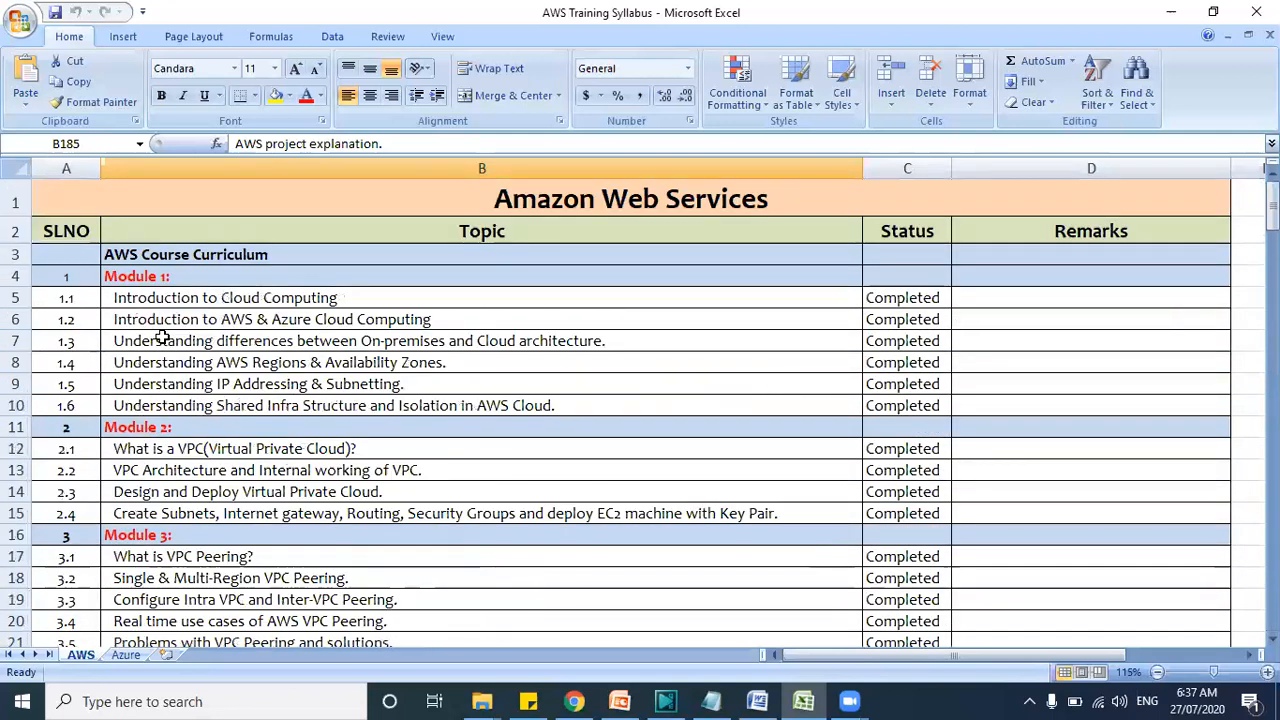
mouse_move(418, 332)
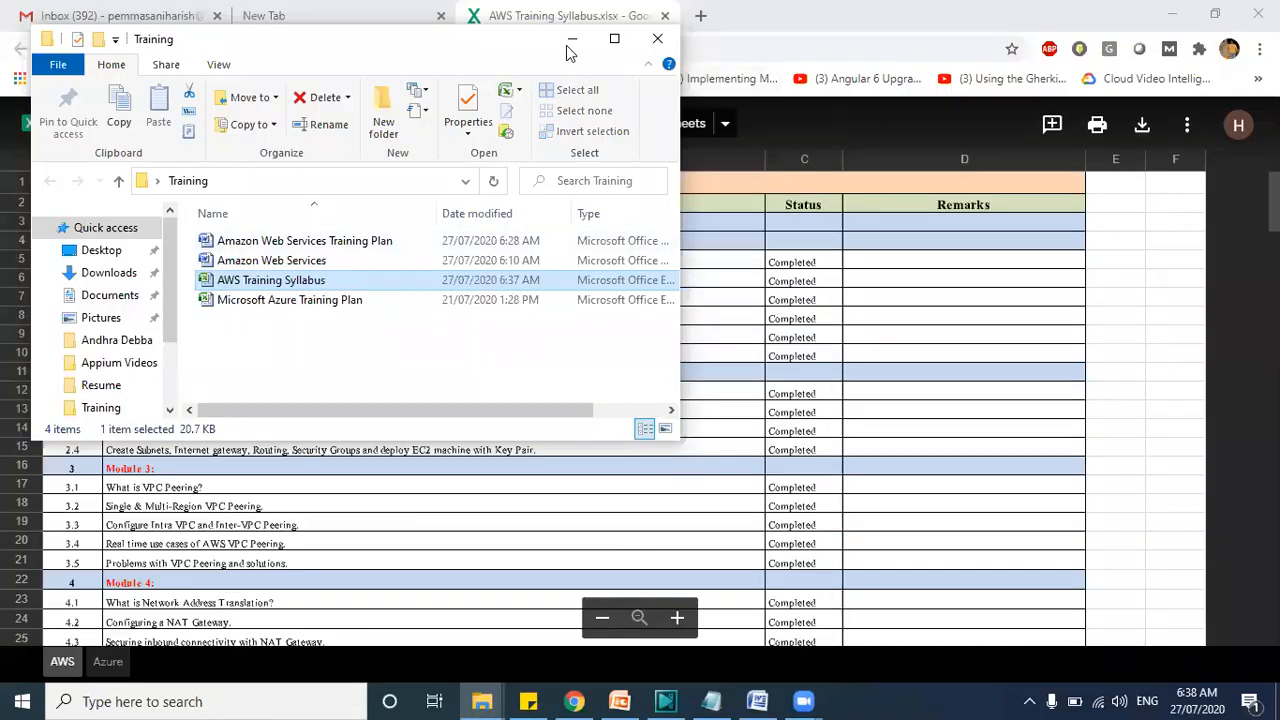
double_click(304, 240)
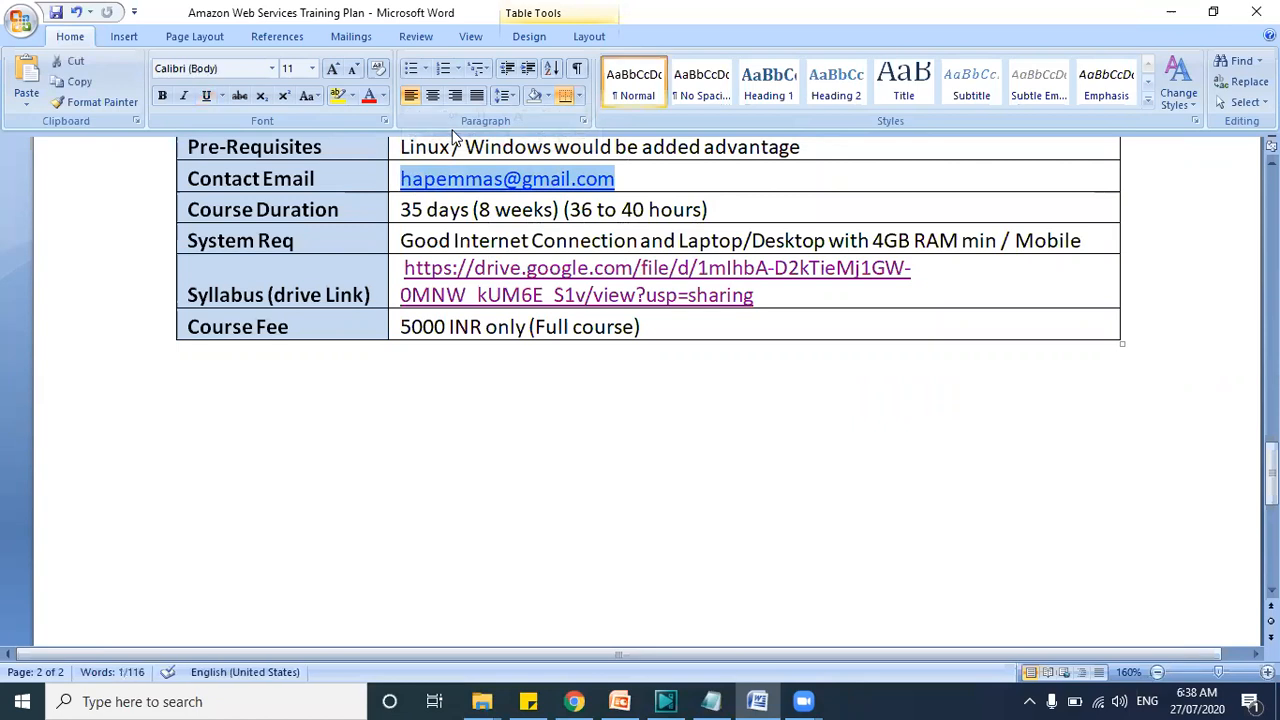
mouse_move(836, 236)
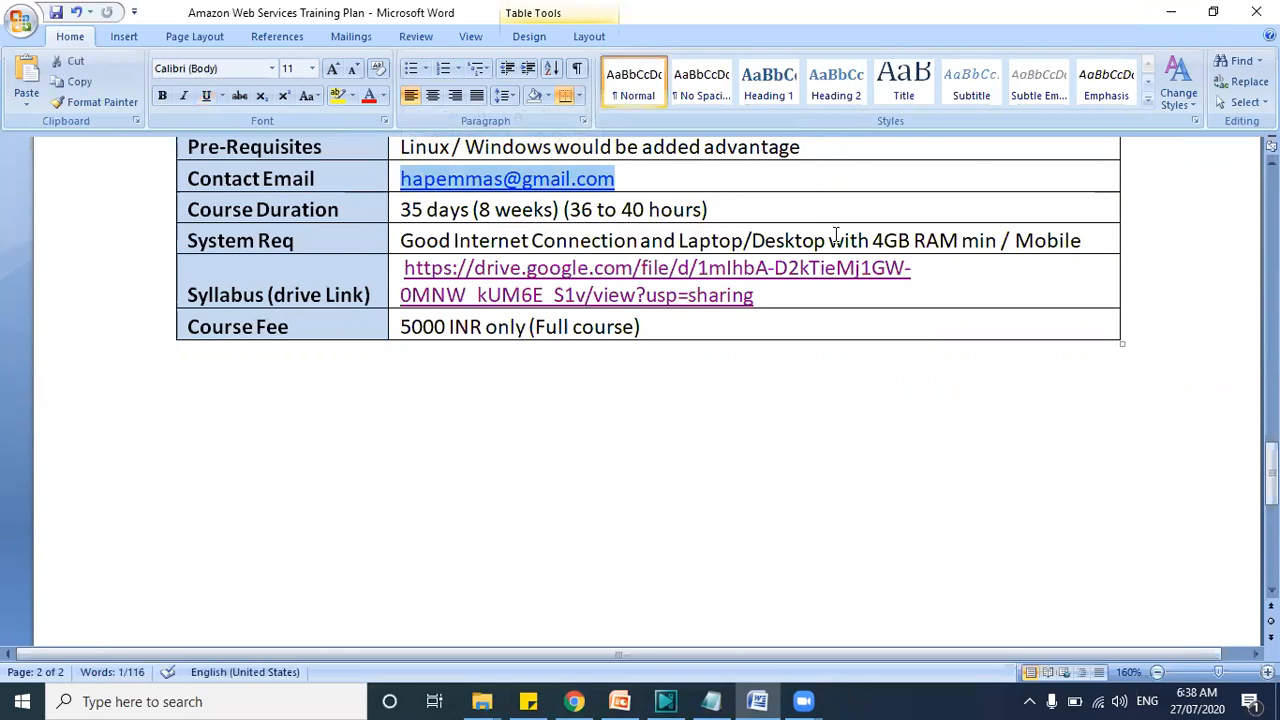